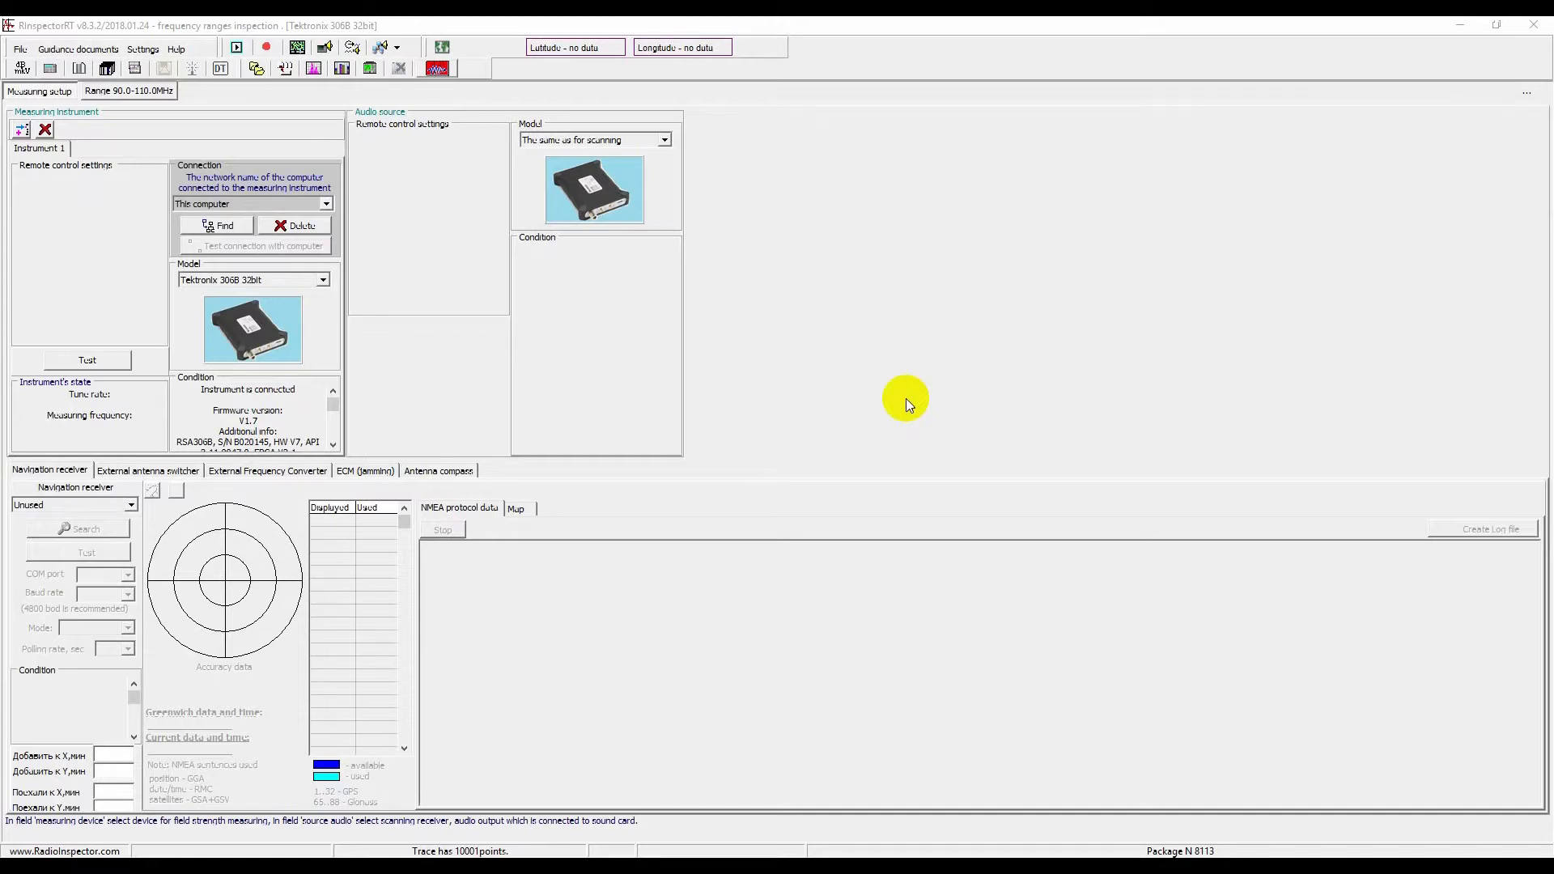
pyautogui.moveTo(5, 105)
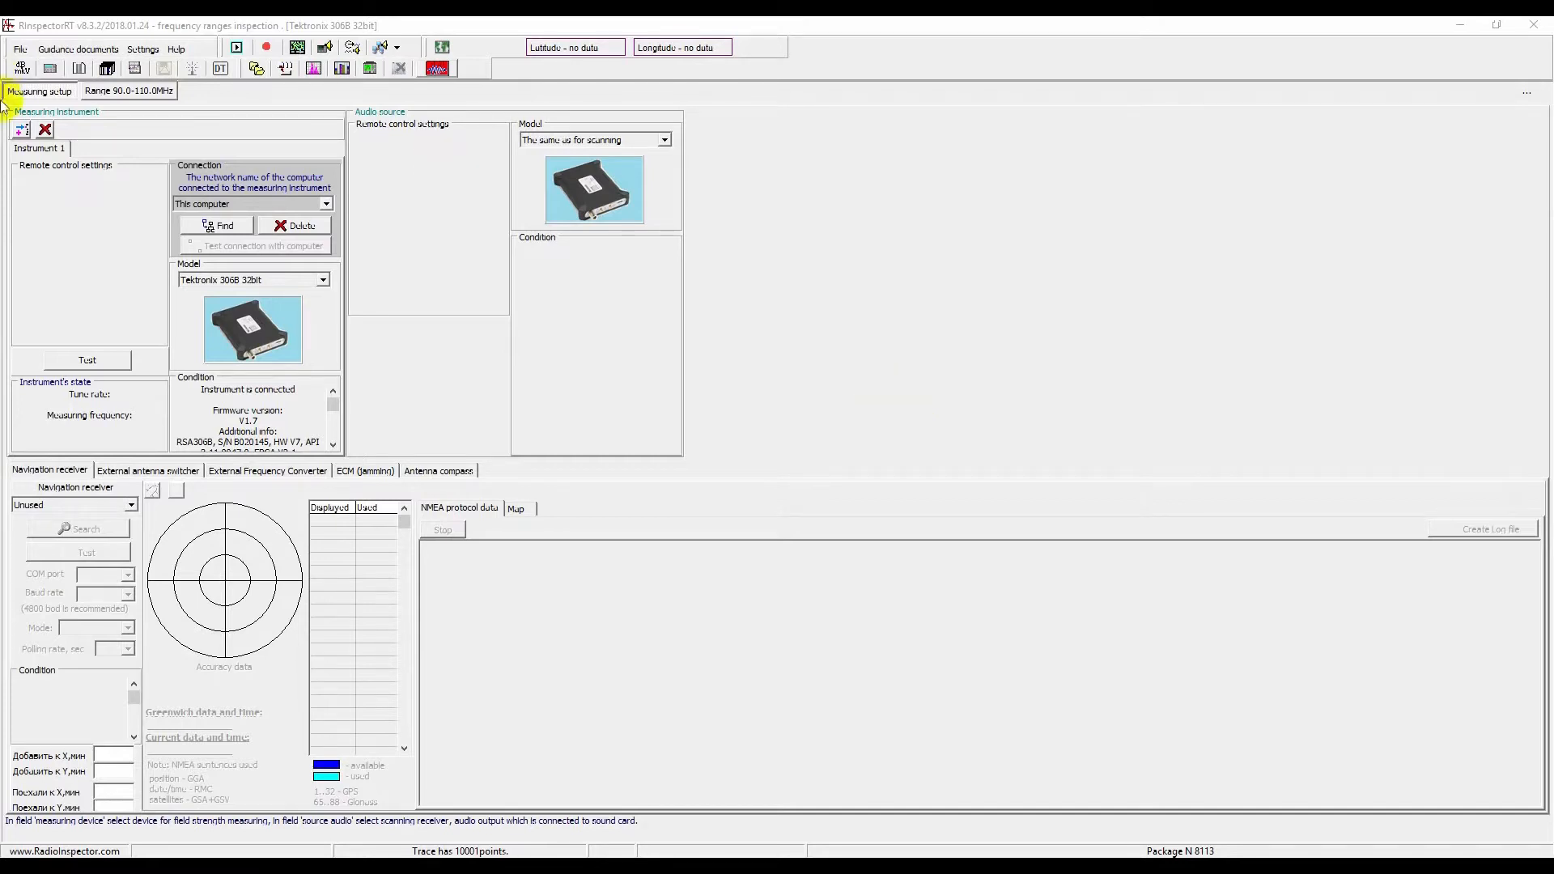
pyautogui.moveTo(208, 119)
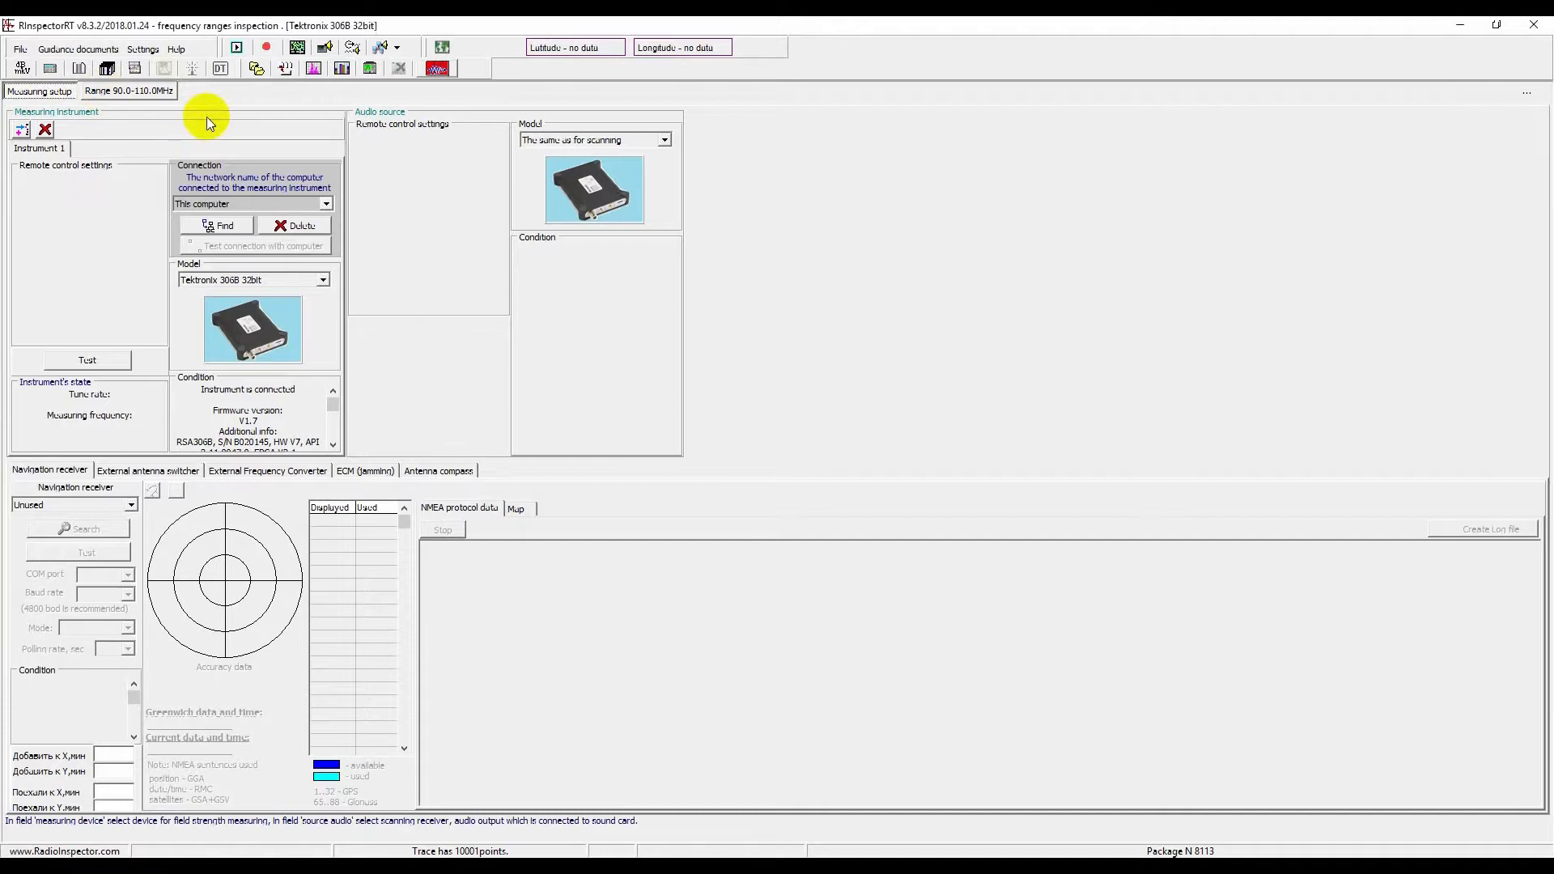
# - Set the range scan to 25–6200 MHz and start scanning
pyautogui.click(128, 91)
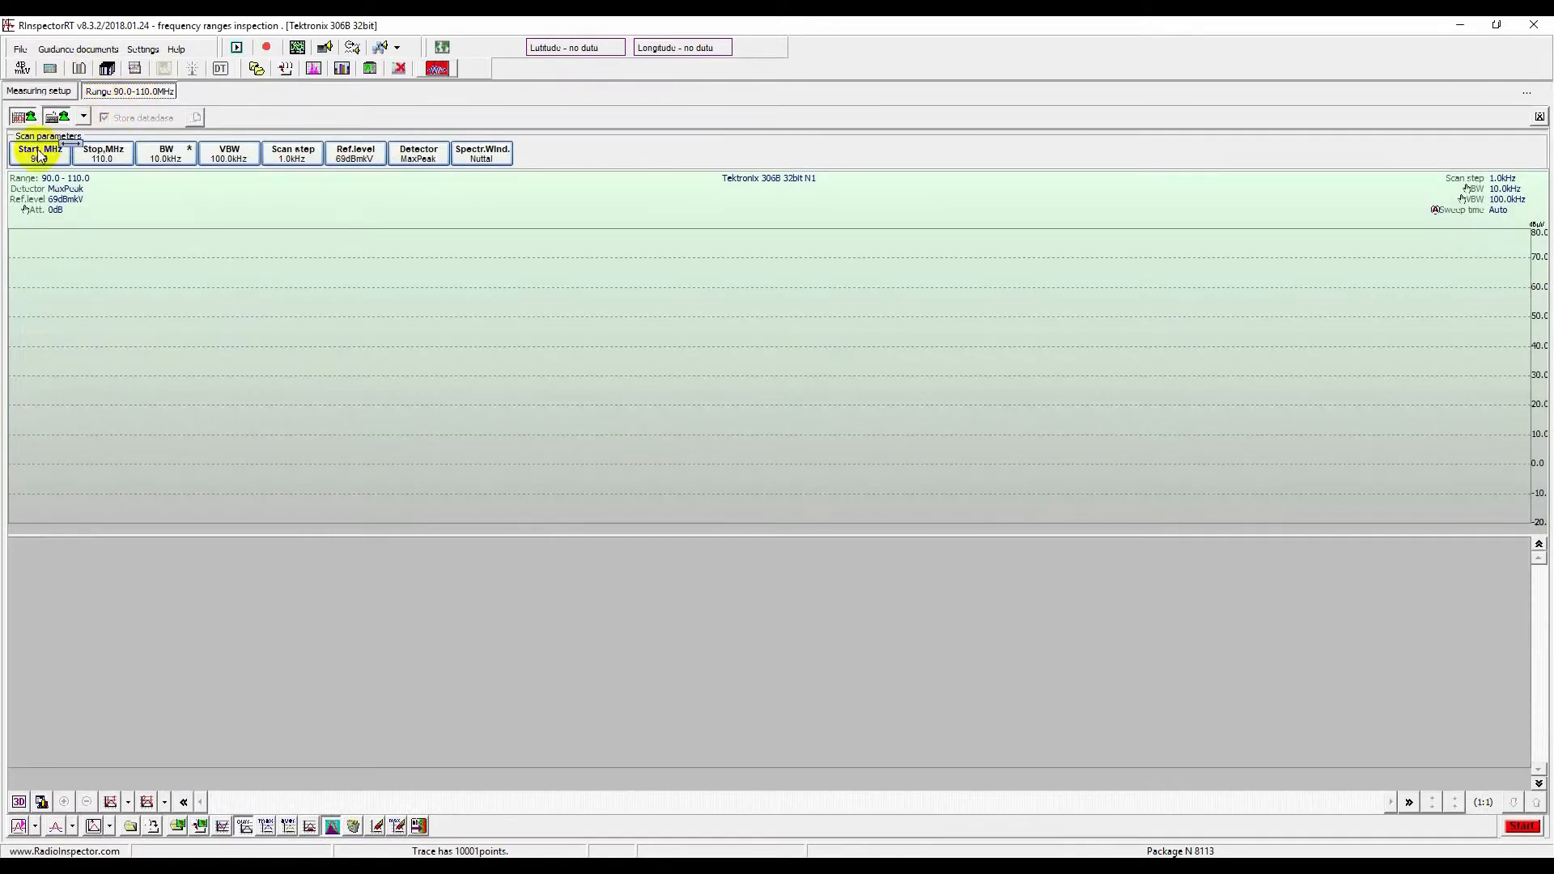
pyautogui.click(39, 151)
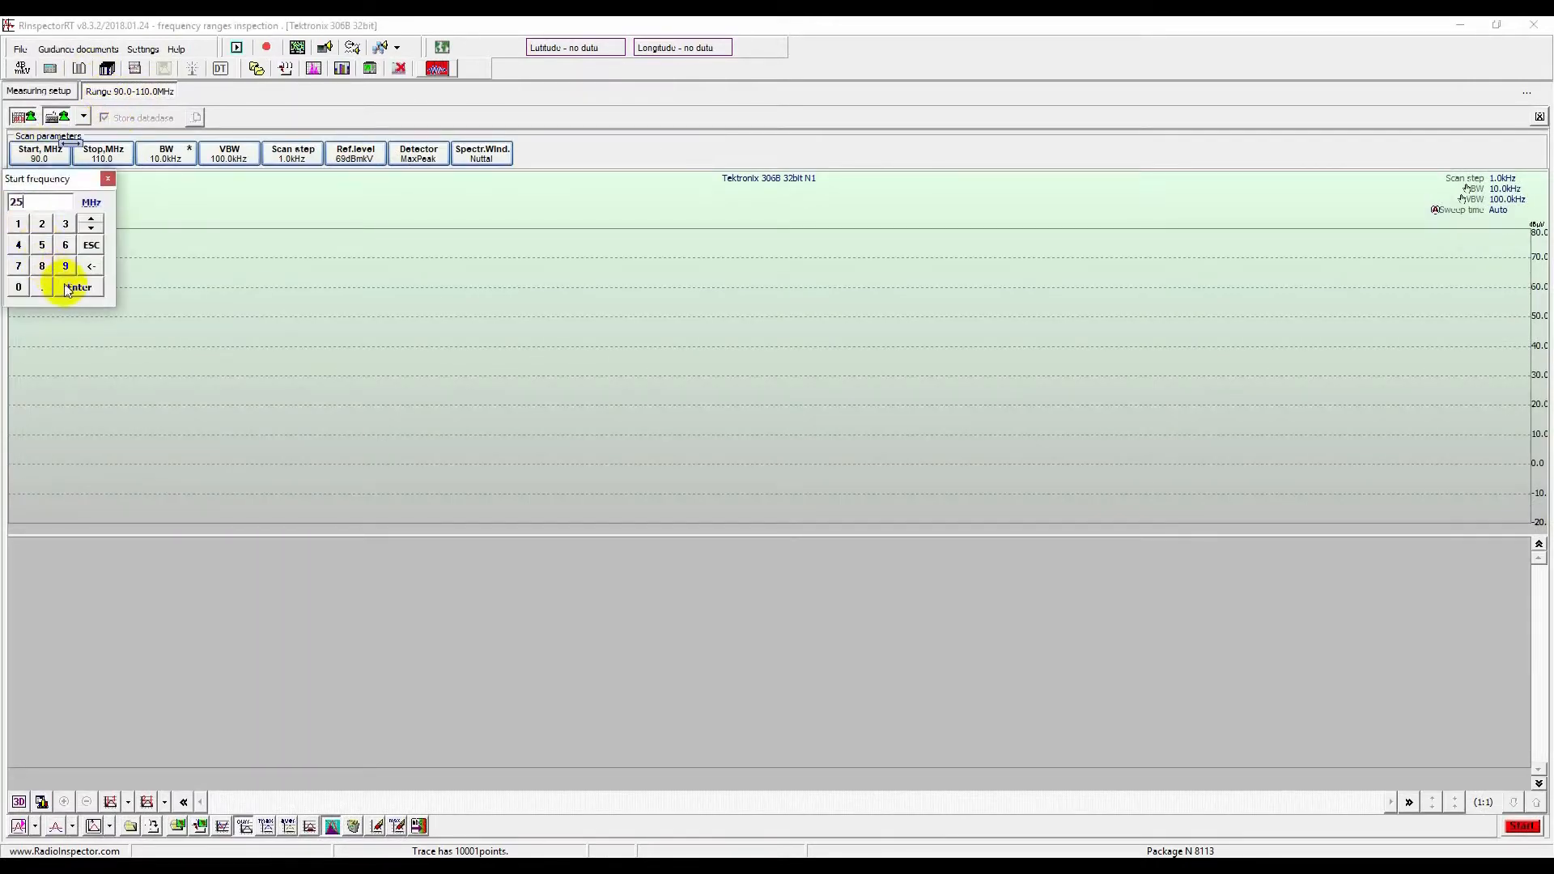
pyautogui.click(77, 287)
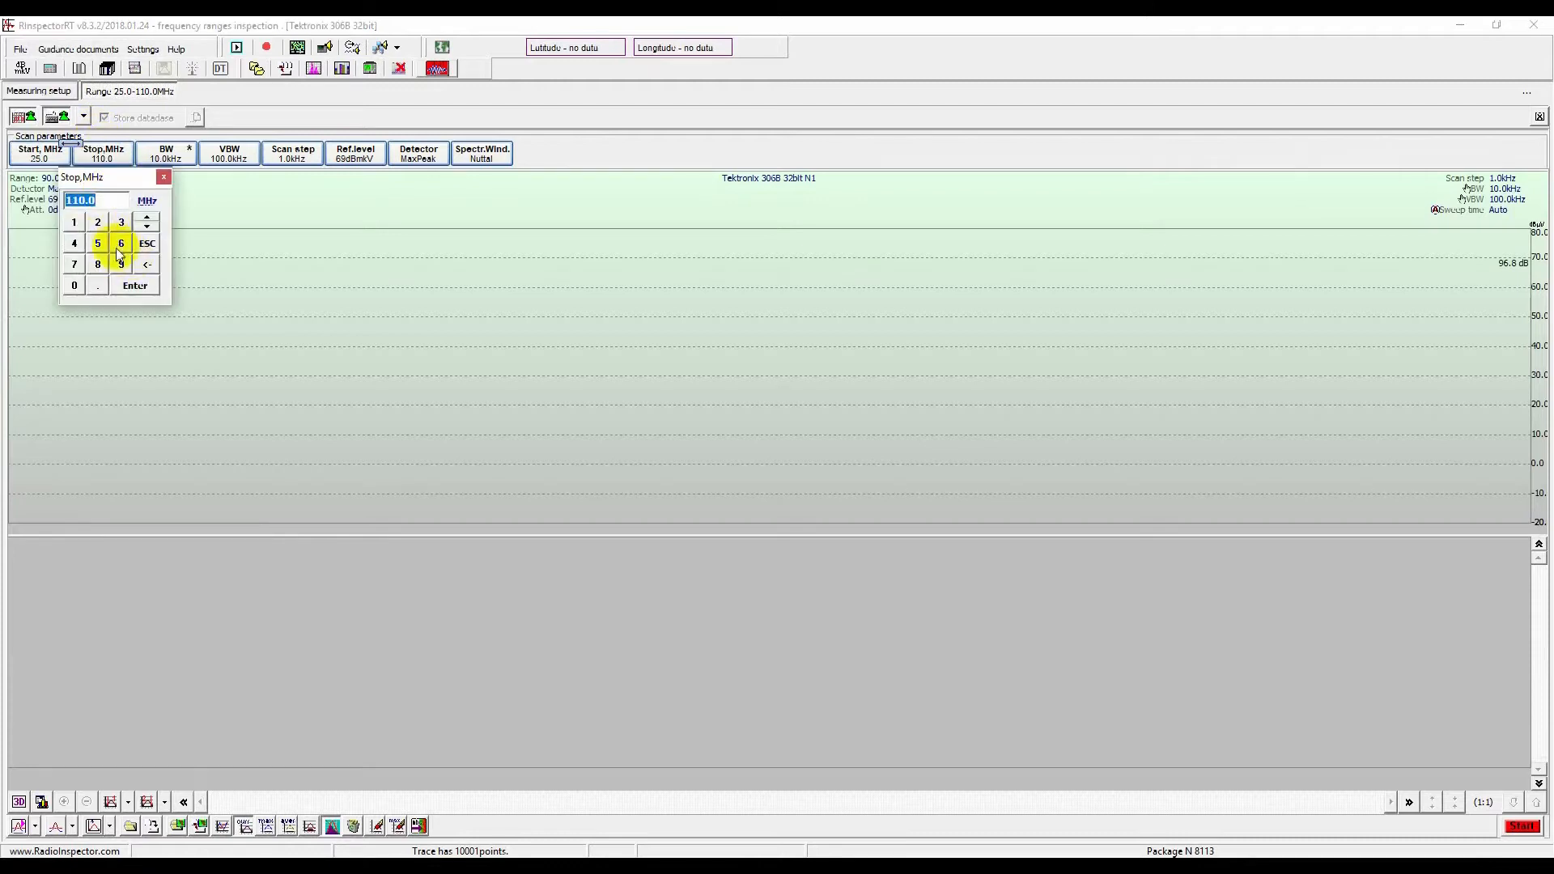
pyautogui.click(74, 286)
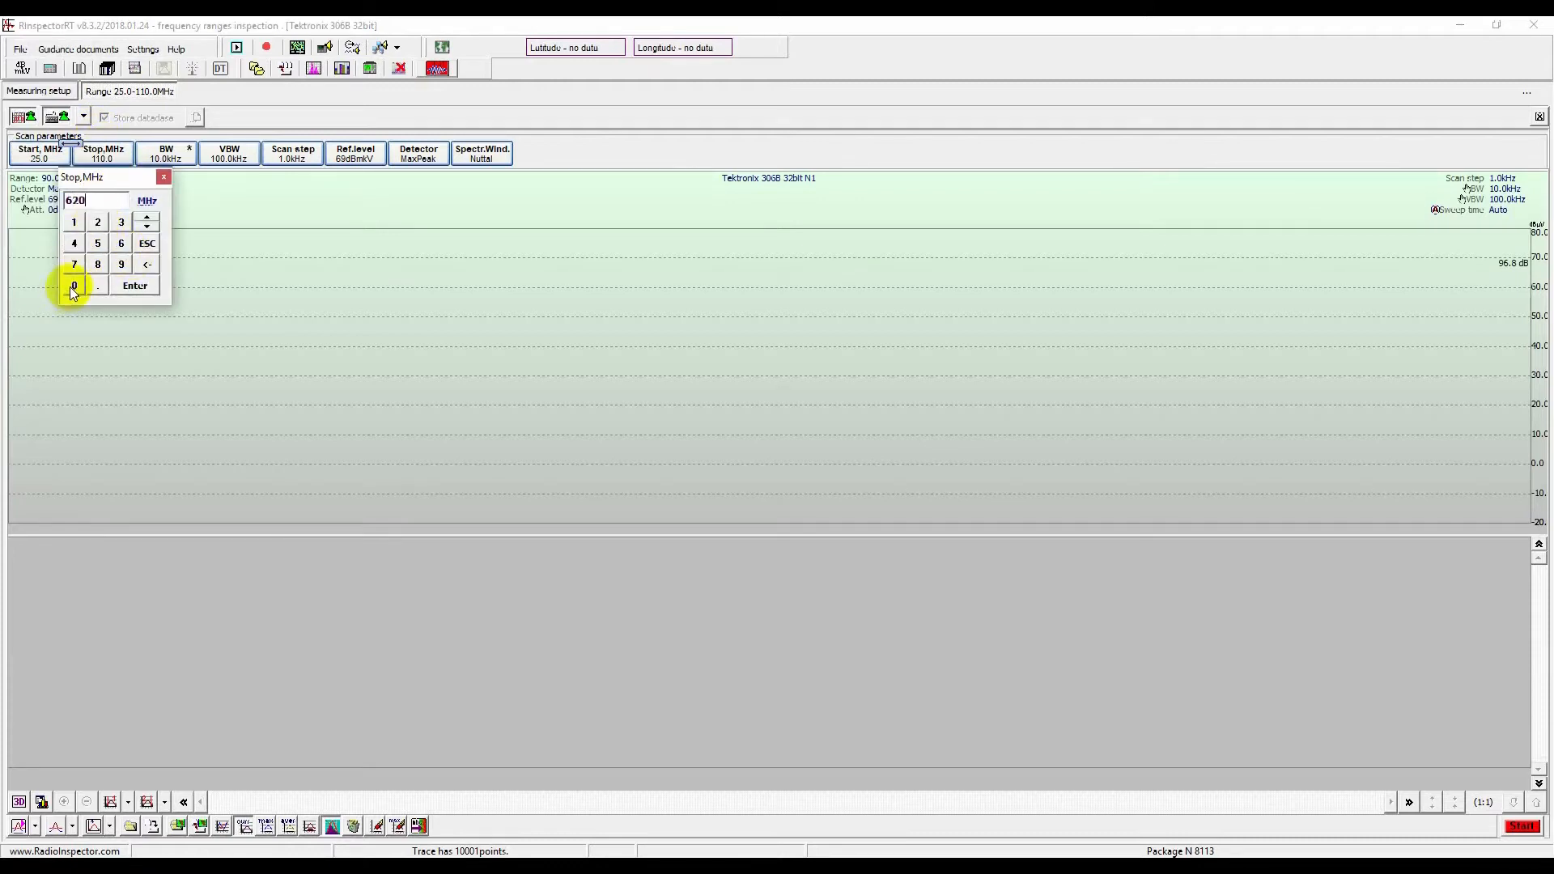
pyautogui.click(133, 285)
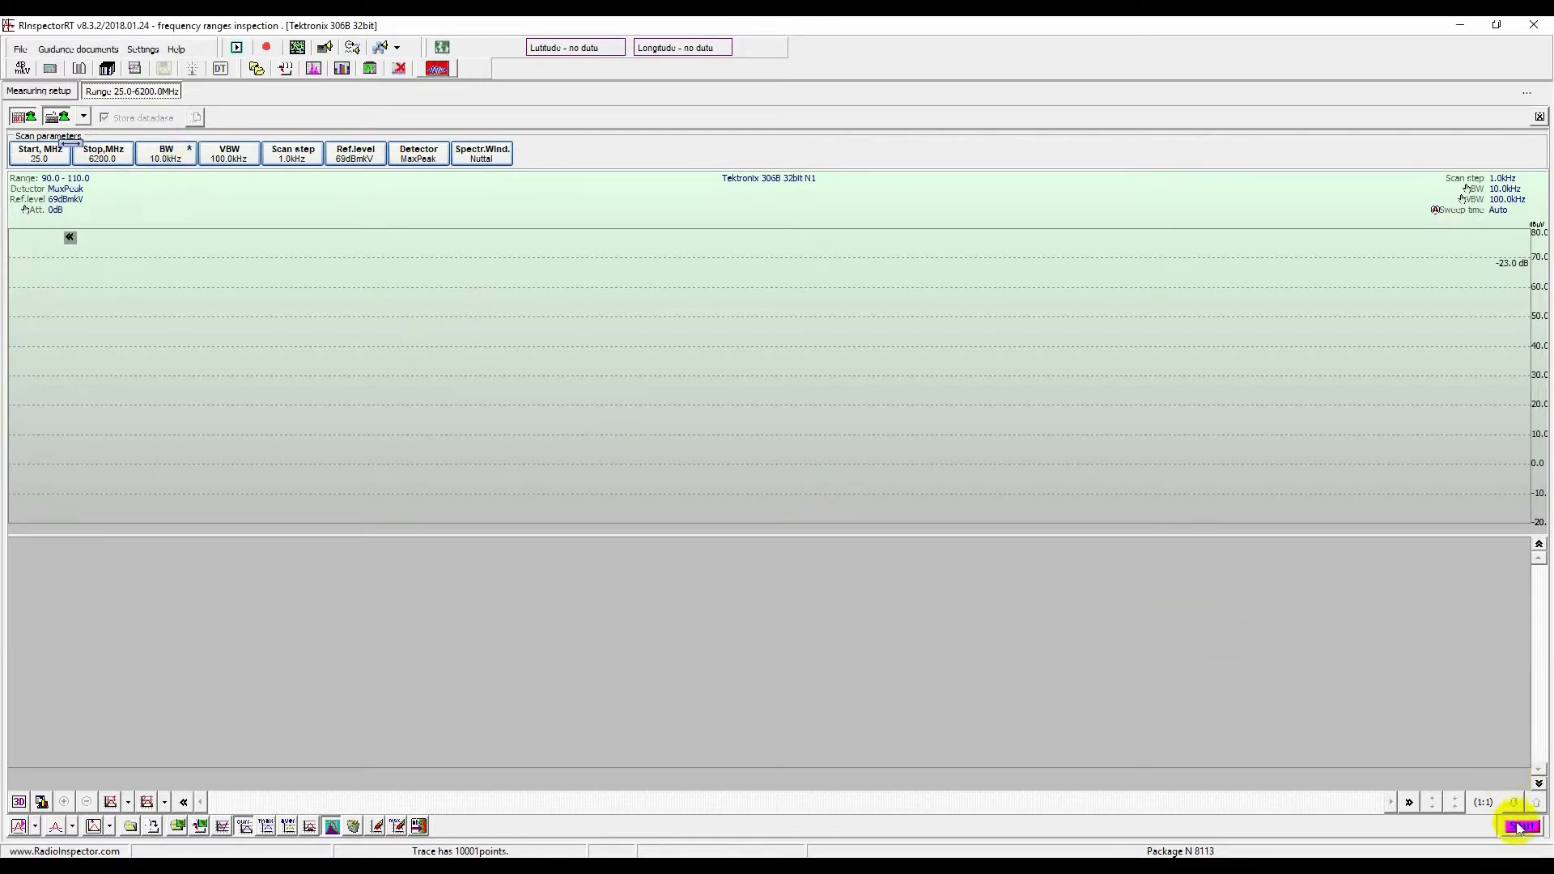
pyautogui.click(1522, 826)
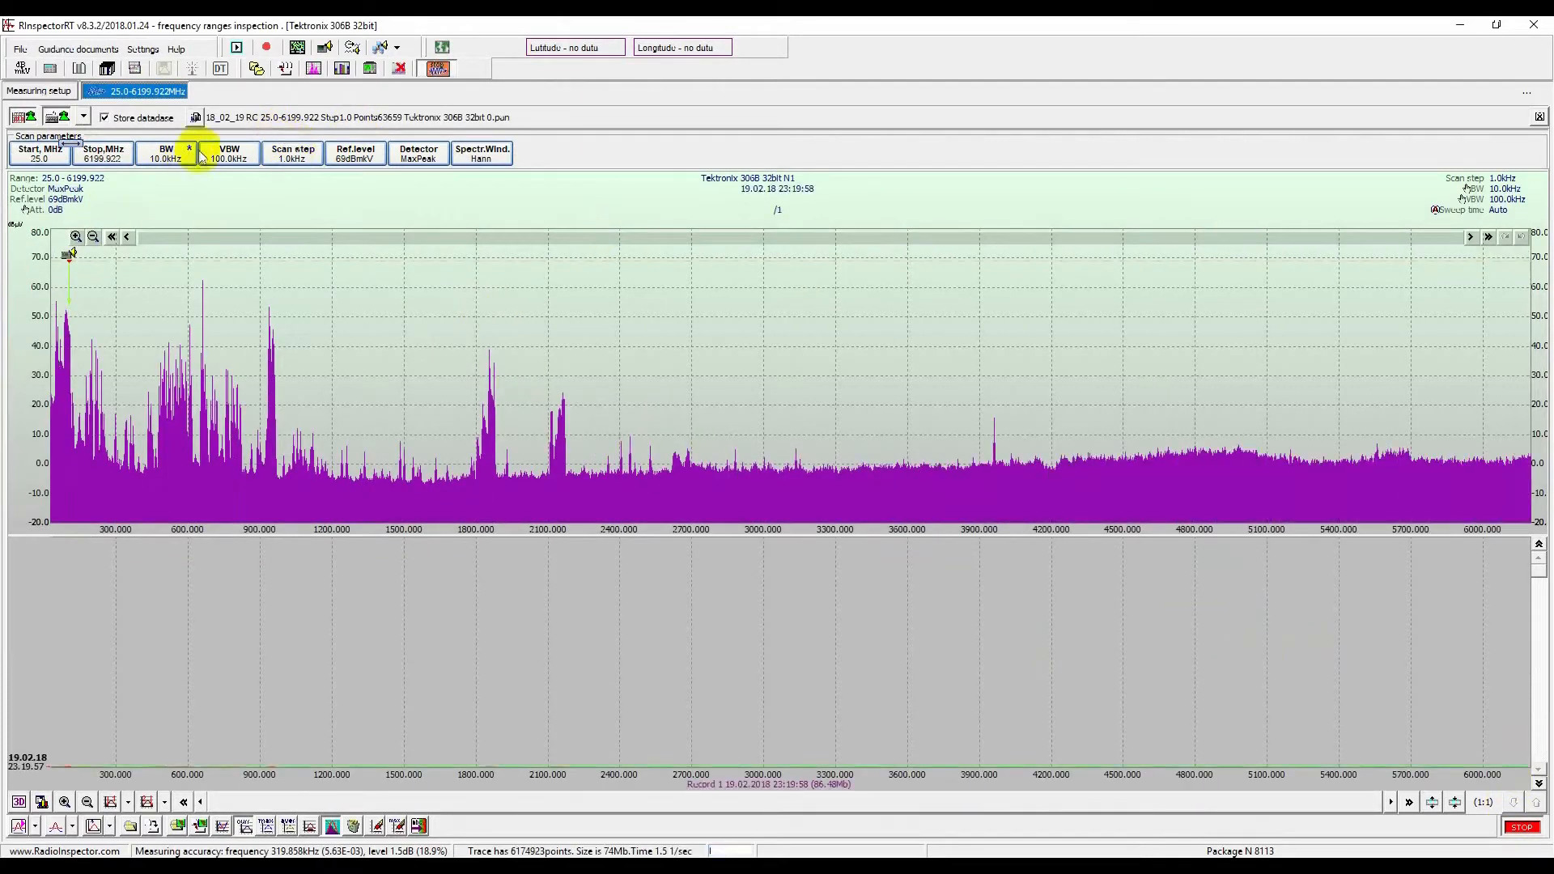
# - Set the video bandwidth to 1.0 kHz and let the waterfall build
pyautogui.click(228, 154)
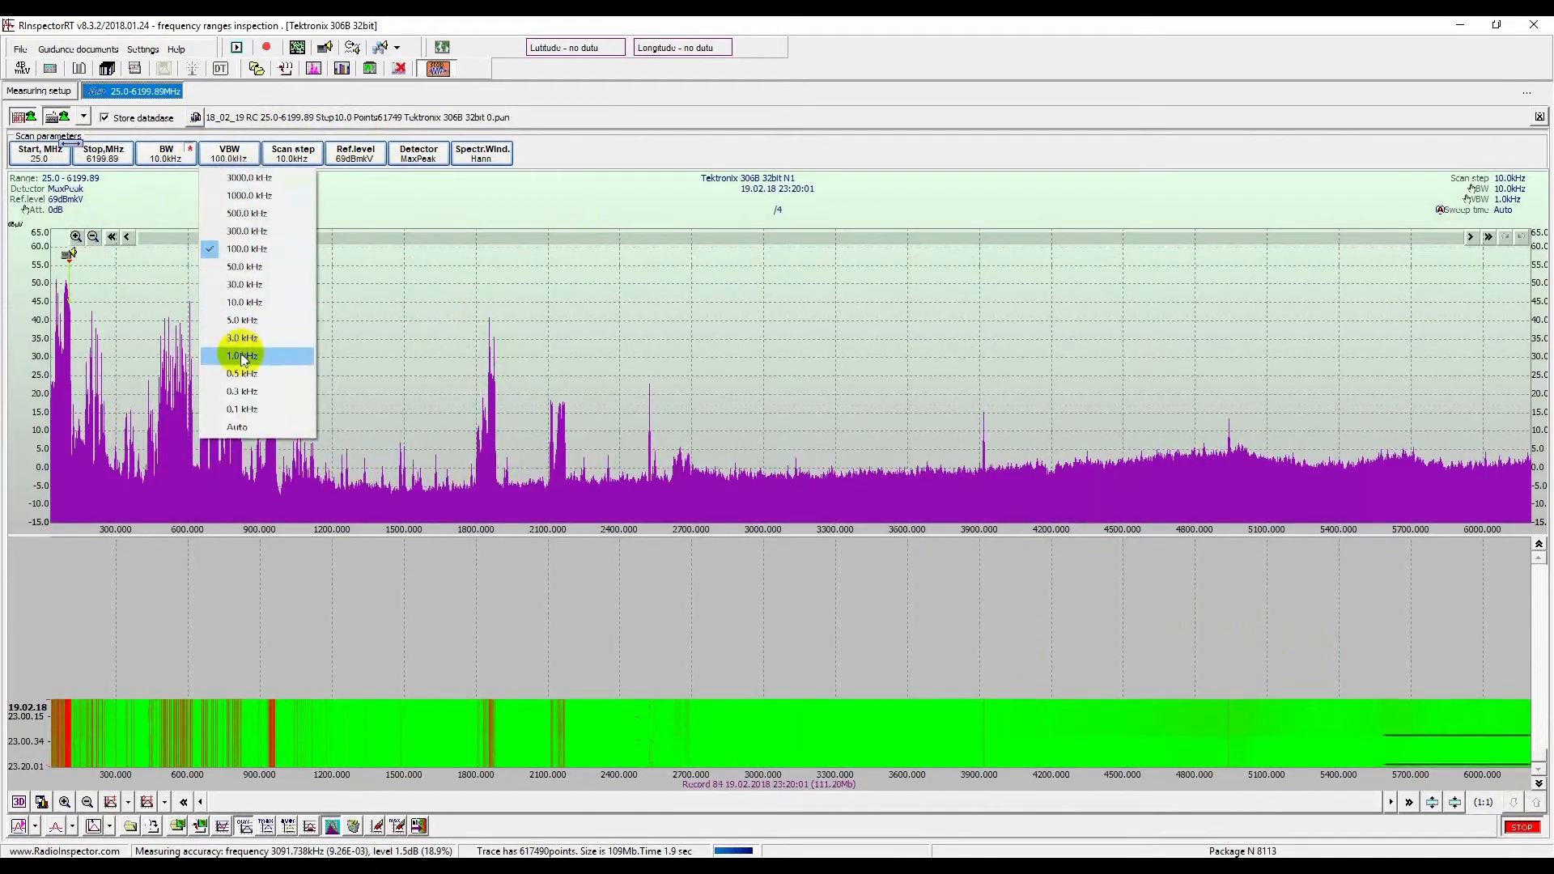
pyautogui.click(241, 355)
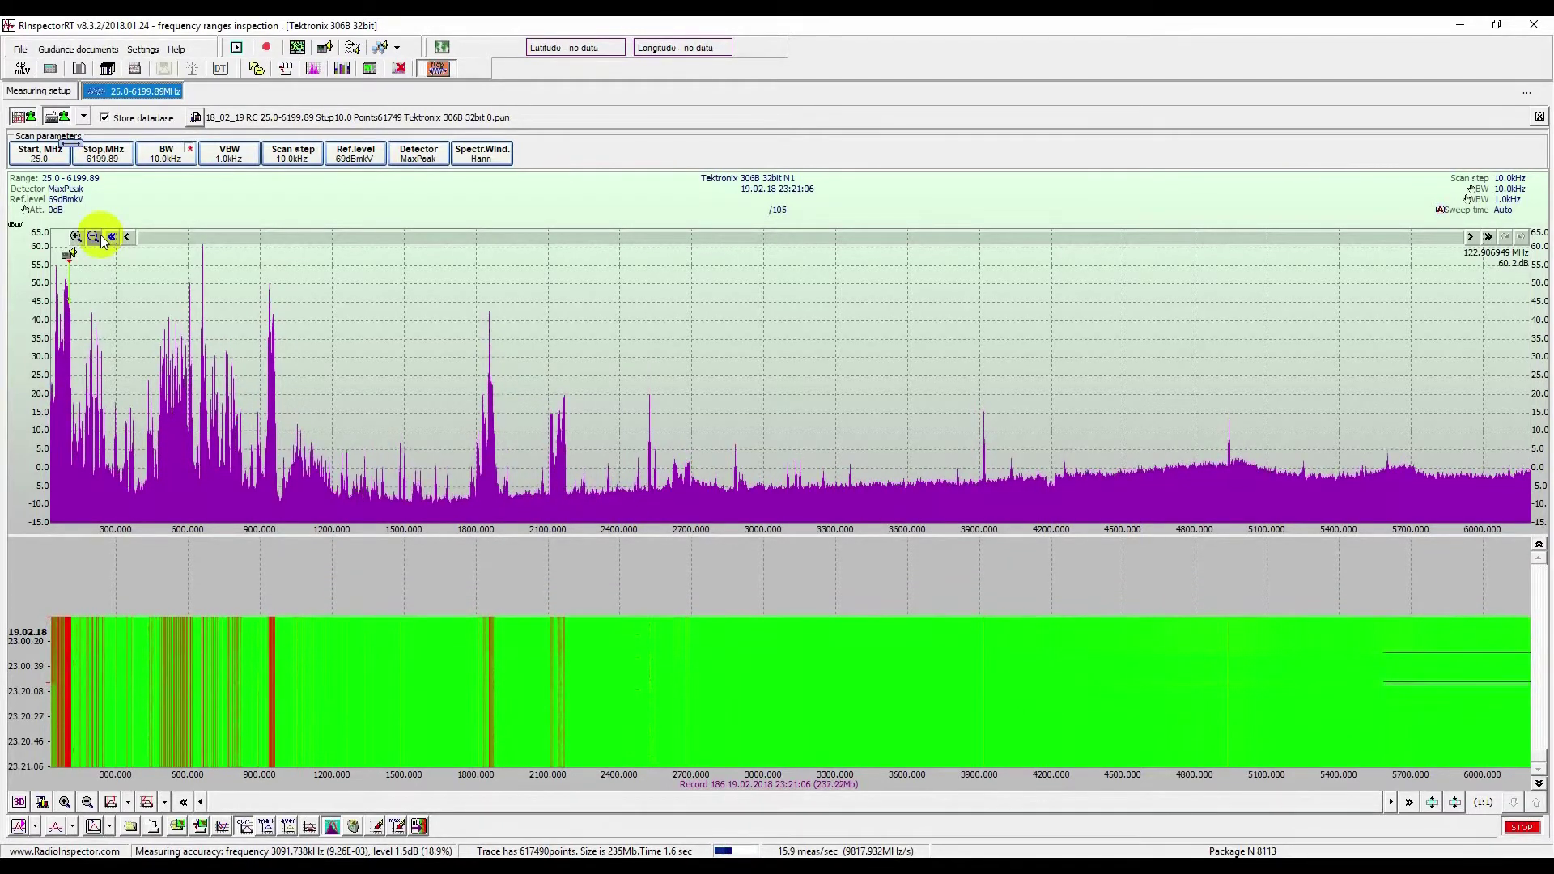
# - Add more range scan windows and tile all of them side by side
pyautogui.click(313, 67)
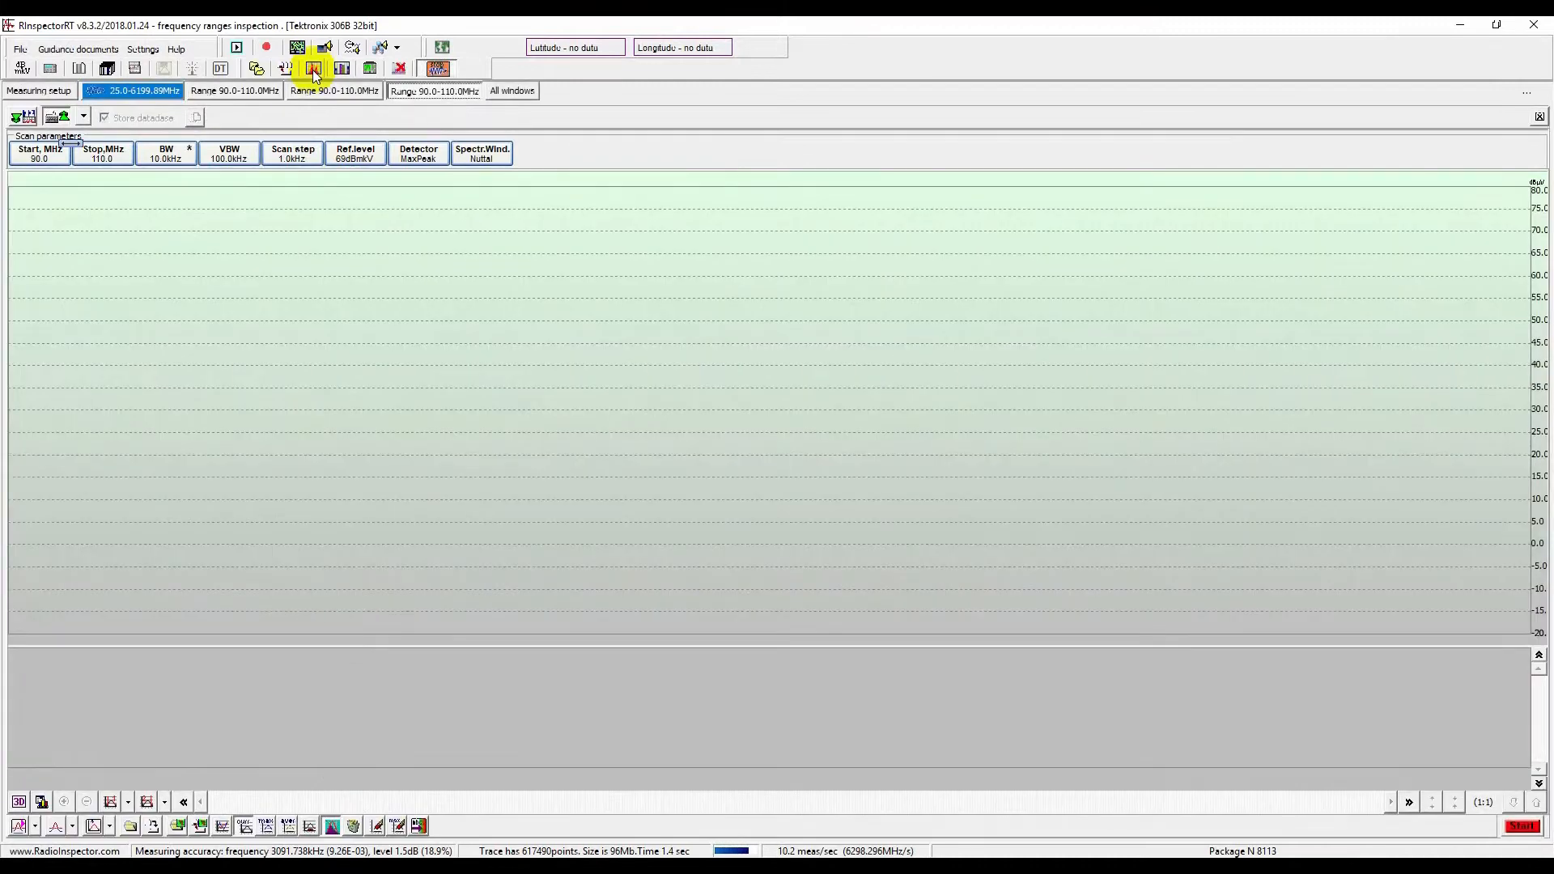
pyautogui.click(612, 90)
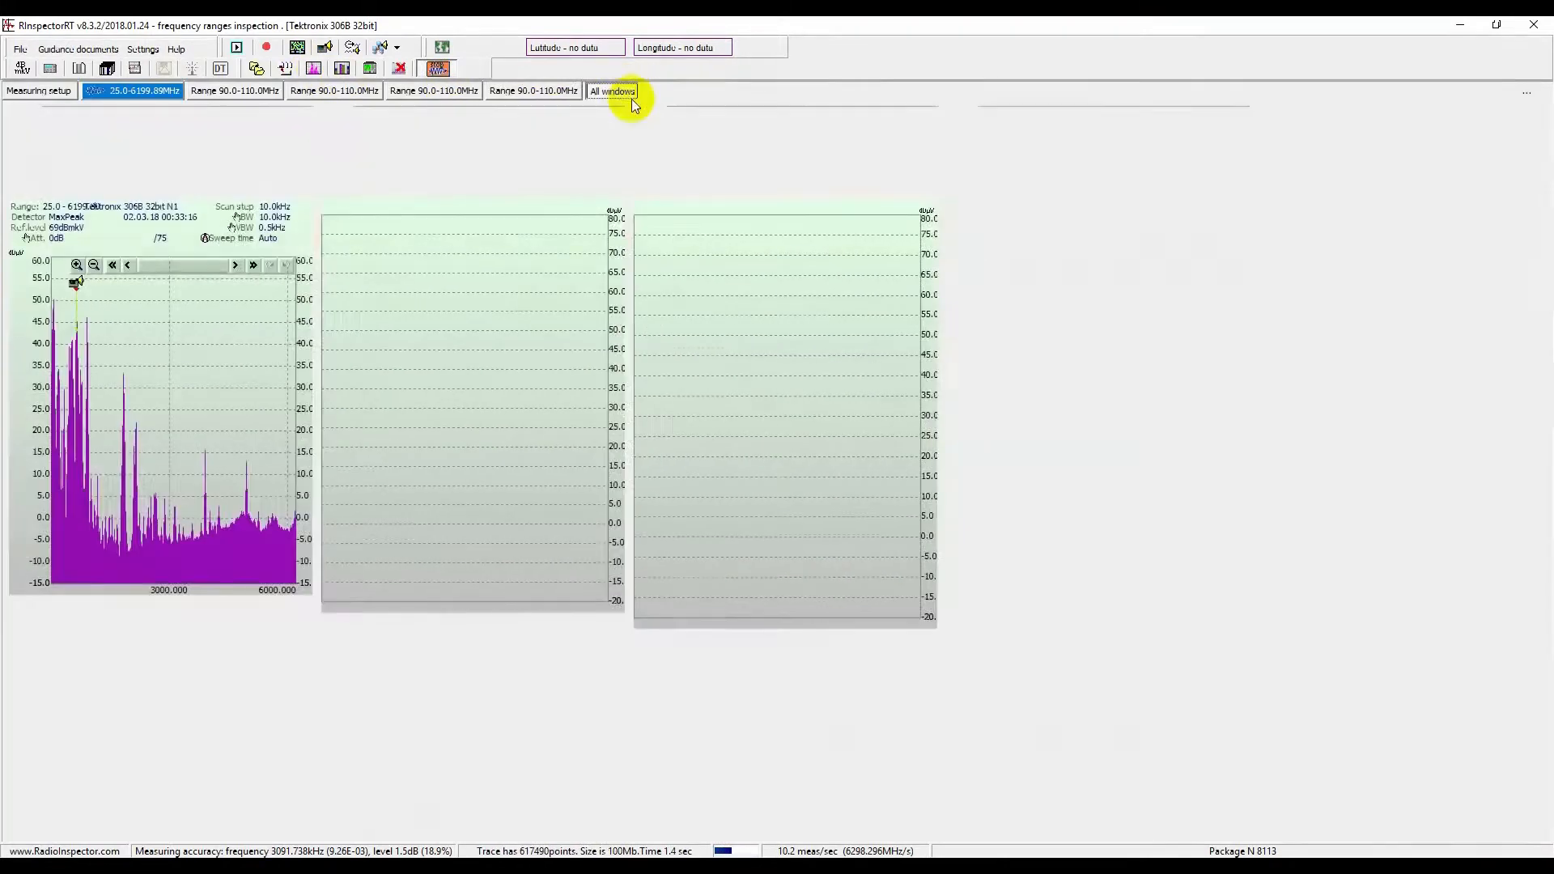
pyautogui.click(612, 91)
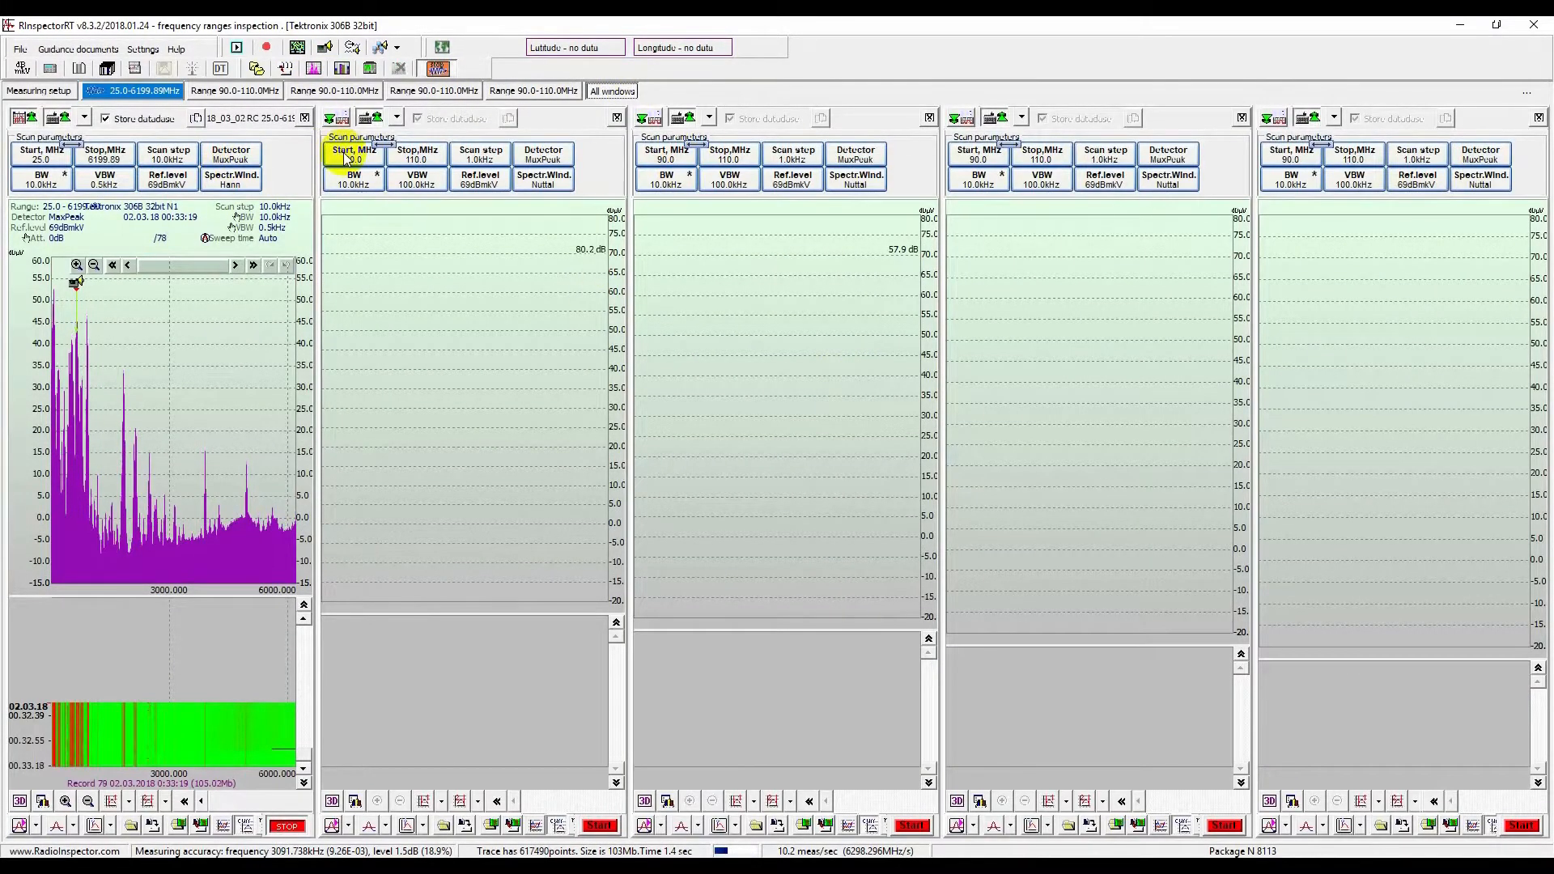
# - Set window 2 to 108–138 MHz and lower its video bandwidth
pyautogui.click(353, 155)
pyautogui.write('108')
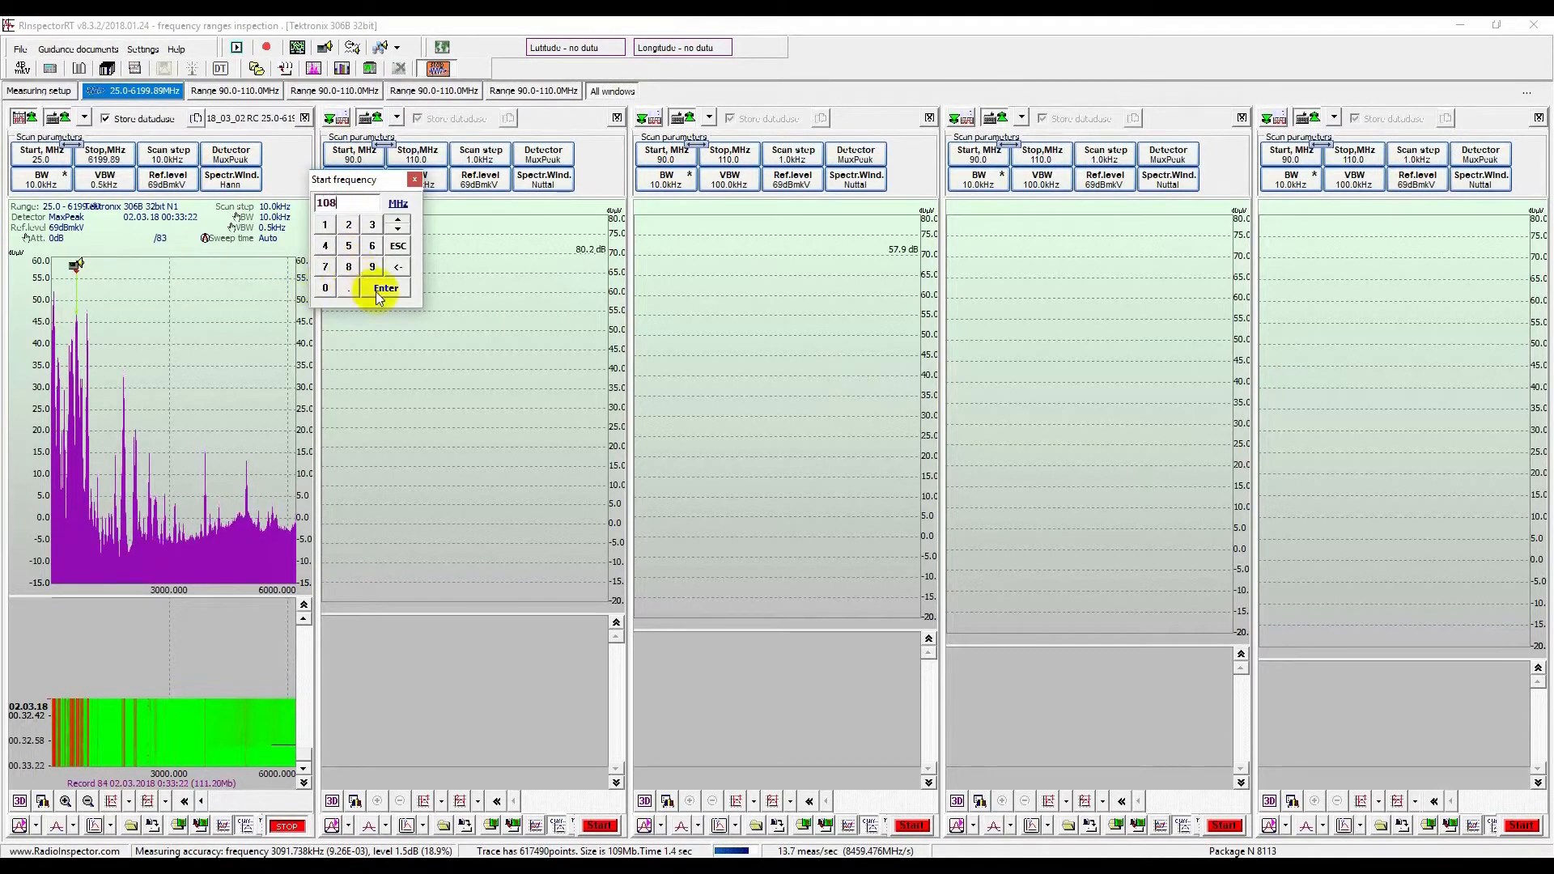
pyautogui.click(385, 288)
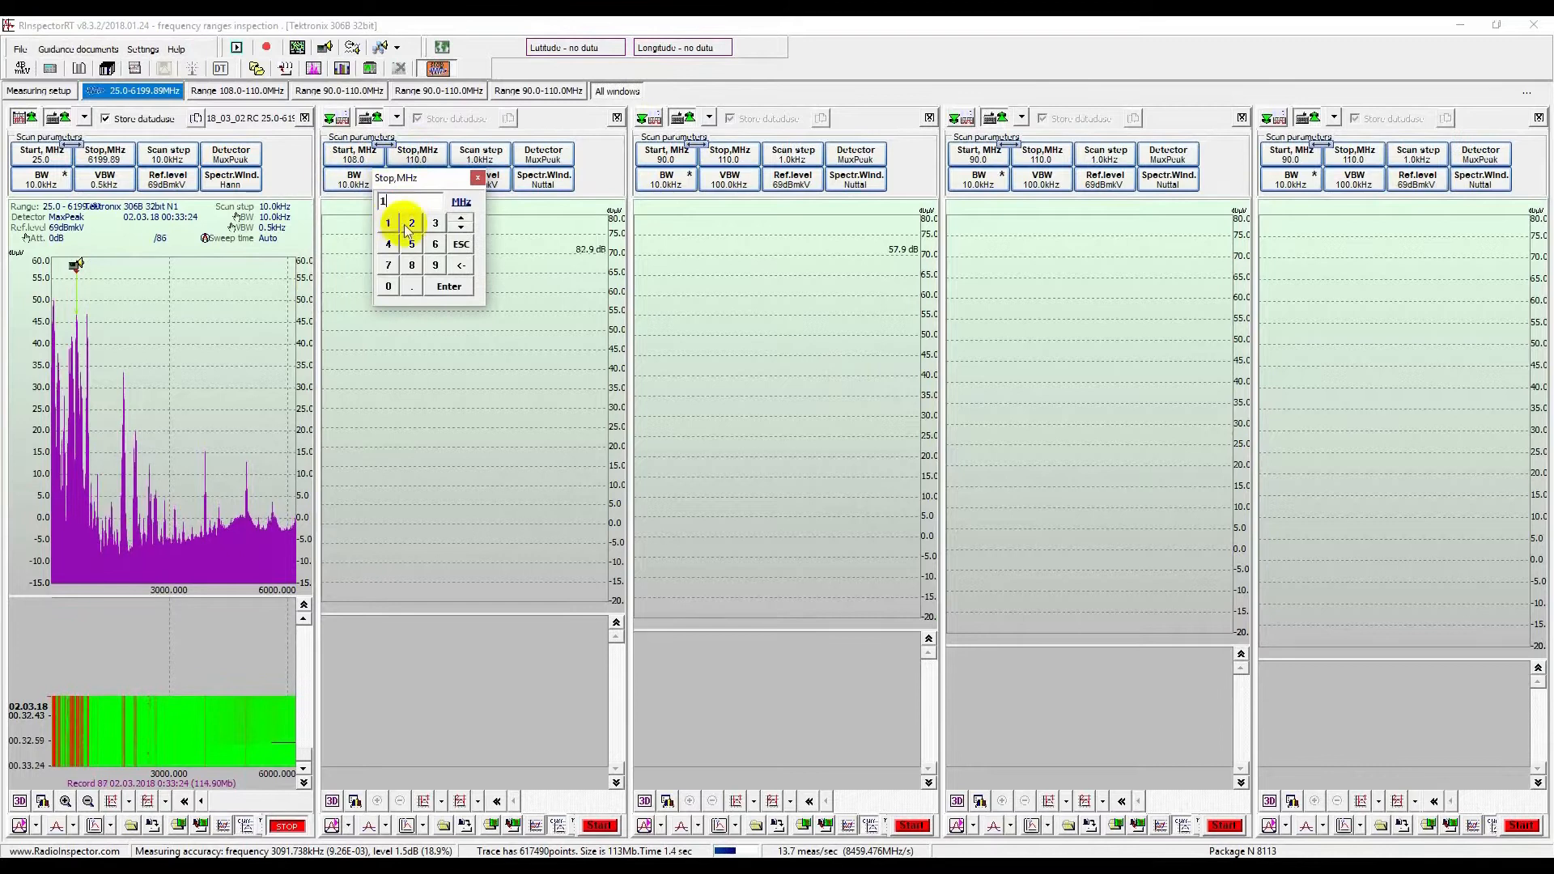
pyautogui.click(434, 222)
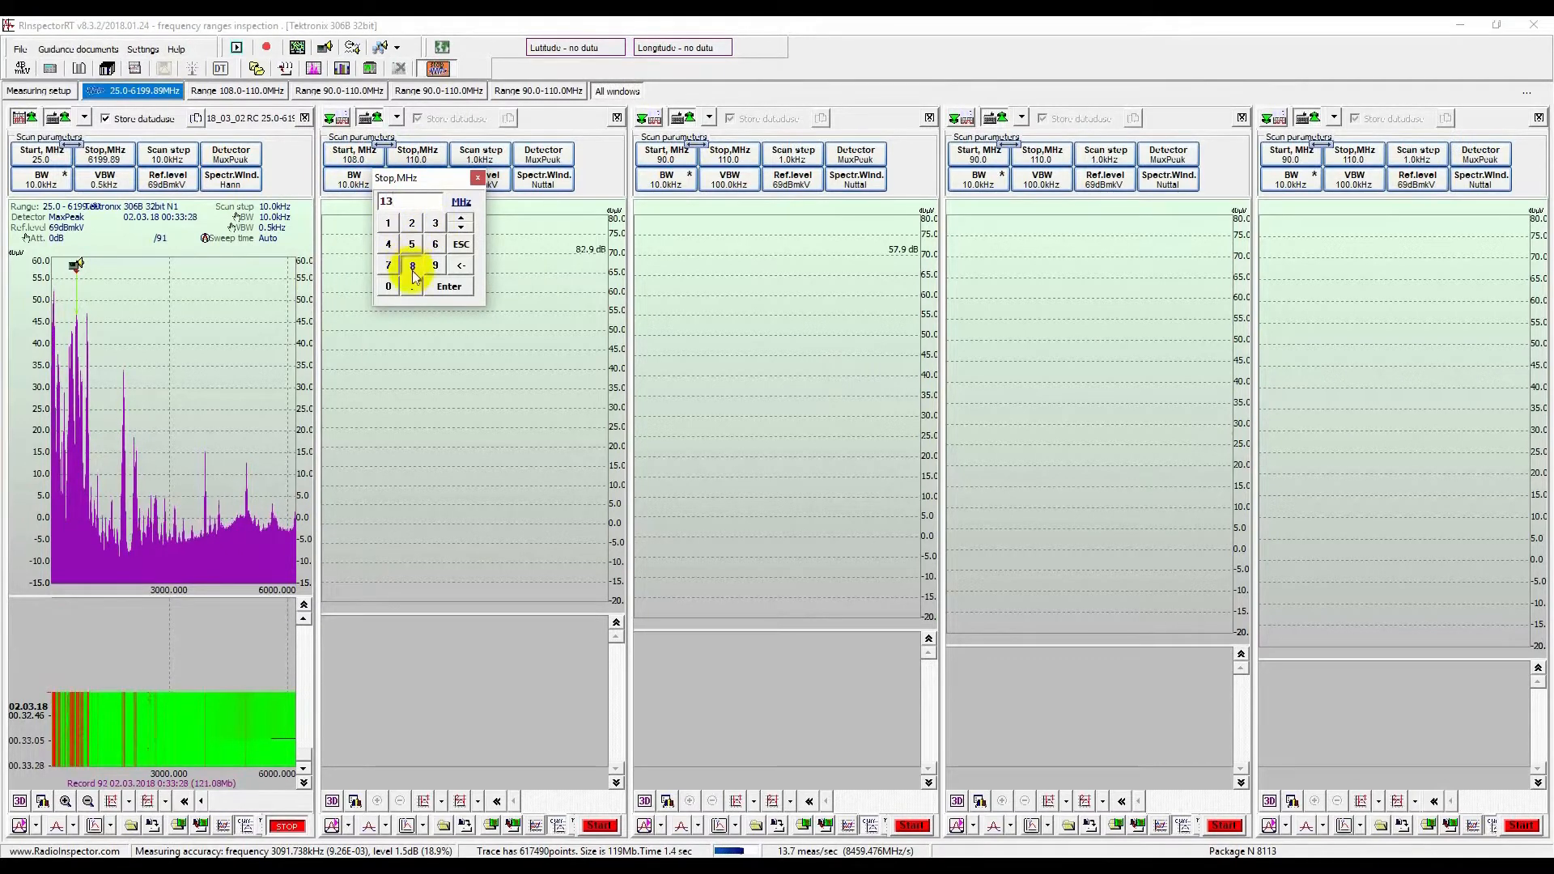
pyautogui.click(448, 286)
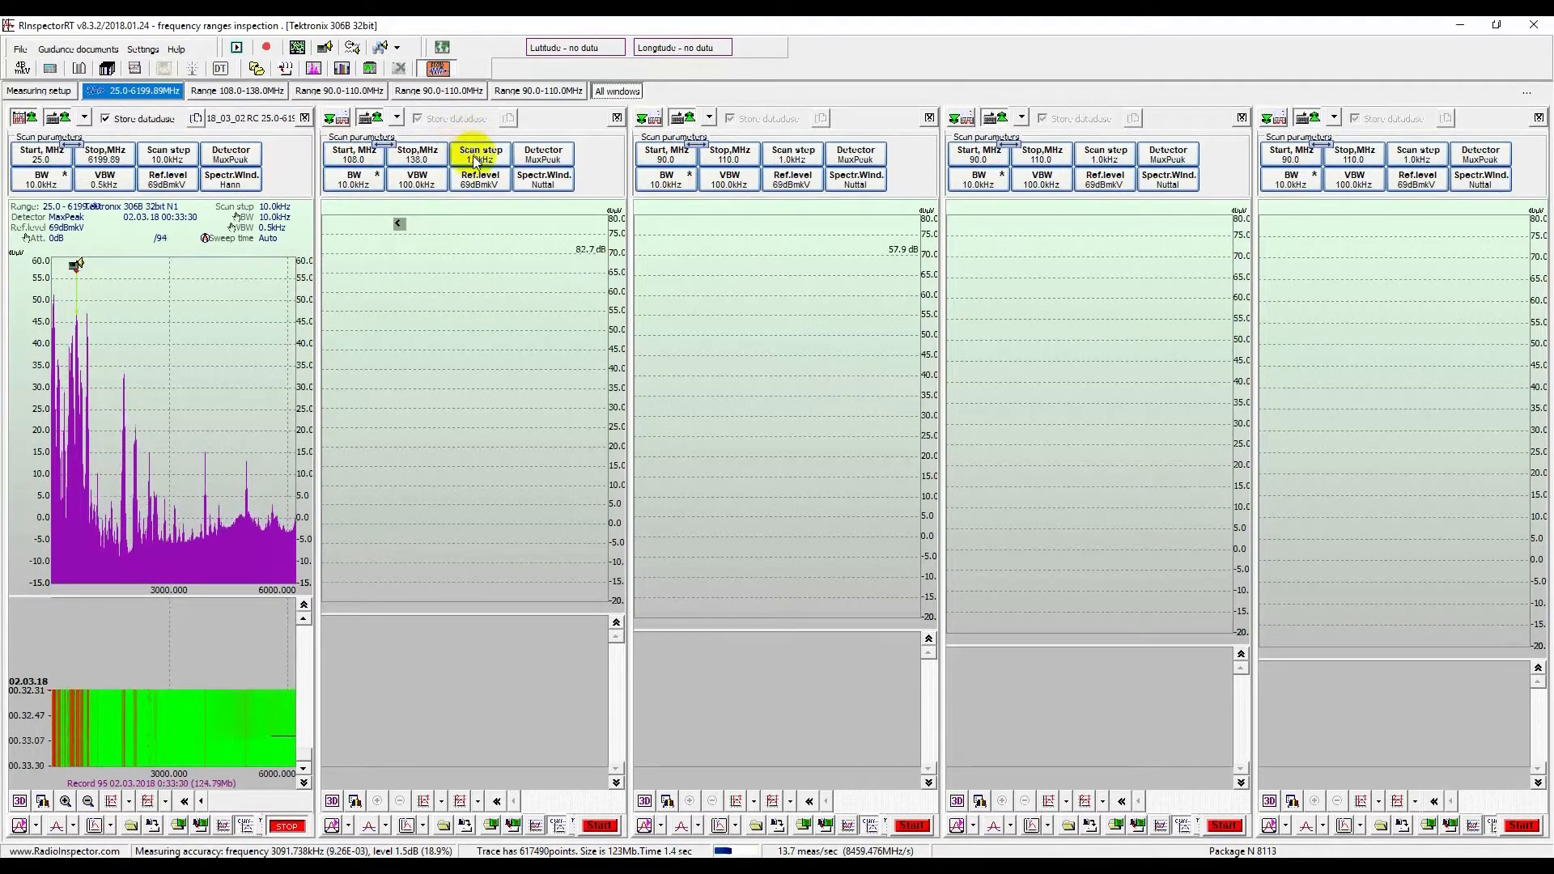
pyautogui.moveTo(353, 181)
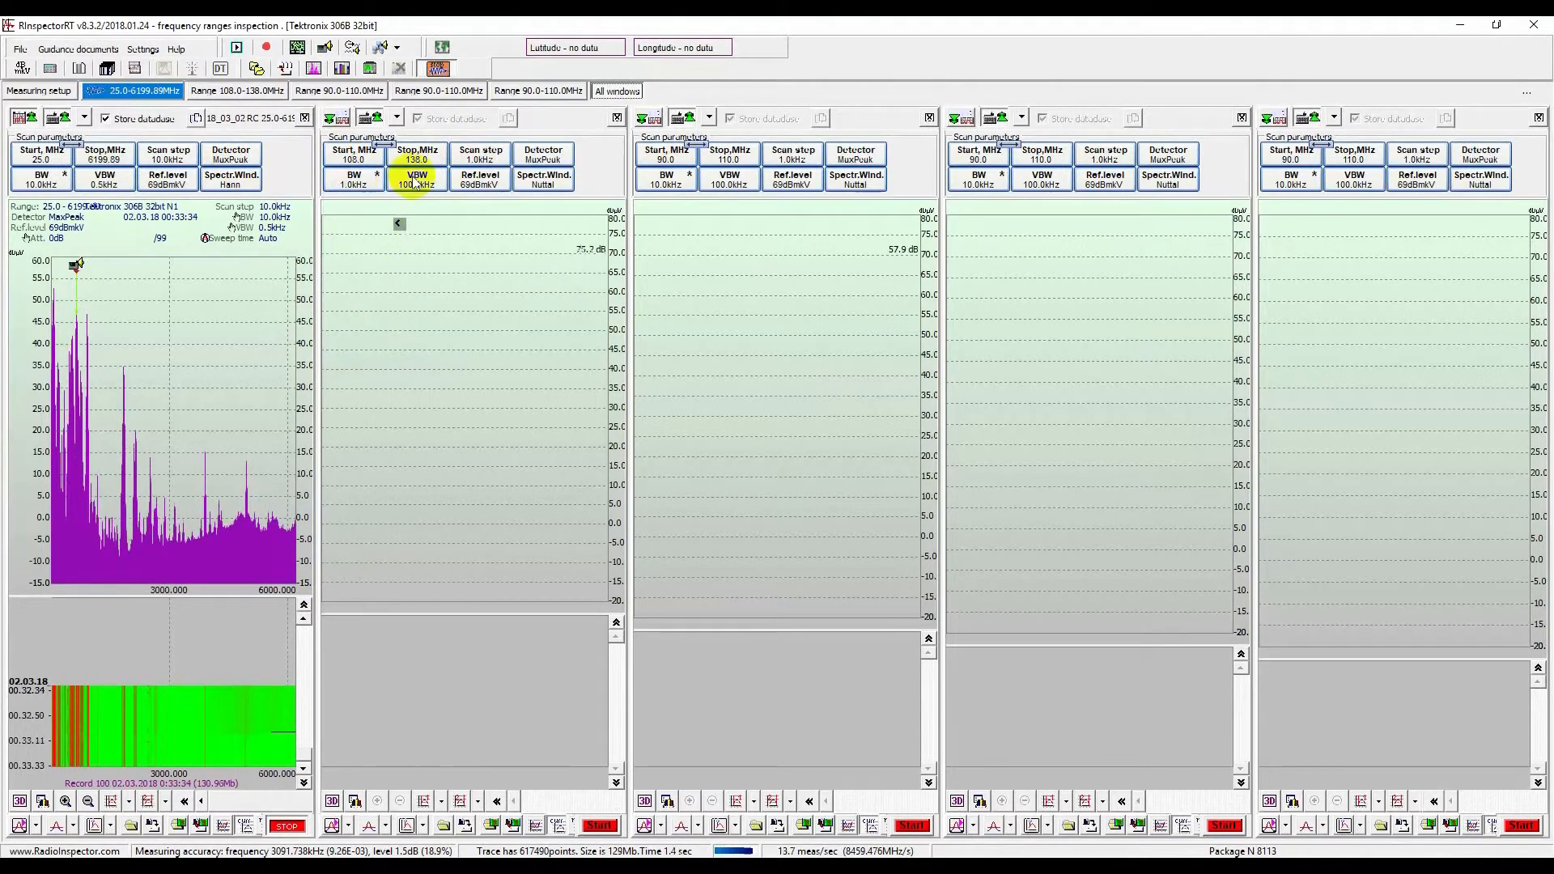
pyautogui.click(416, 180)
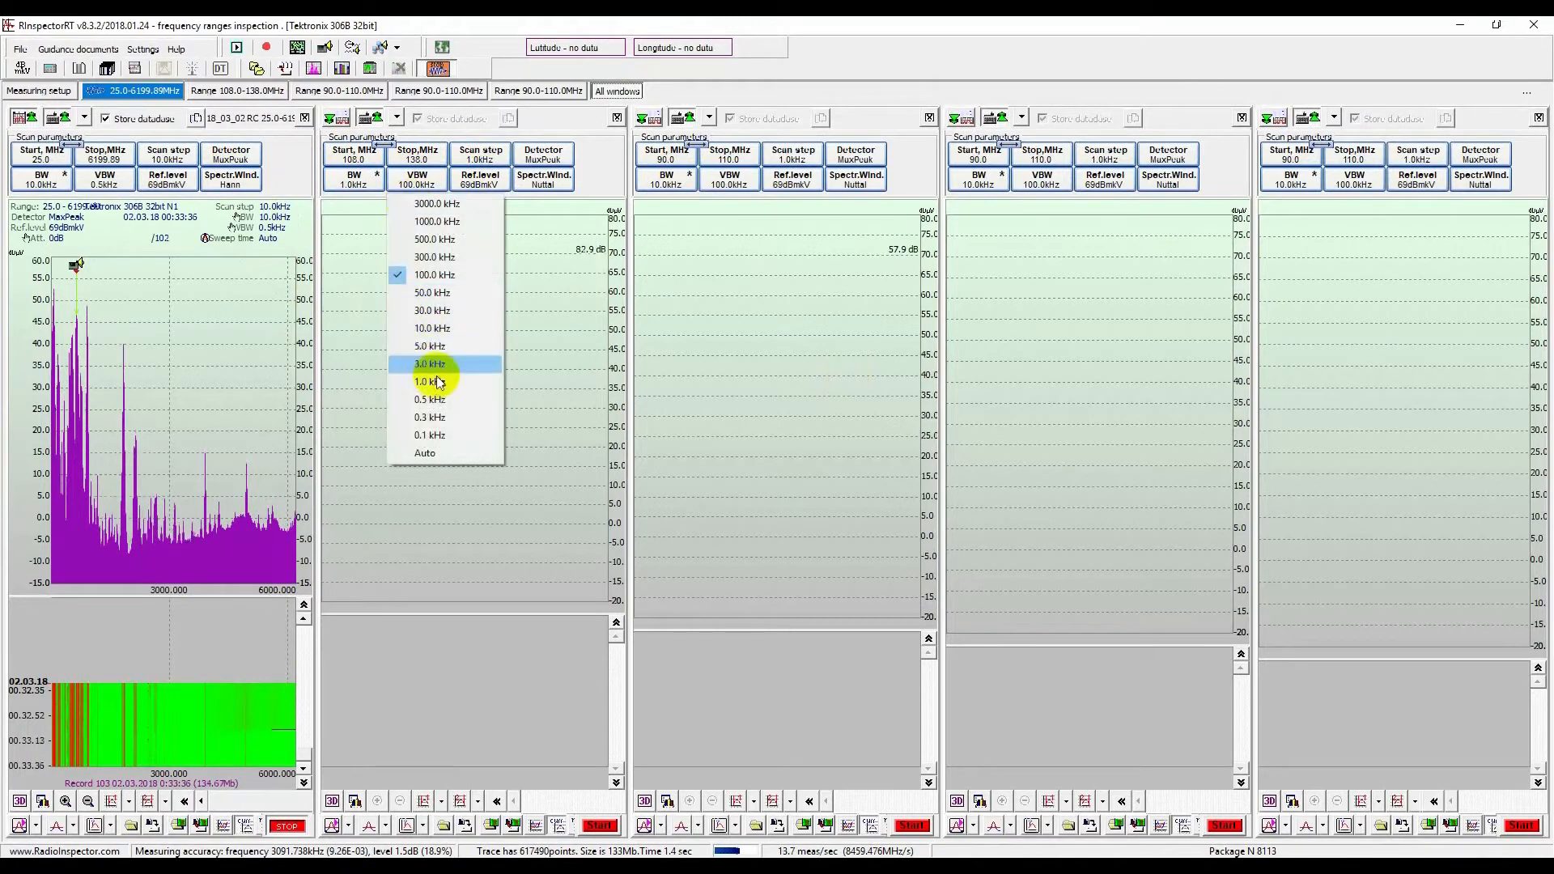
pyautogui.click(428, 416)
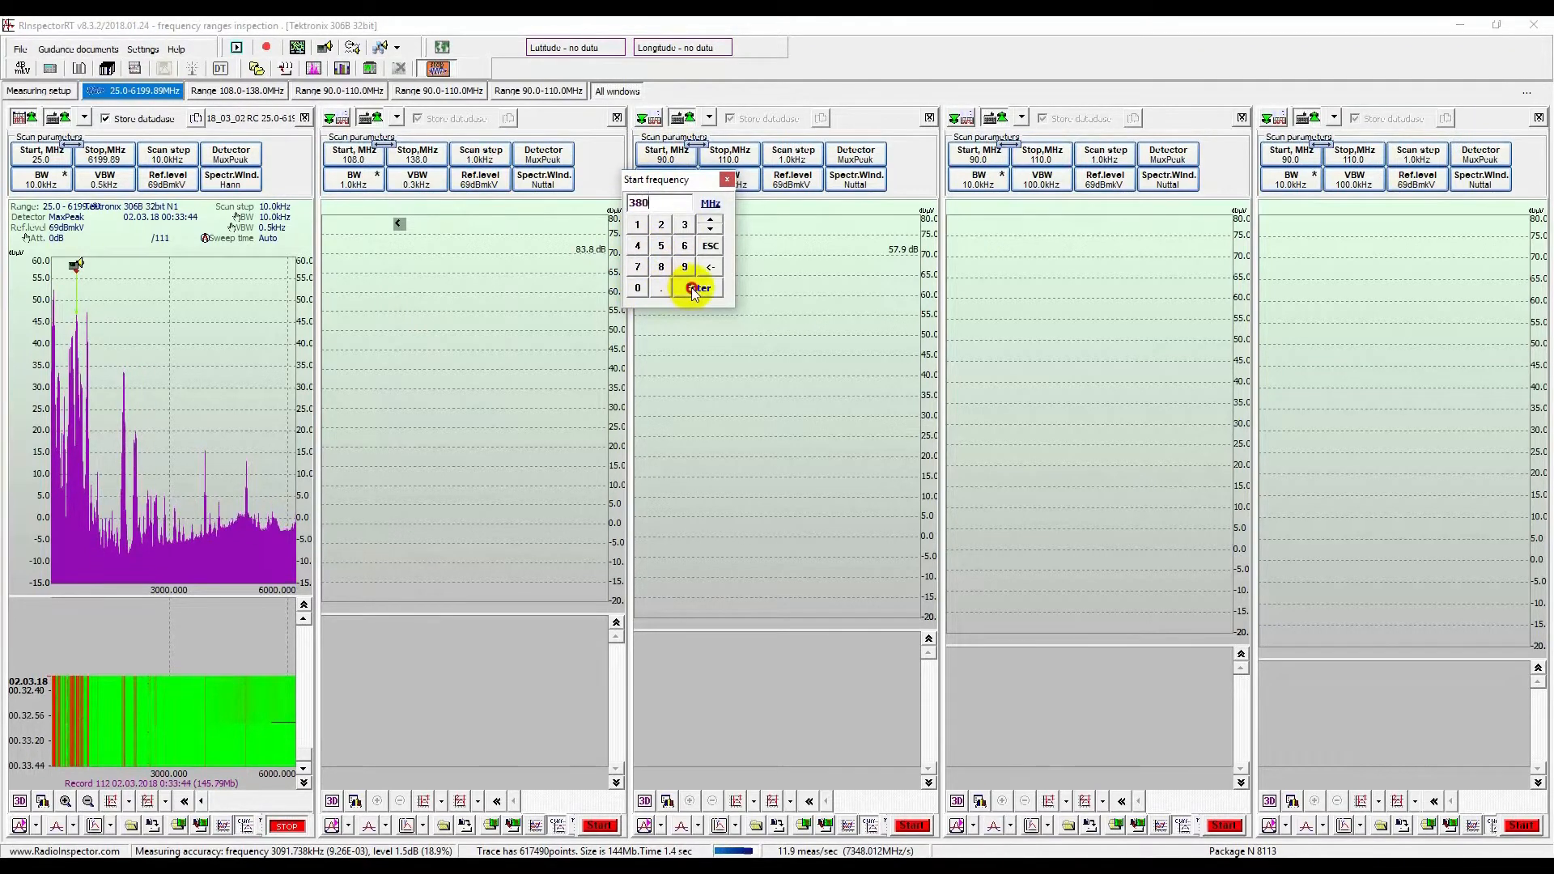
# - Set window 3 to 380–510 MHz with 0.3 kHz video bandwidth
pyautogui.click(702, 287)
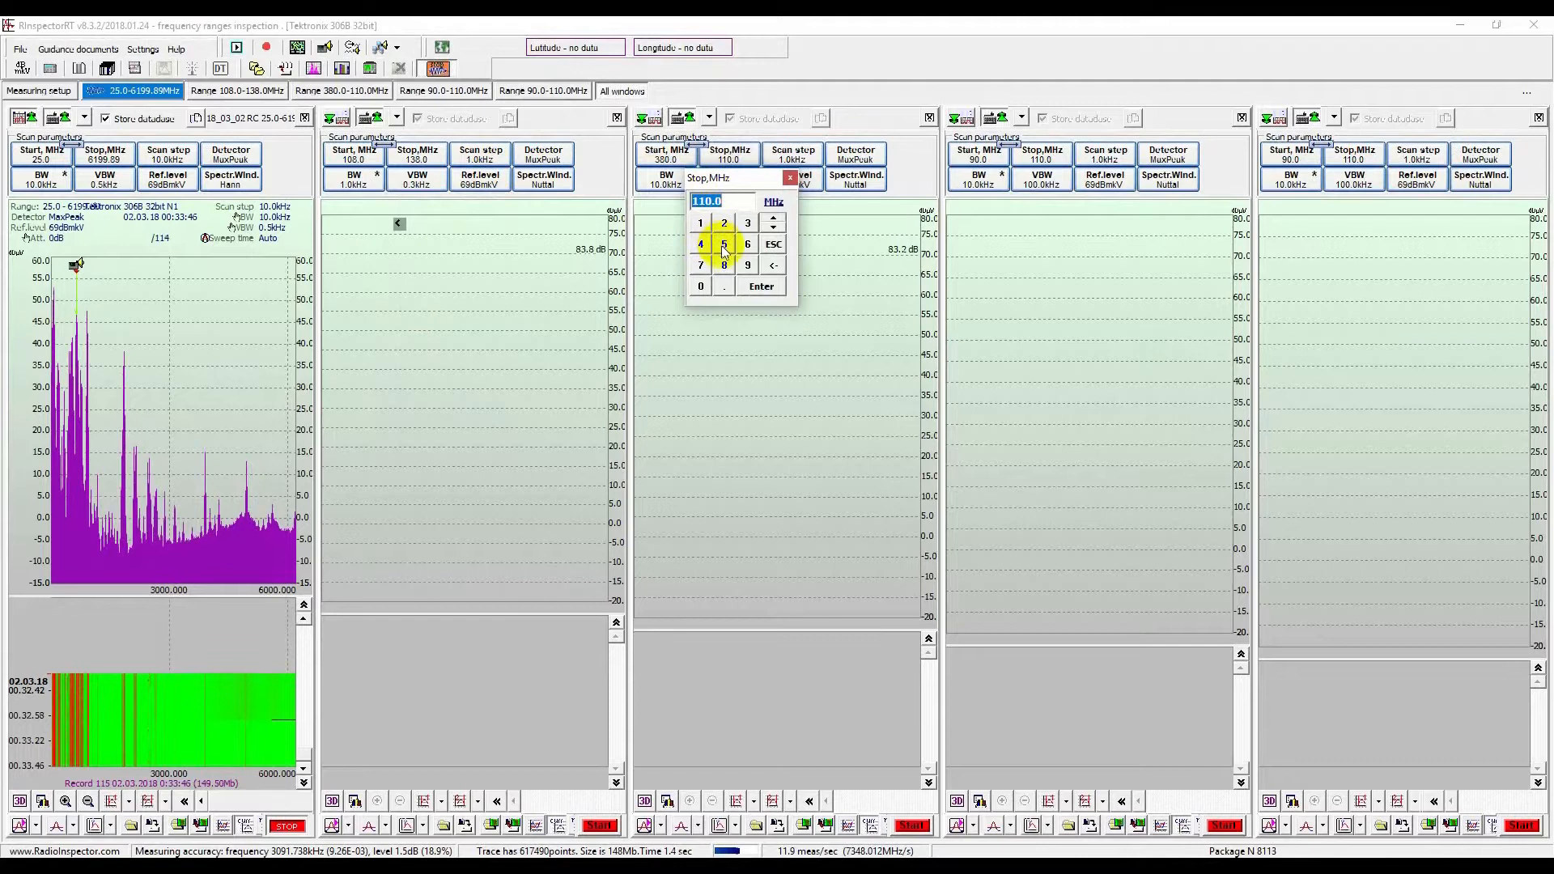
pyautogui.click(747, 264)
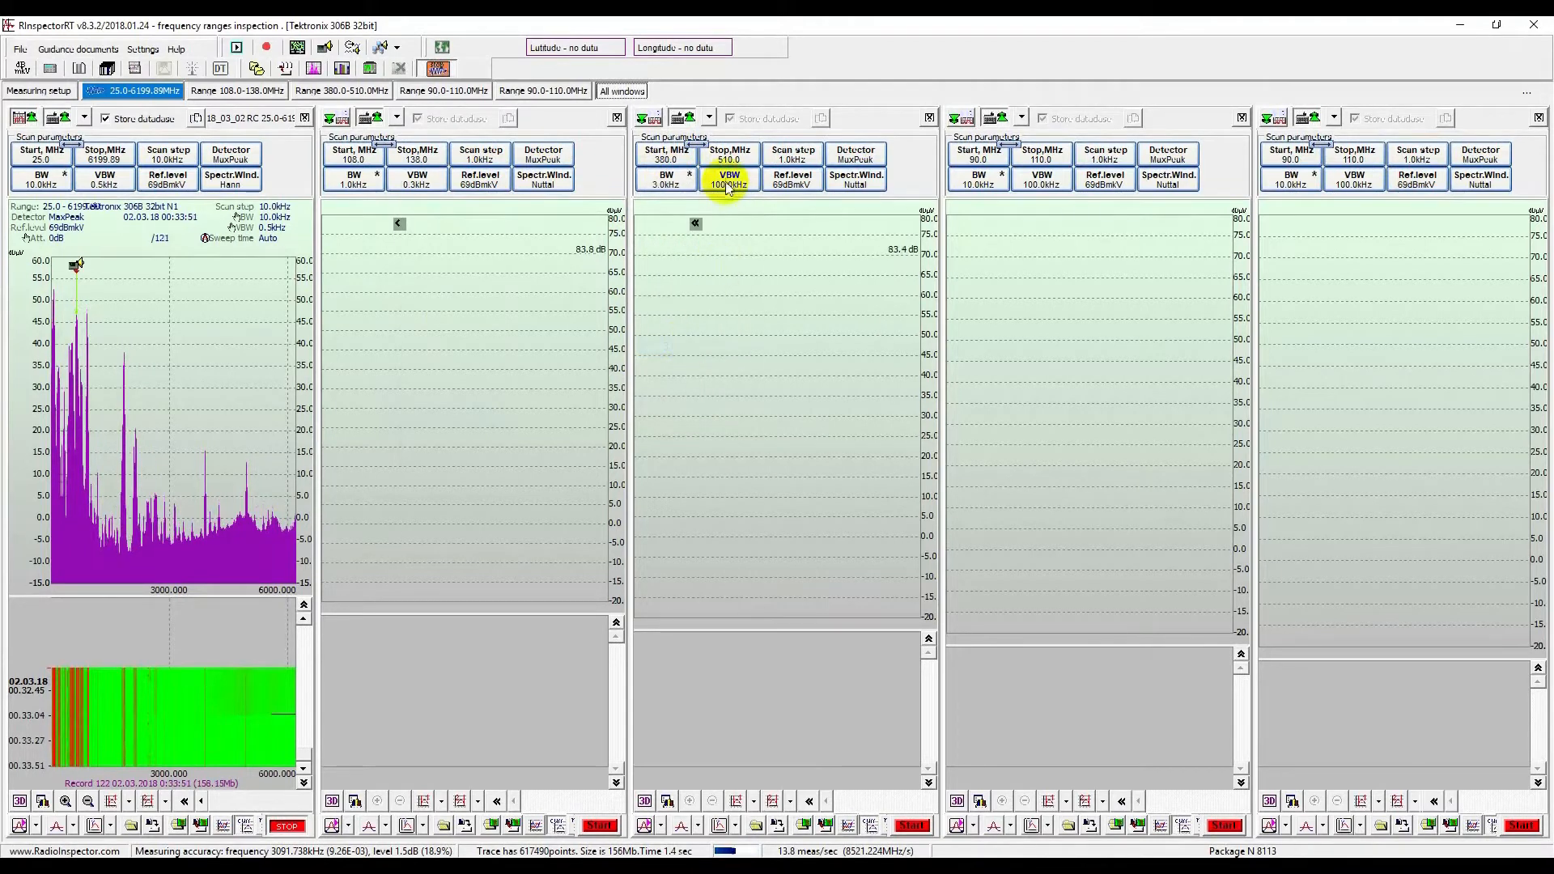
pyautogui.click(728, 181)
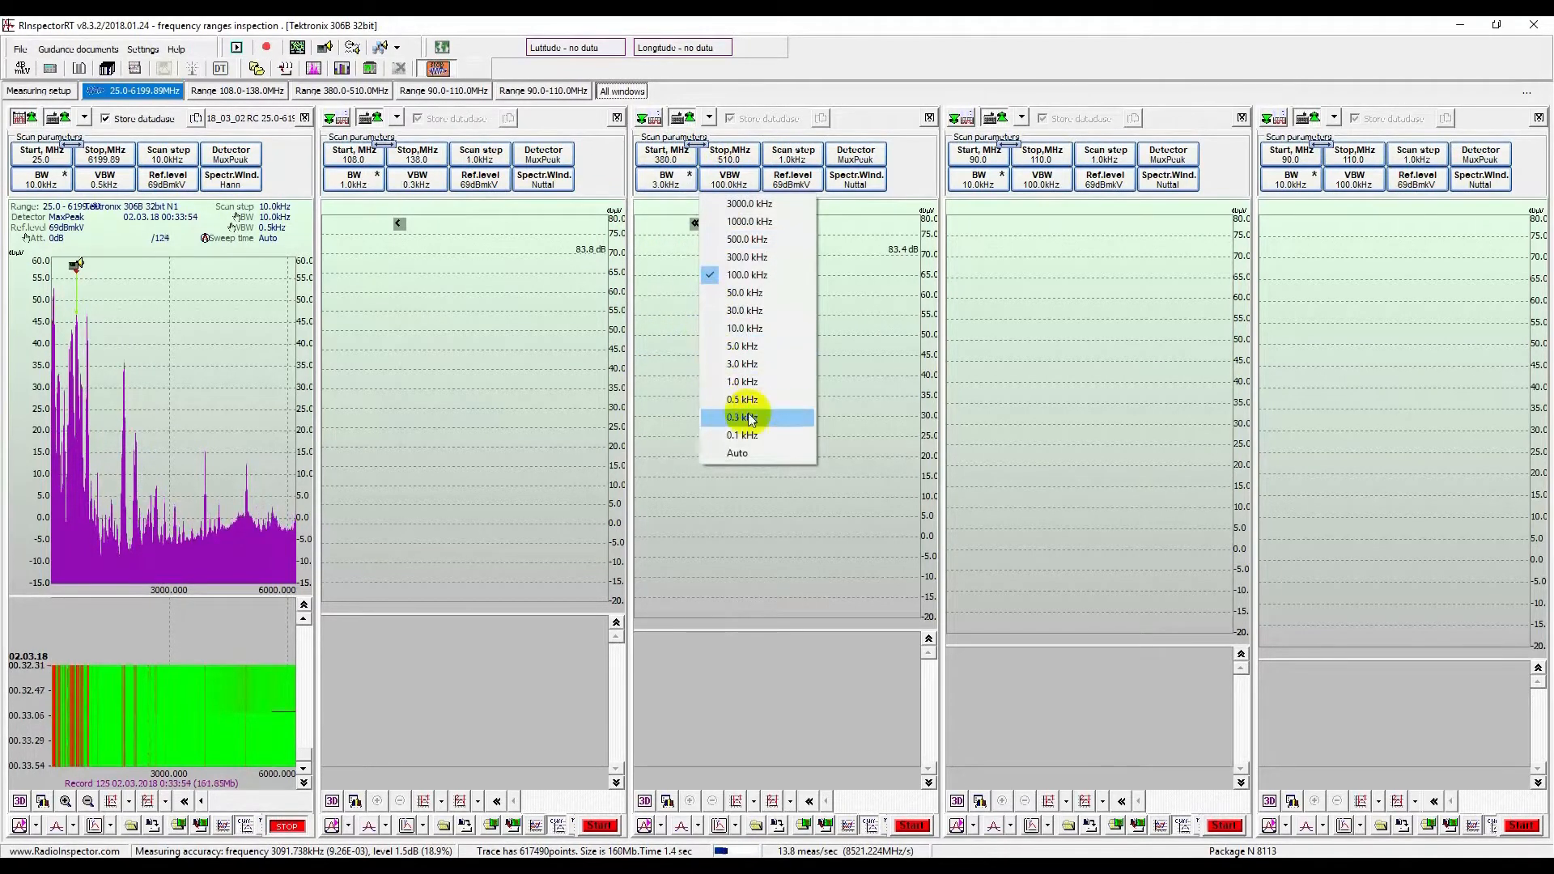
pyautogui.click(742, 416)
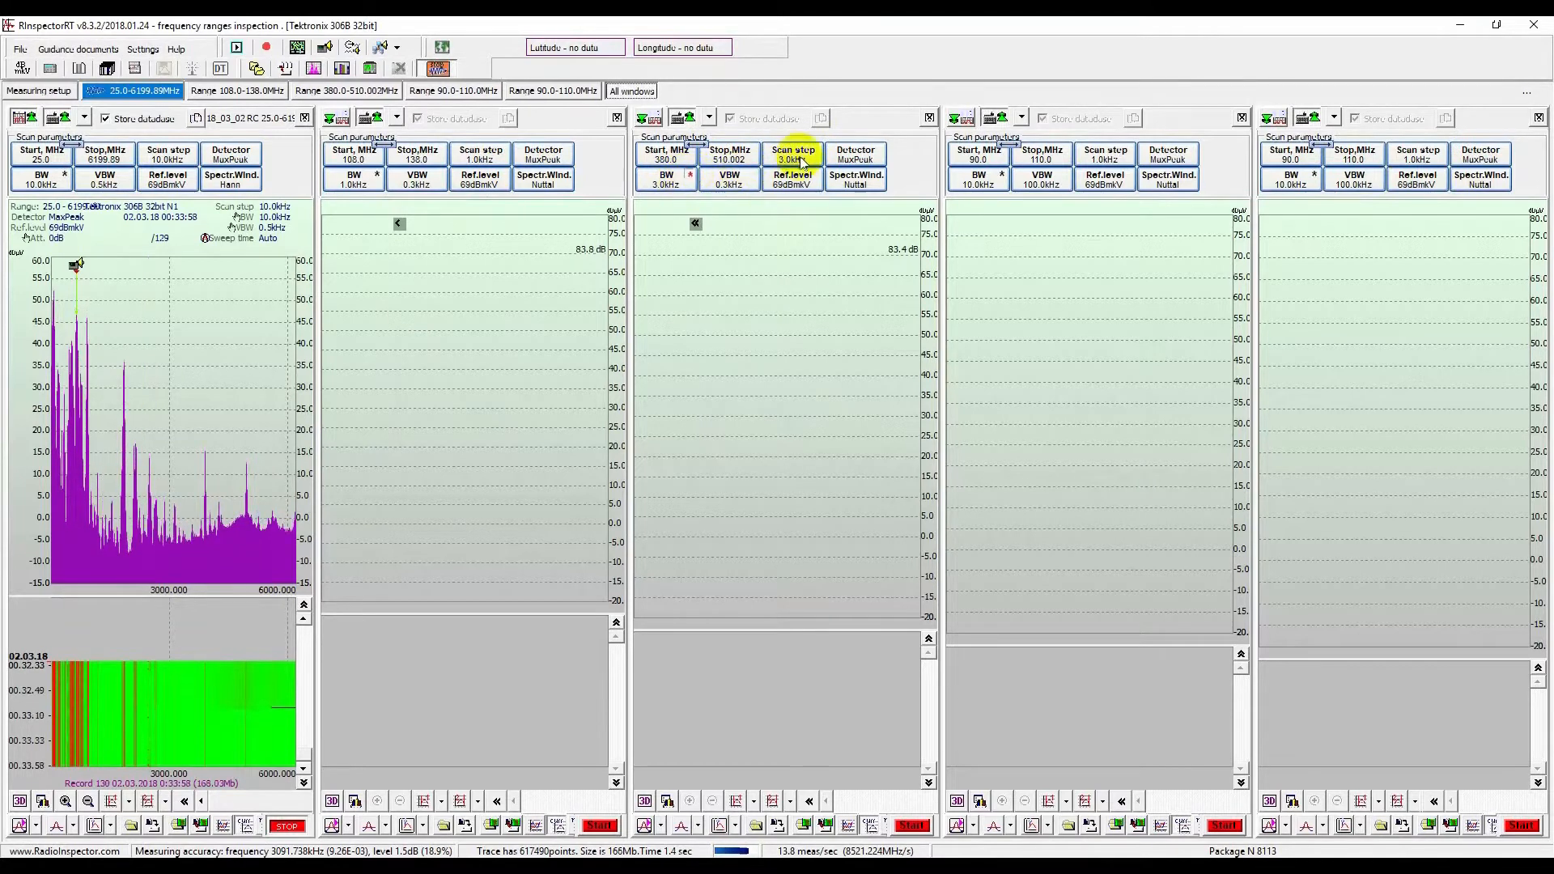
# - Set window 4 to 880–960 MHz, 30 kHz bandwidth and 15 kHz scan step
pyautogui.click(977, 154)
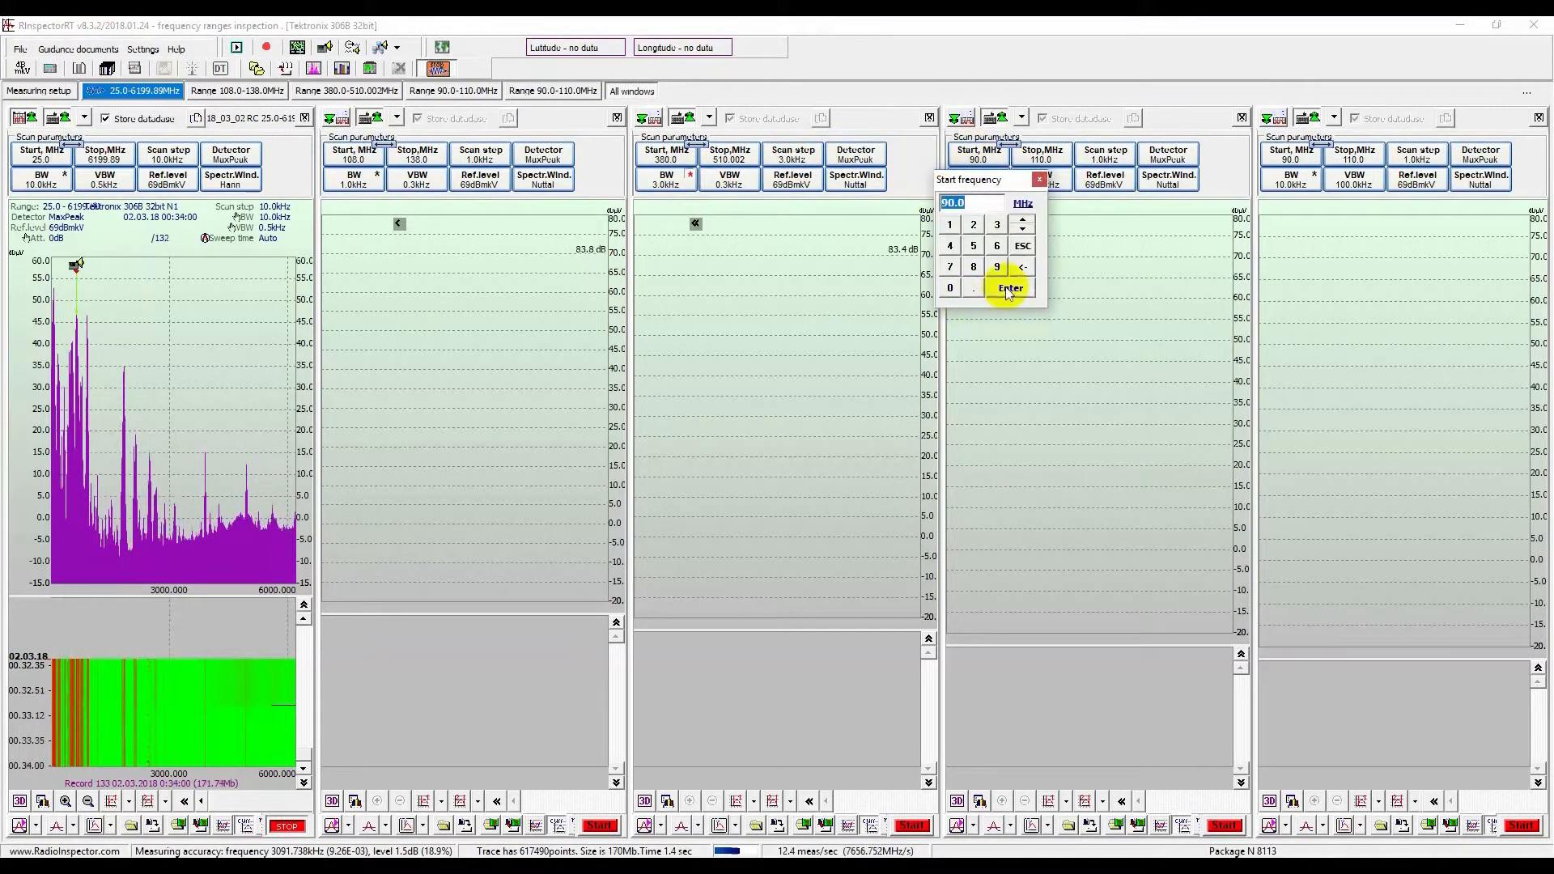
pyautogui.click(974, 266)
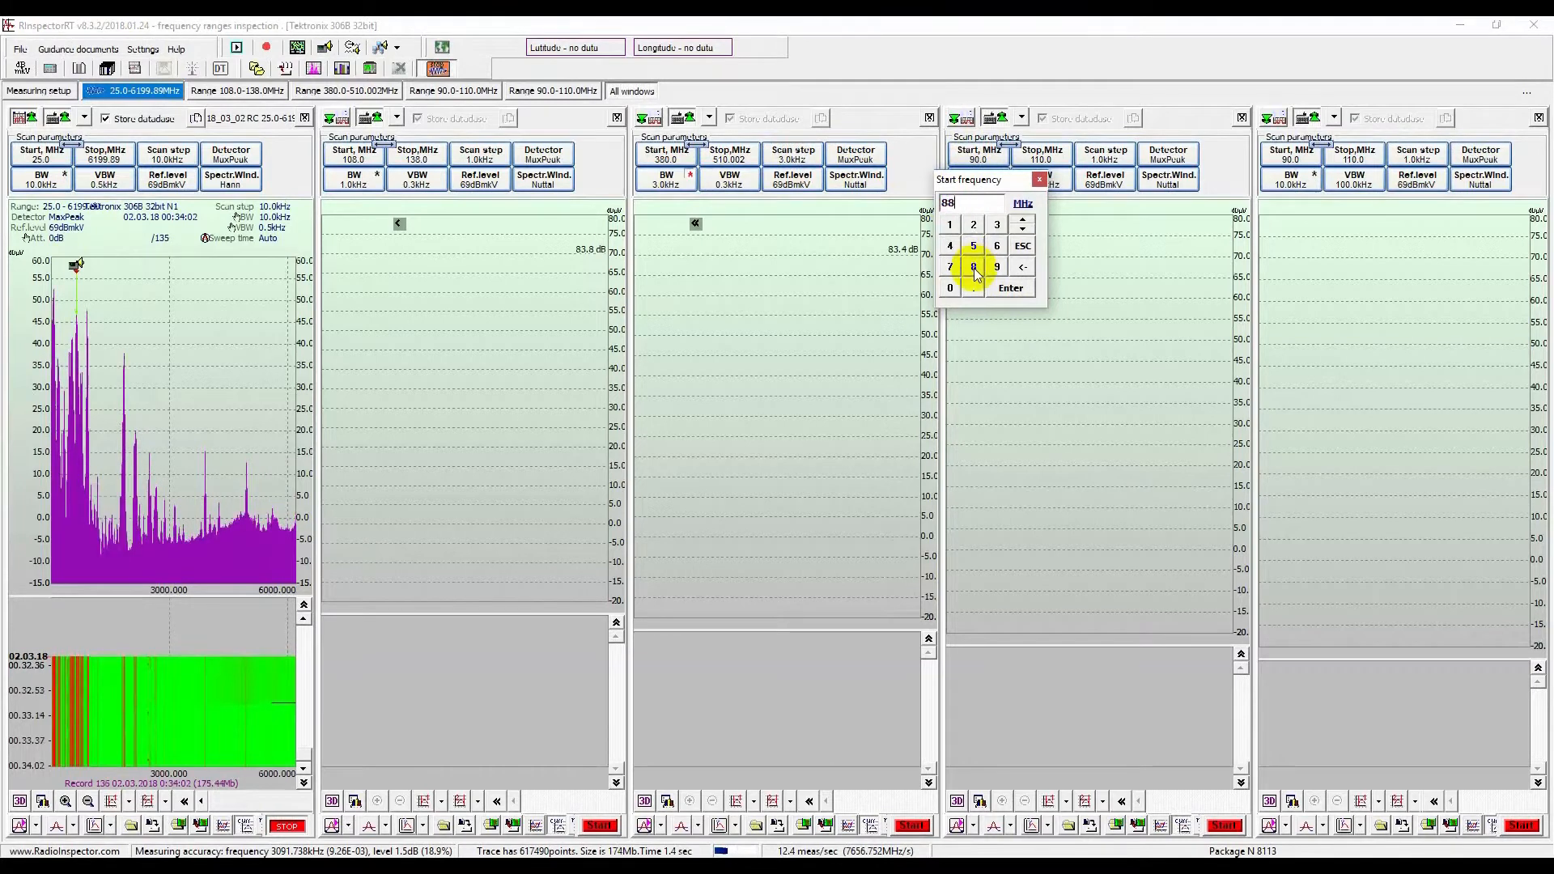
pyautogui.click(973, 266)
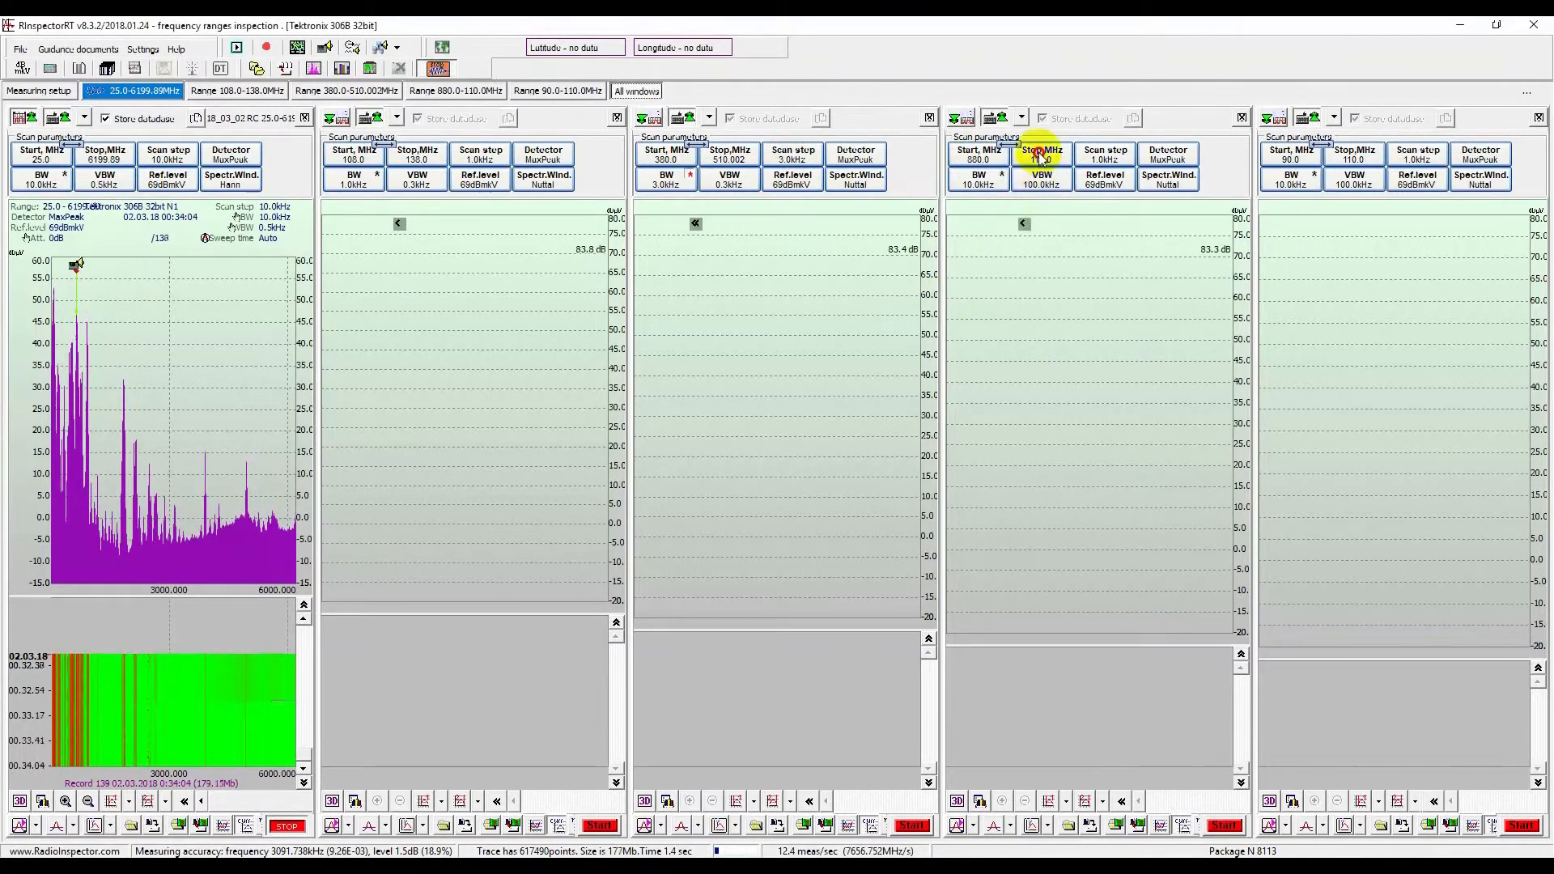
pyautogui.click(1042, 155)
pyautogui.write('960')
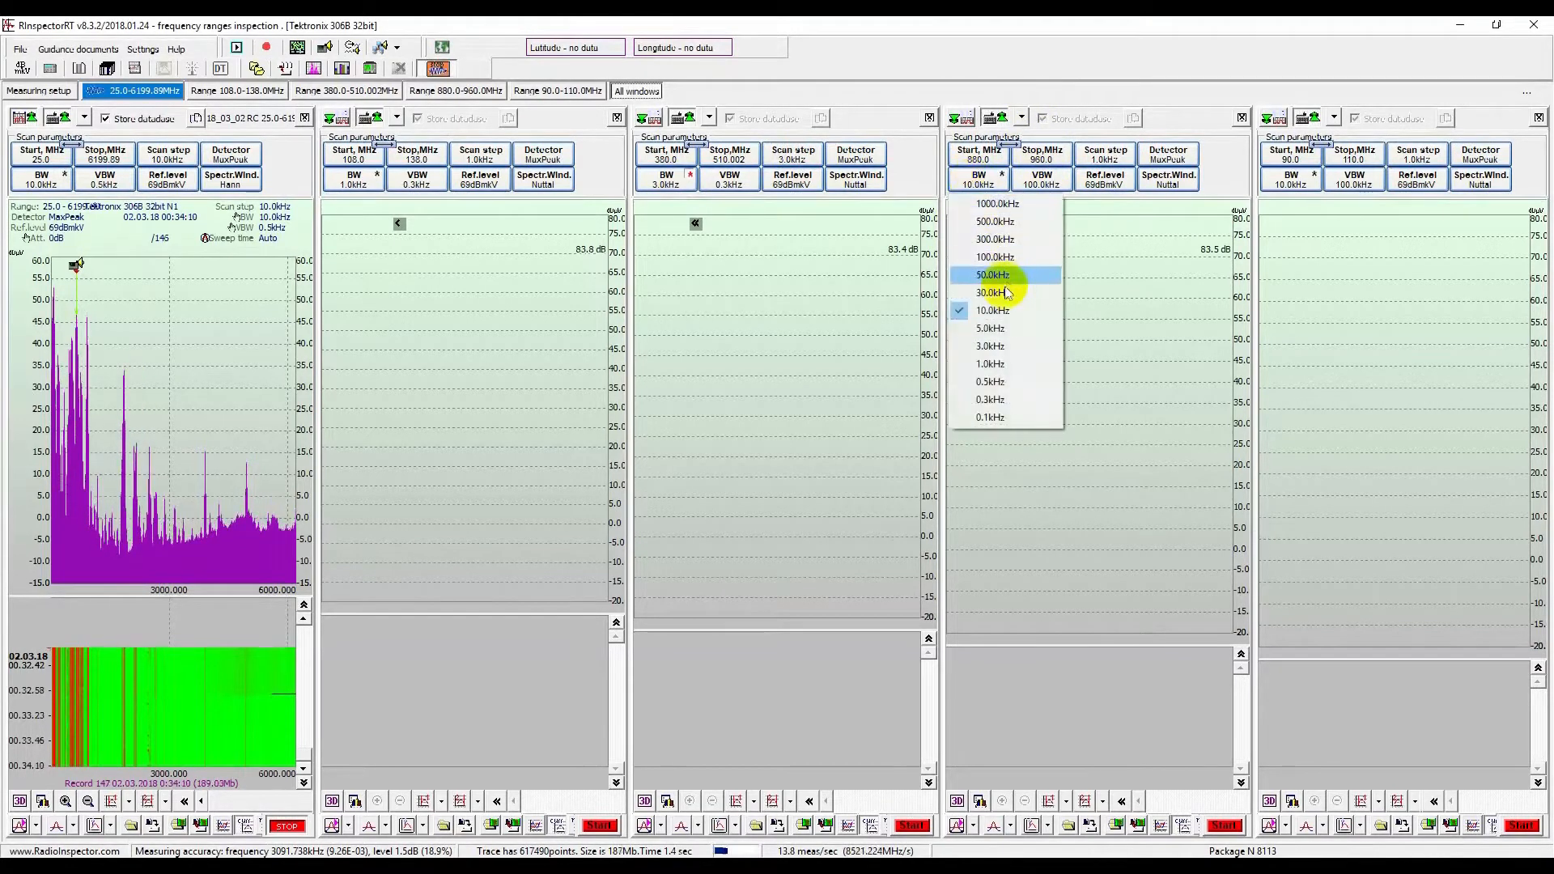
pyautogui.click(989, 292)
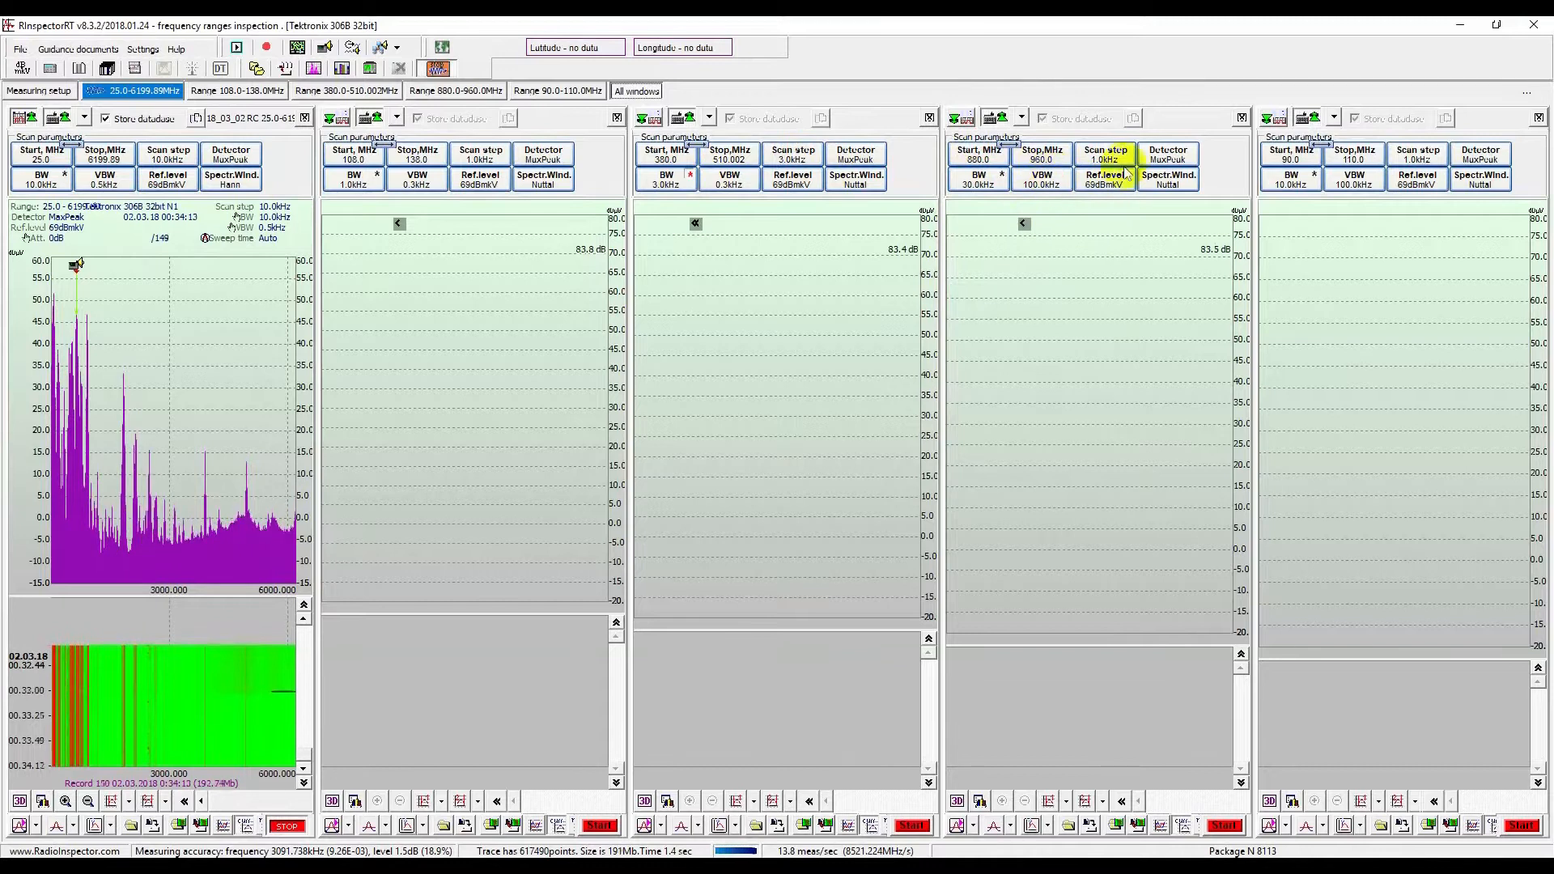
pyautogui.click(1103, 153)
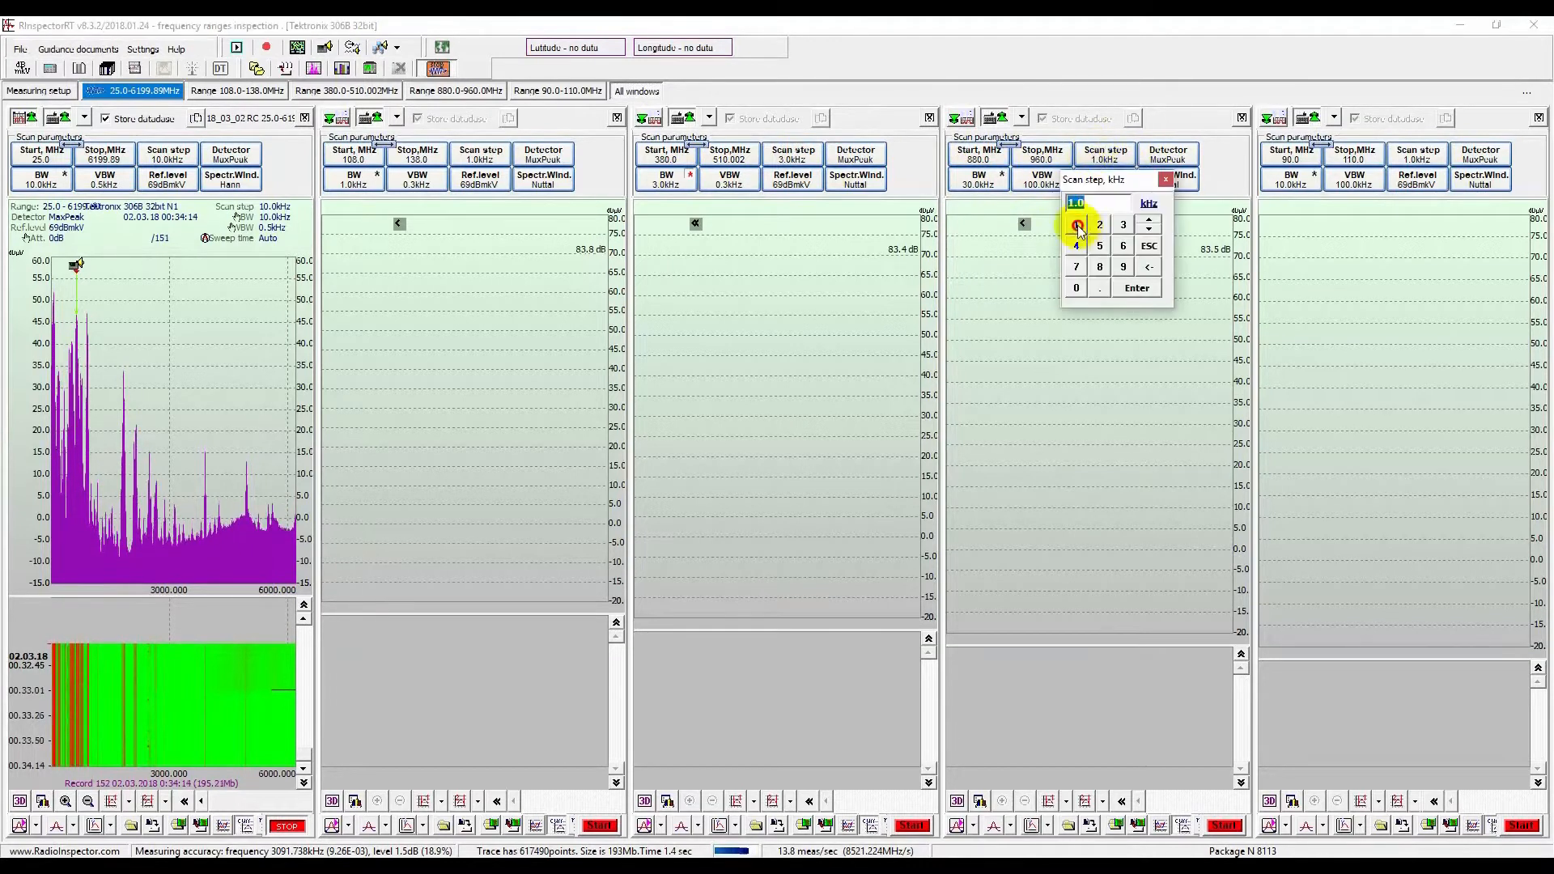
pyautogui.click(1136, 288)
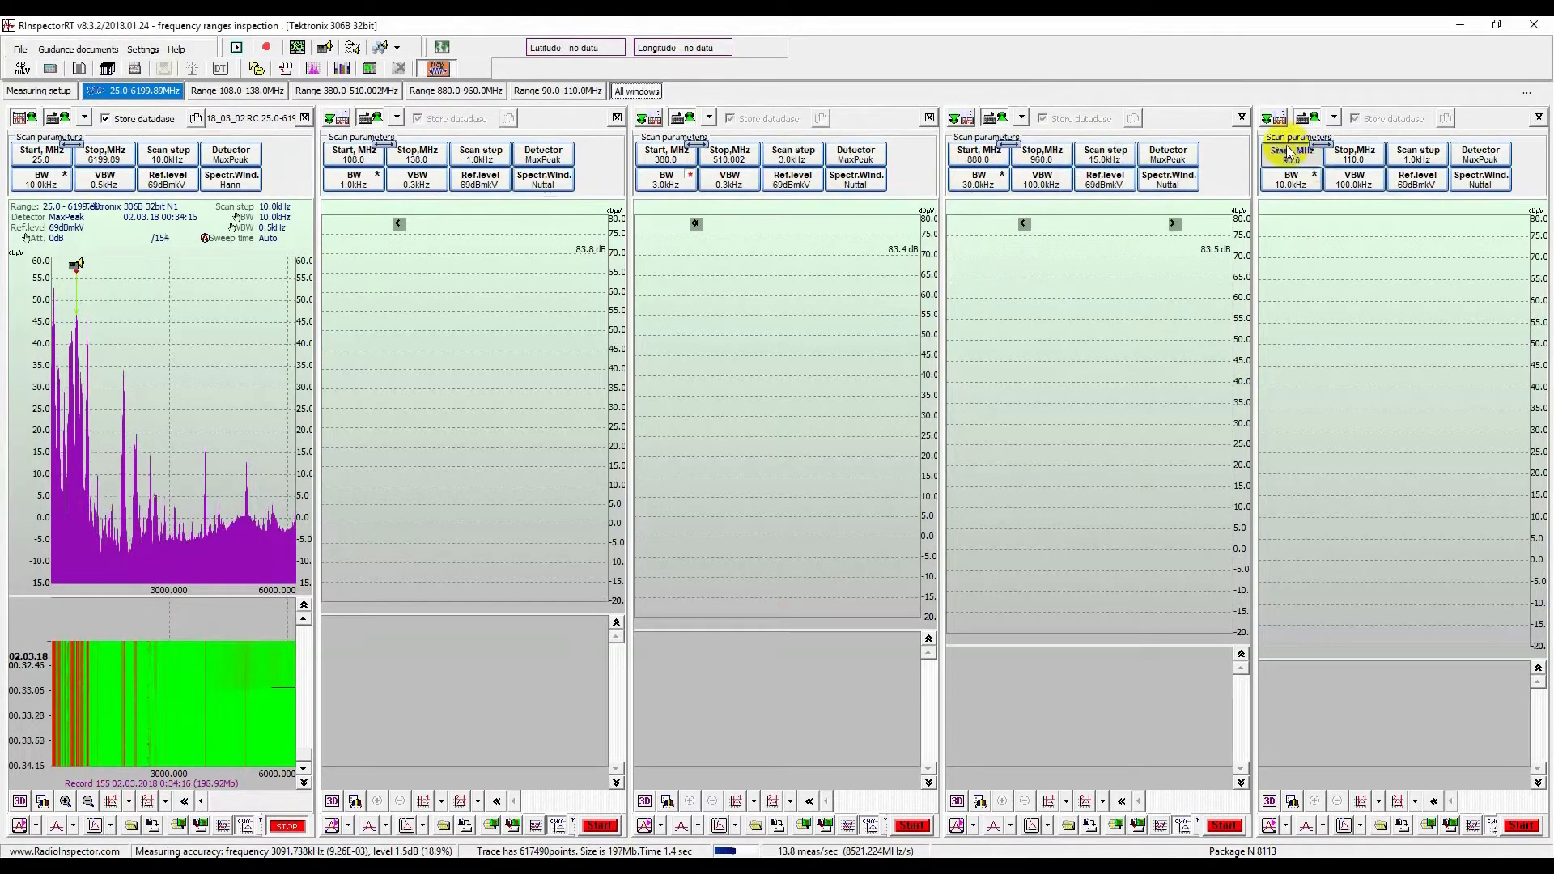
# - Set window 5's range to 1705–1880 MHz
pyautogui.click(1289, 159)
pyautogui.write('1705')
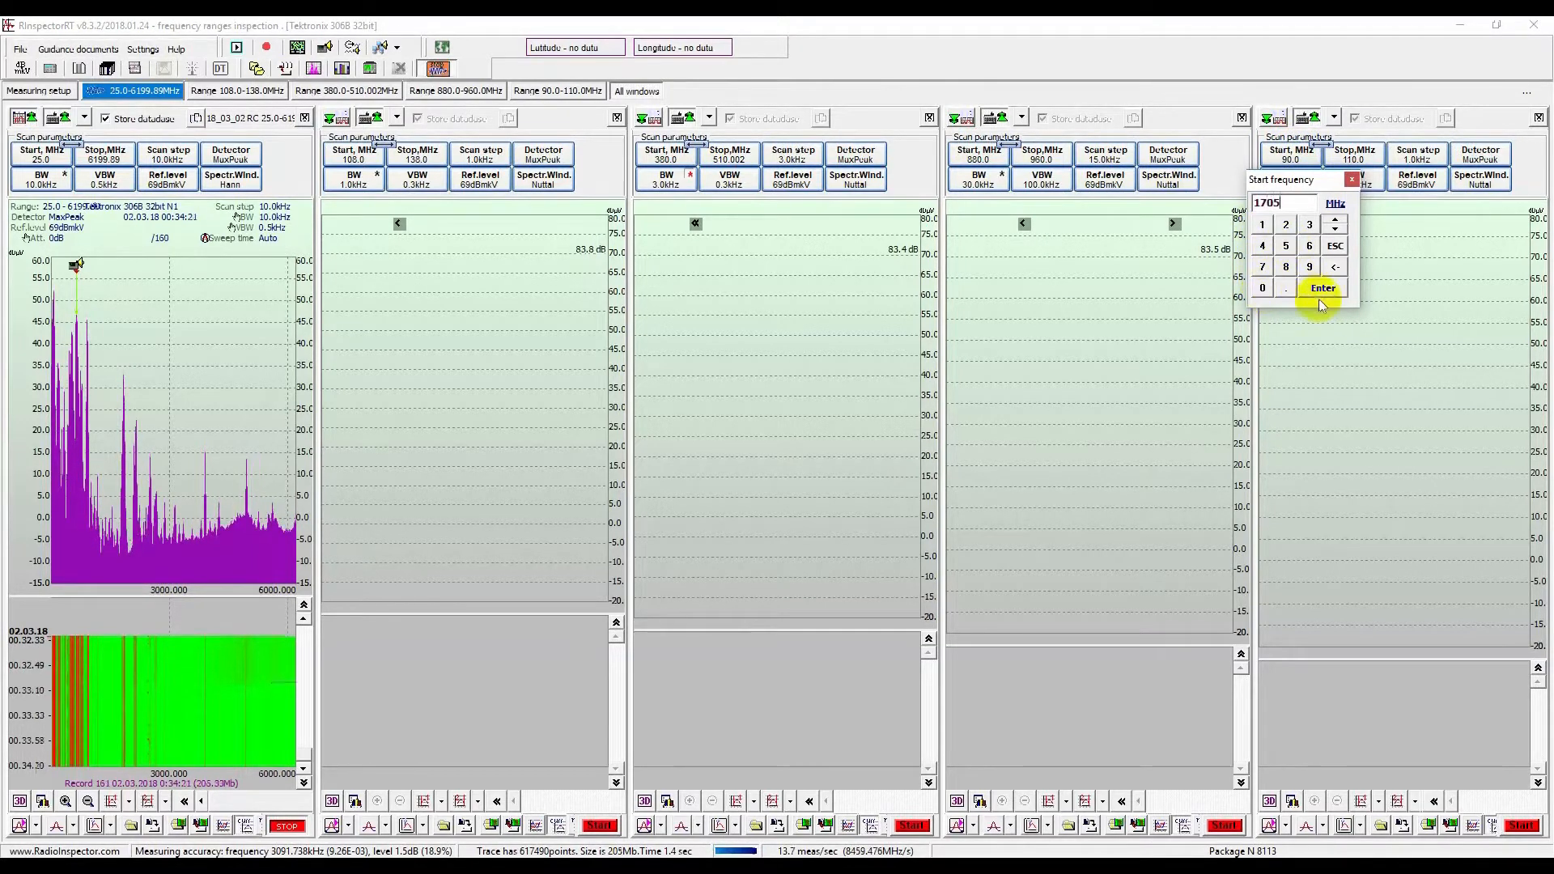
pyautogui.click(1322, 287)
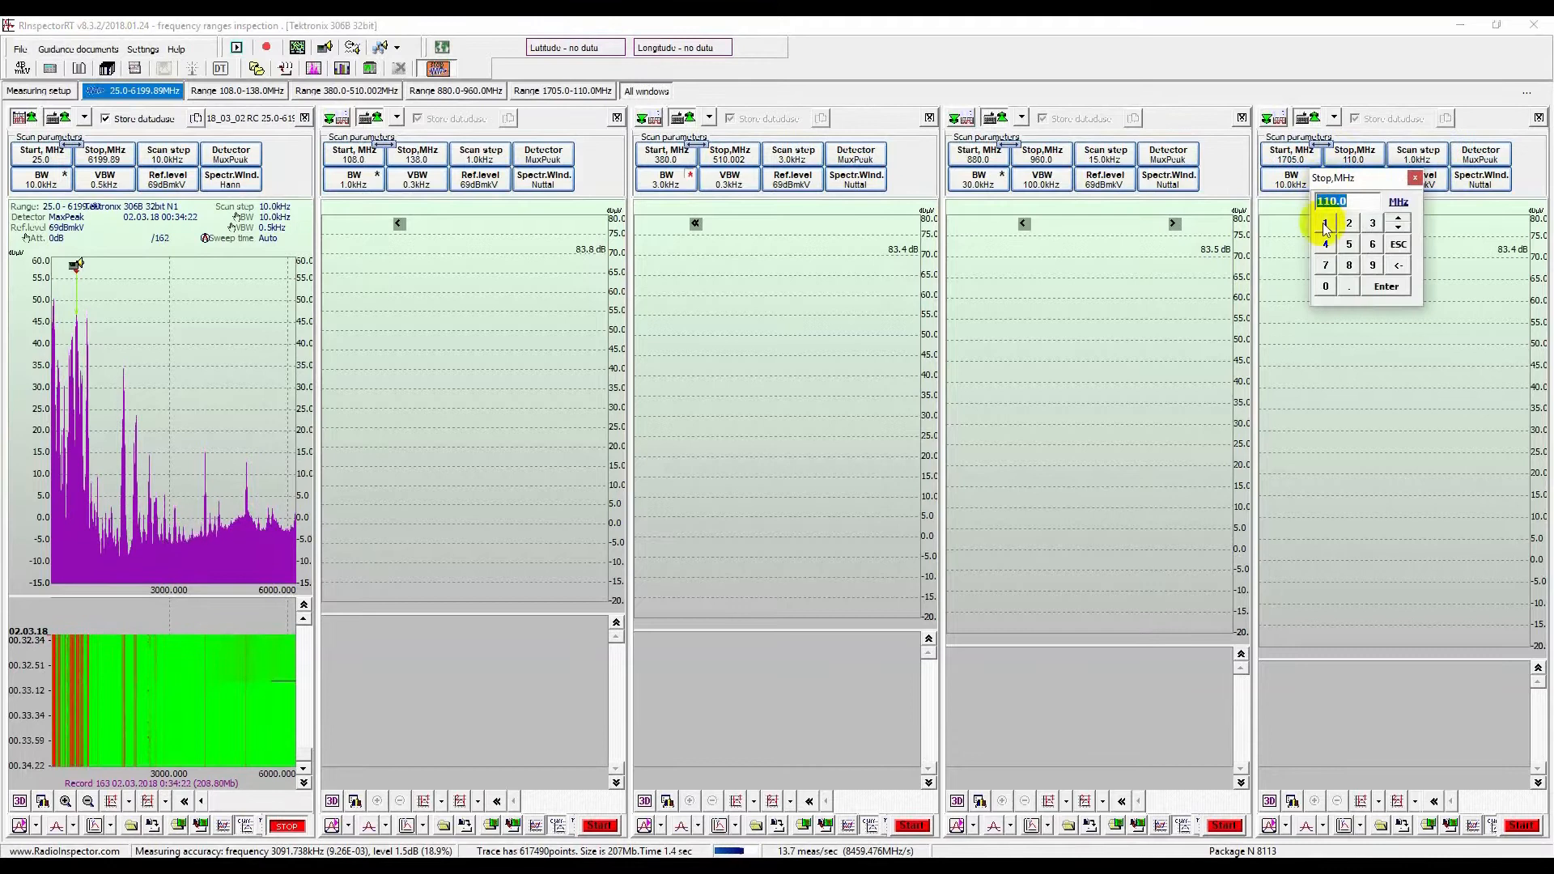
pyautogui.click(1325, 286)
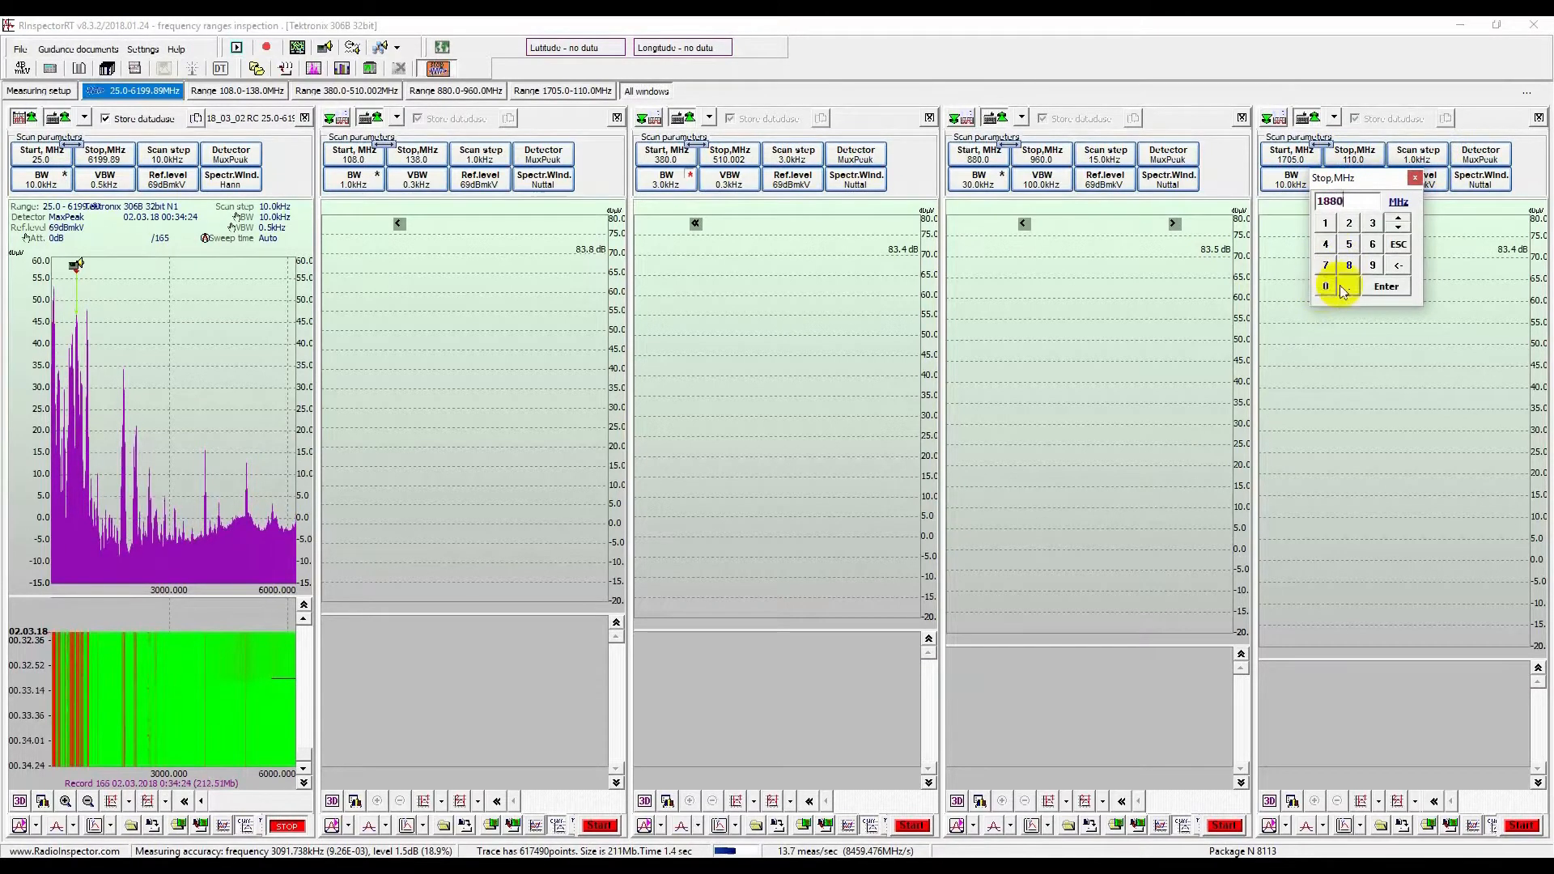
pyautogui.click(1386, 286)
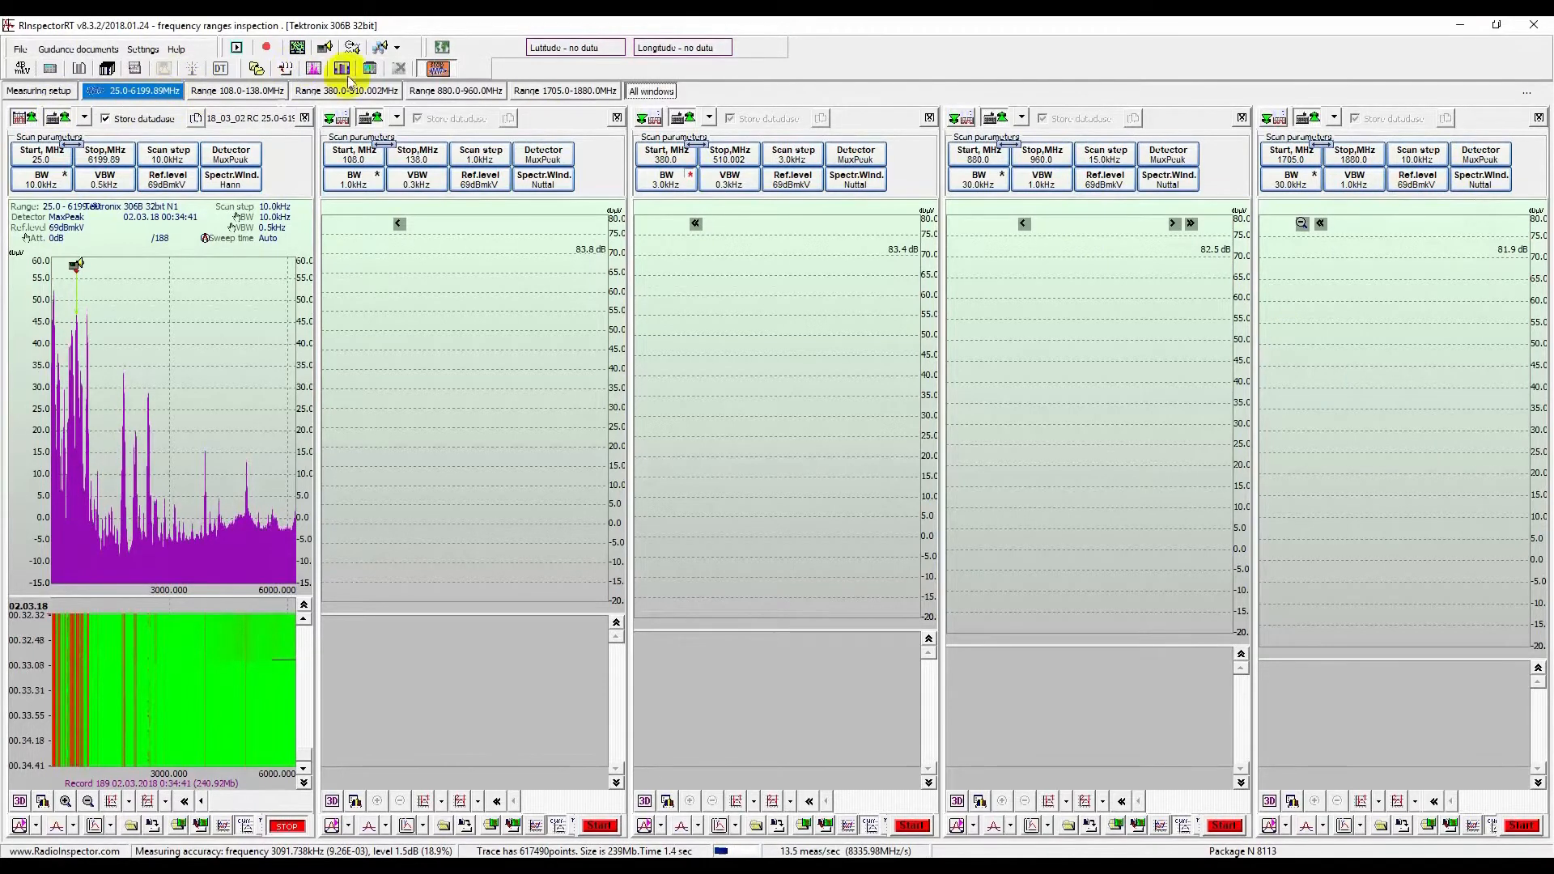
# - Start scanning in all windows and toggle the 380–510 MHz waterfall to 3D and back
pyautogui.click(439, 68)
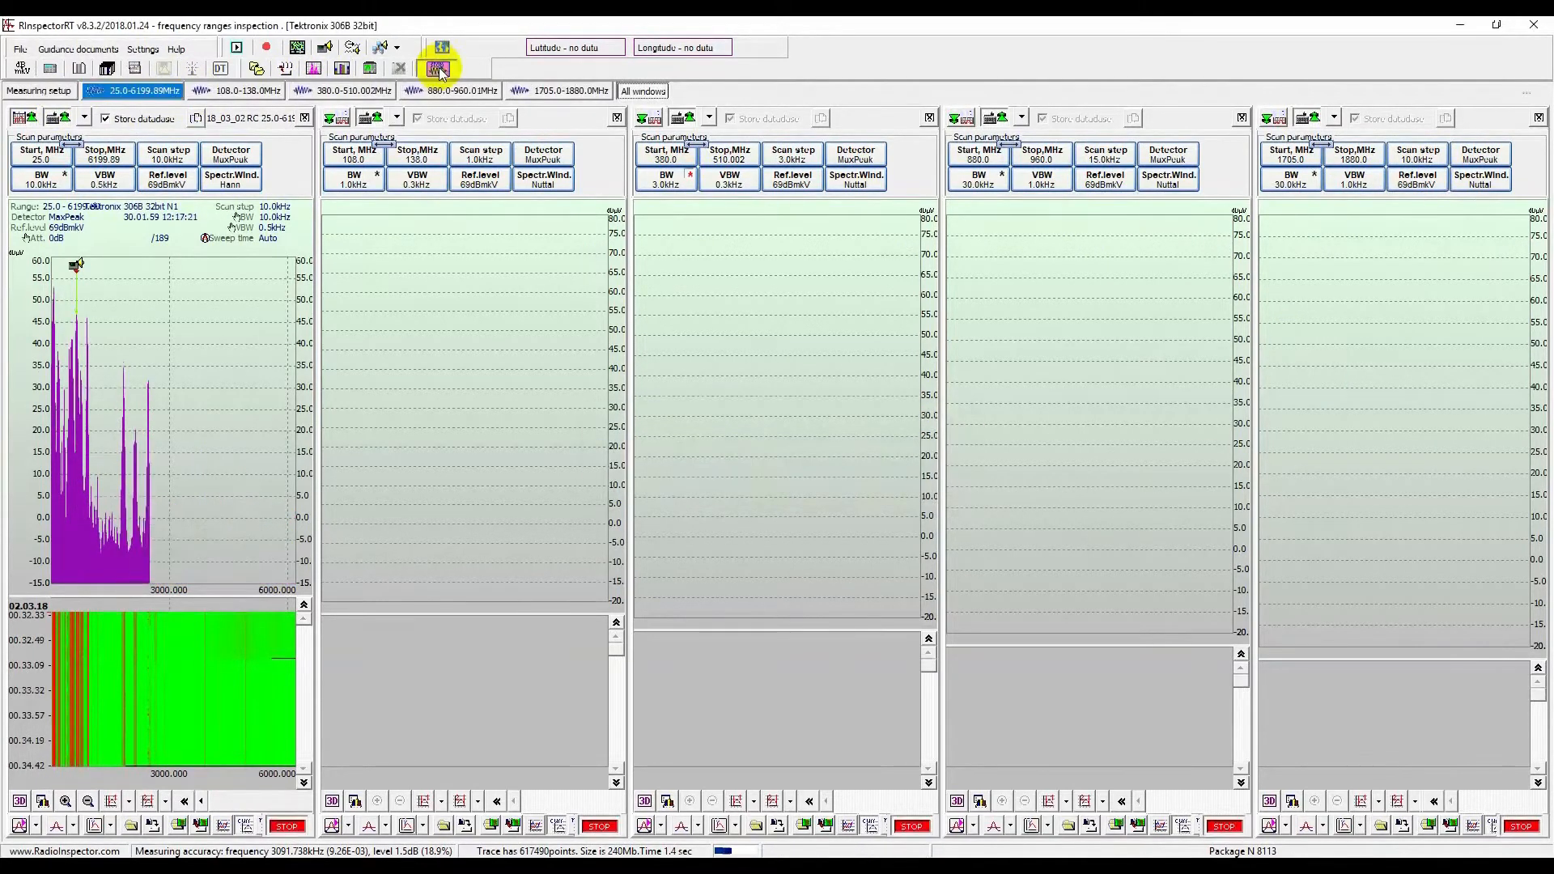
pyautogui.click(438, 68)
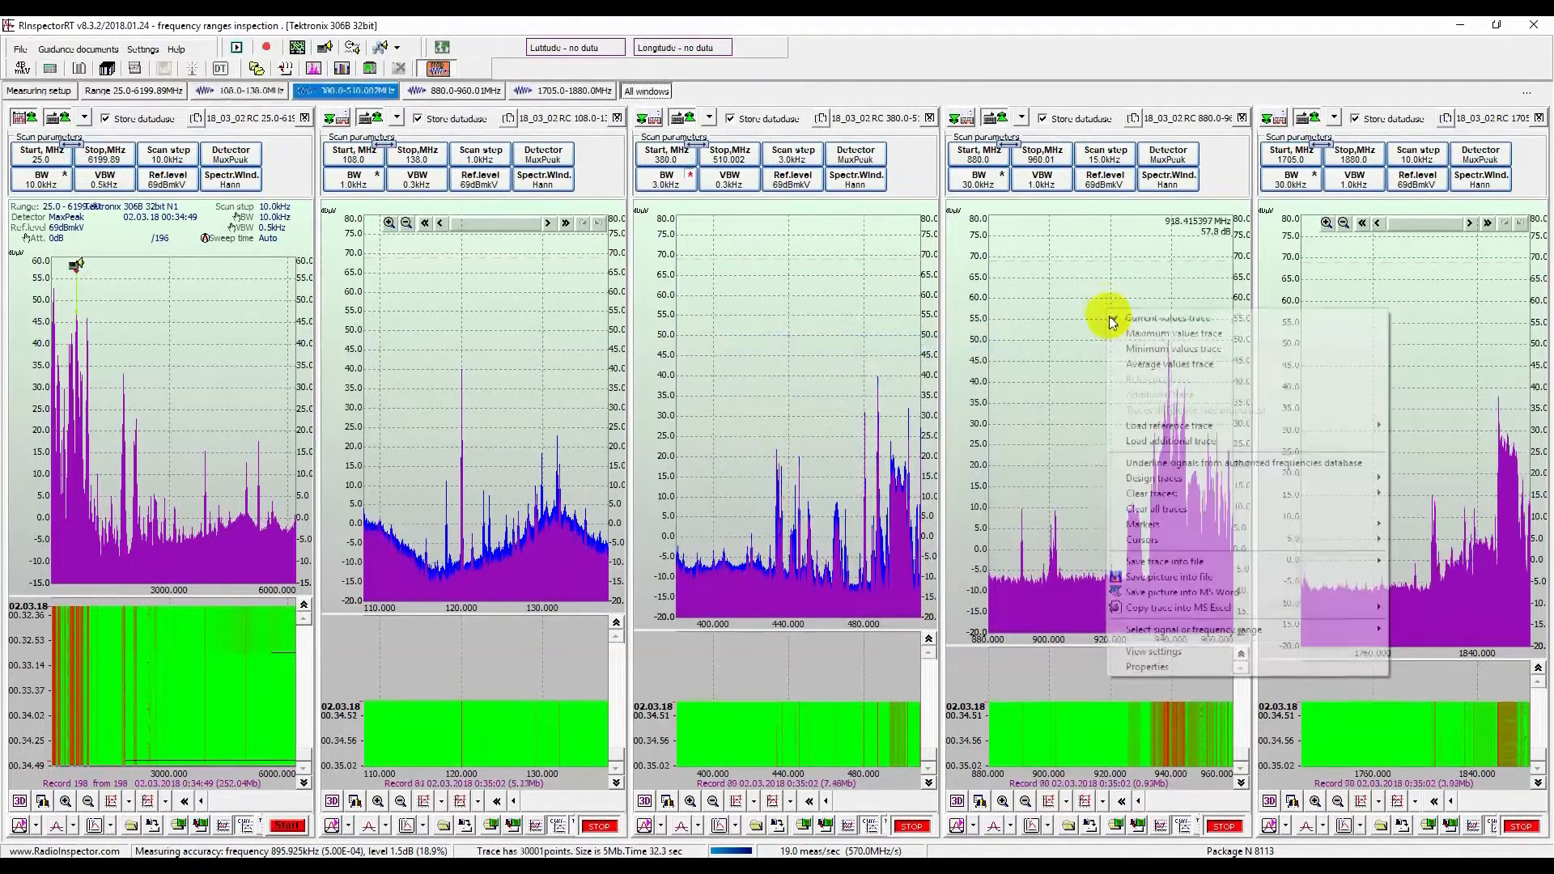
pyautogui.click(1173, 333)
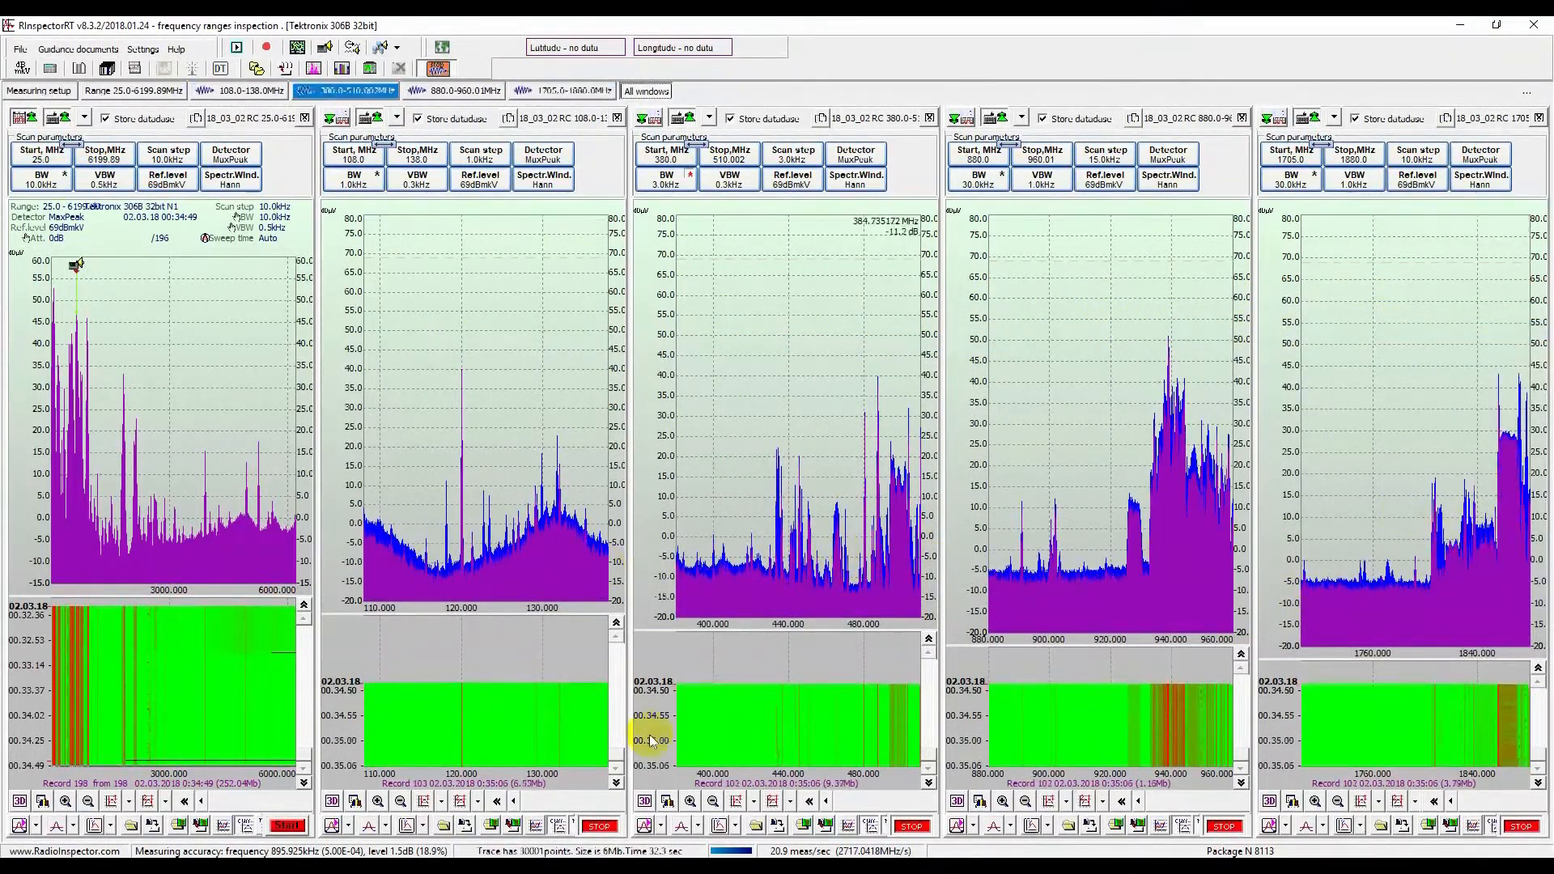
pyautogui.click(645, 802)
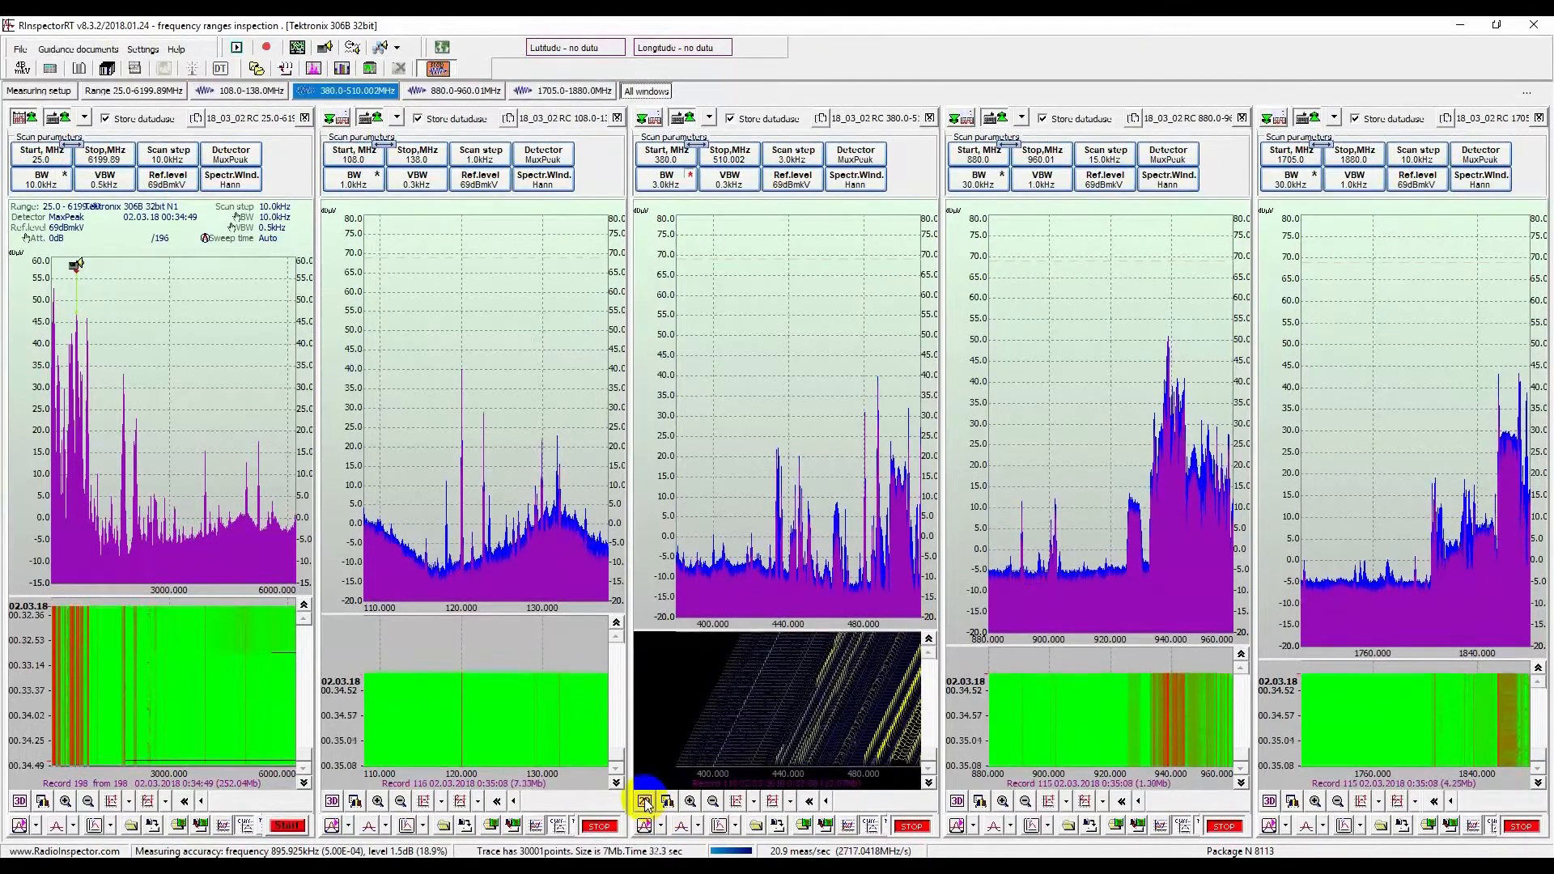
pyautogui.click(568, 90)
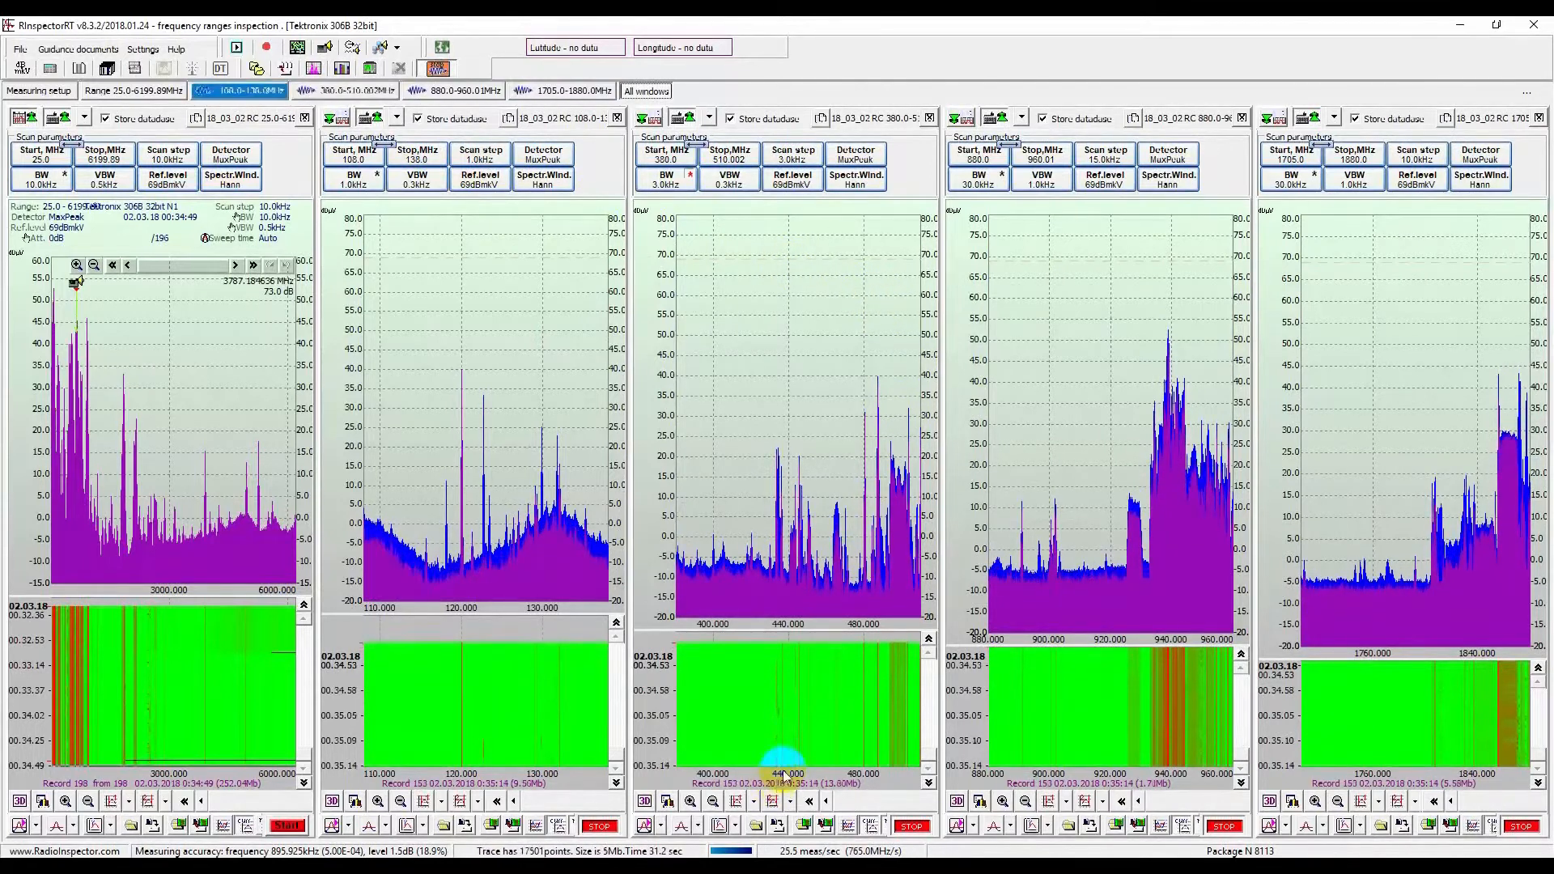
# - Show the maximum values trace on the 880–960 MHz spectrum, then stop all scanning
pyautogui.rightClick(1090, 446)
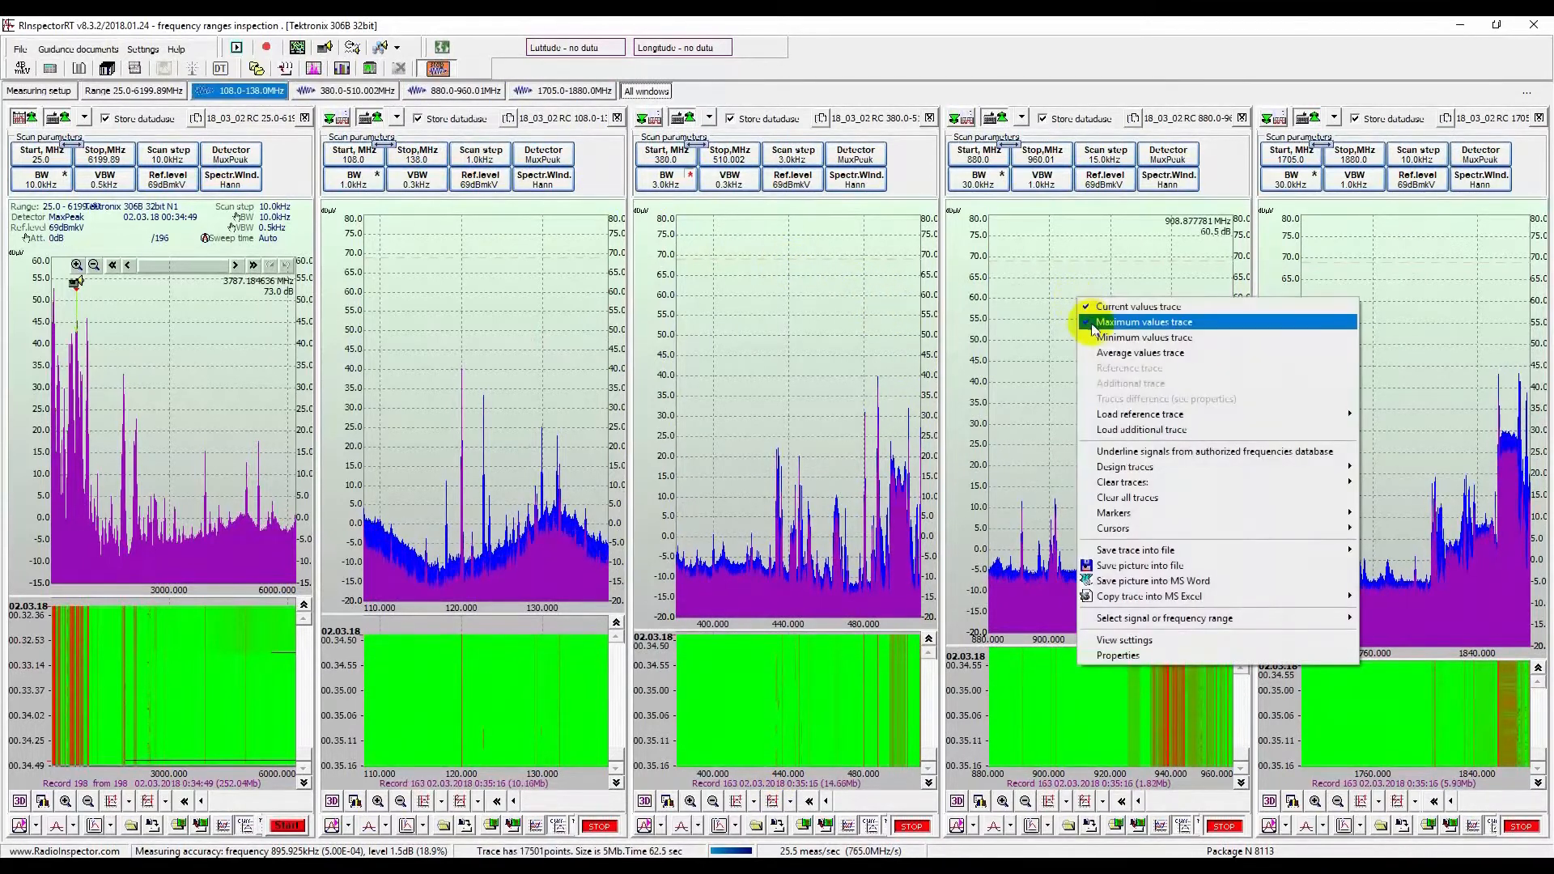
pyautogui.click(1144, 321)
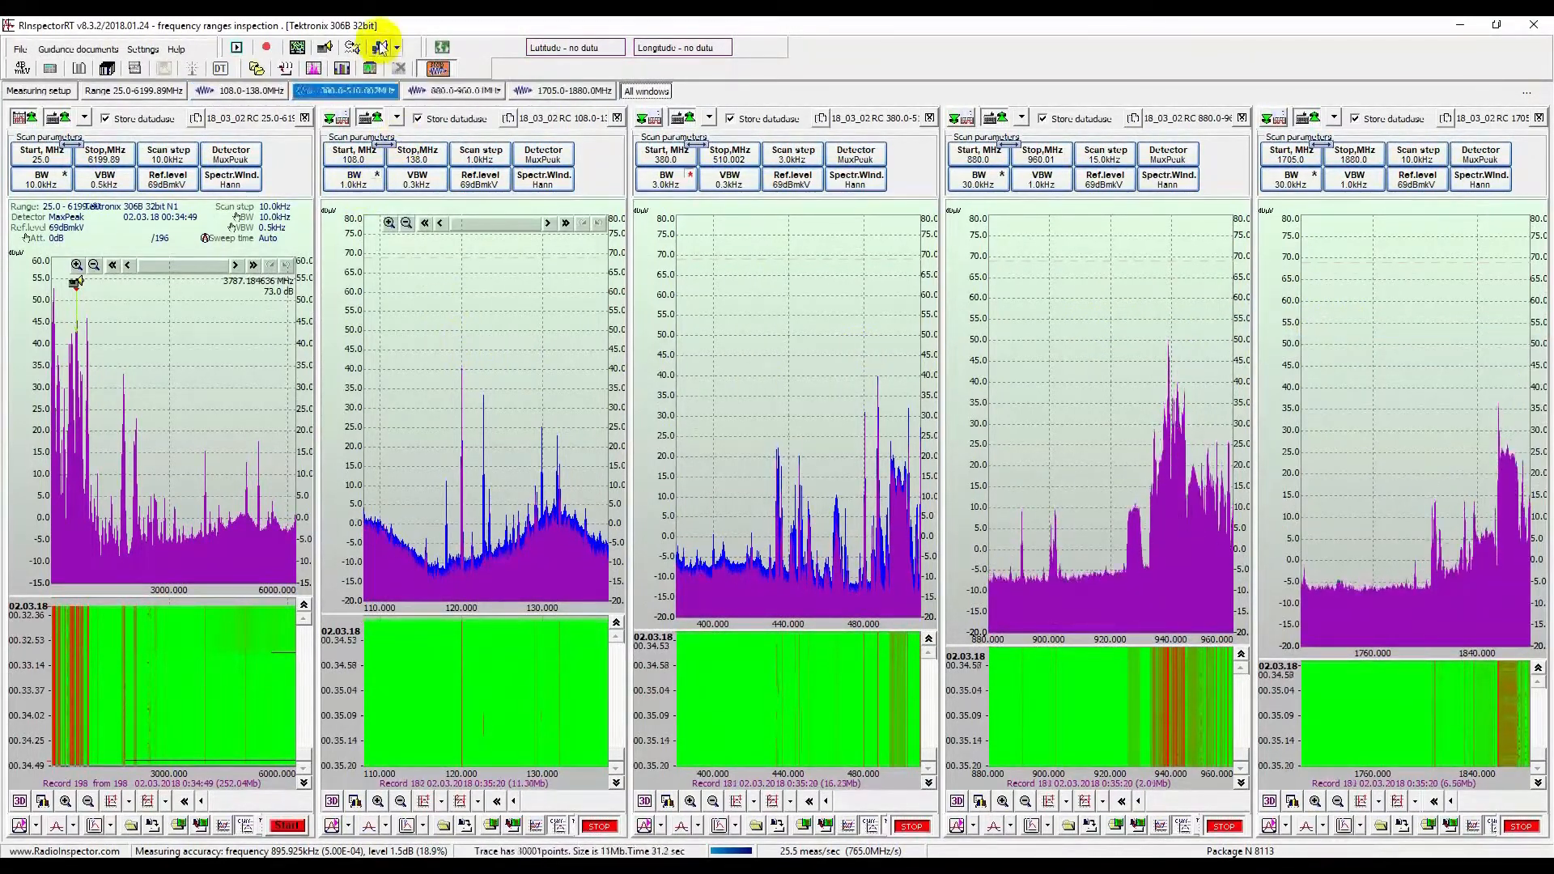
pyautogui.click(381, 47)
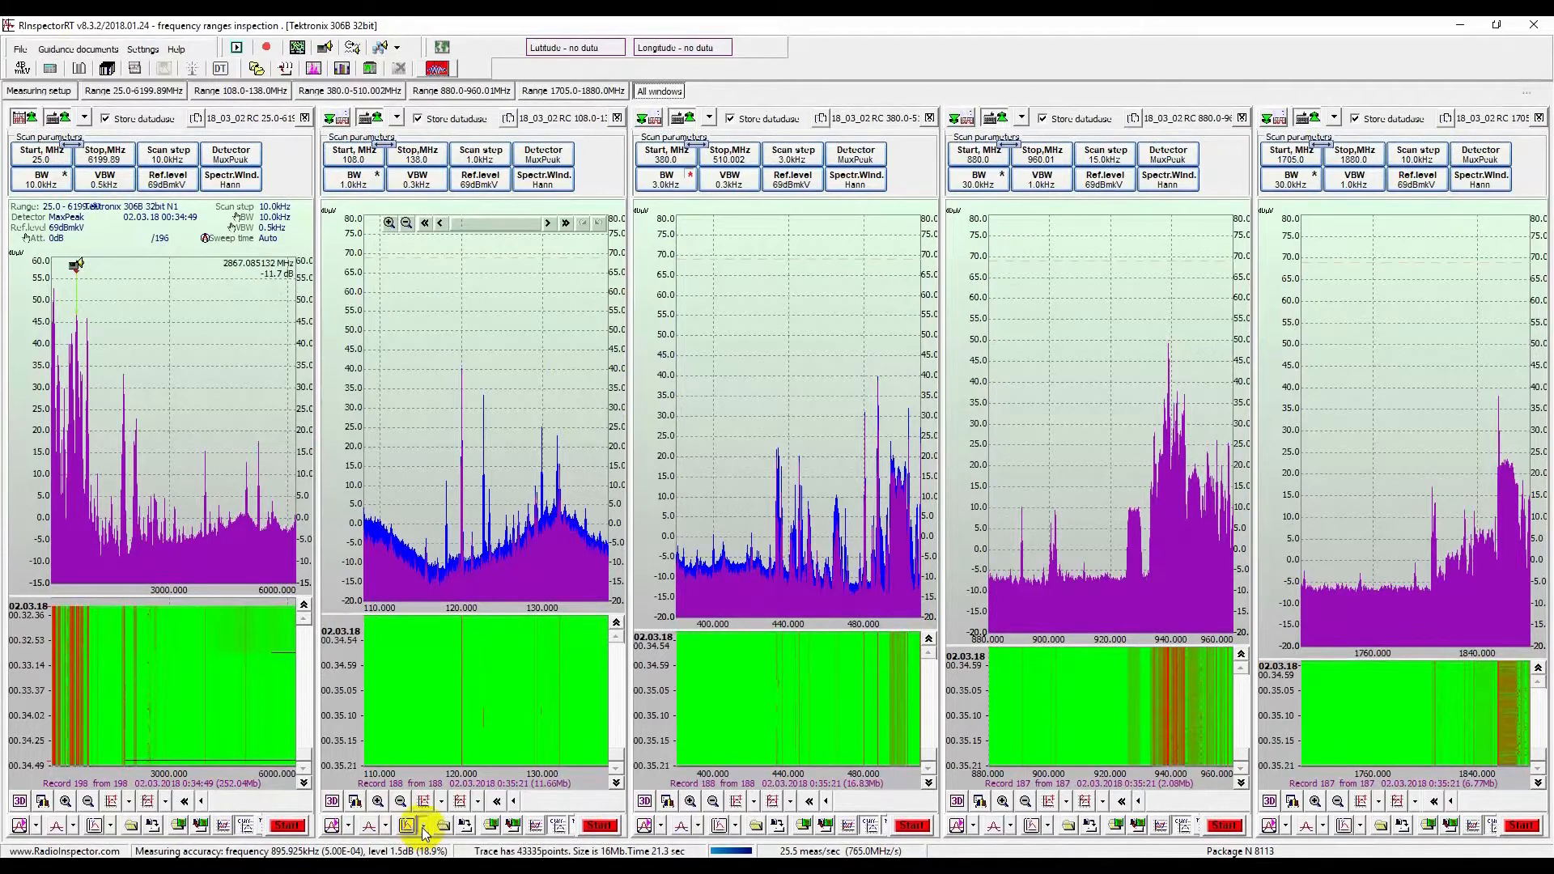
# - Open the signal standards list for the 108–138 MHz window
pyautogui.click(420, 825)
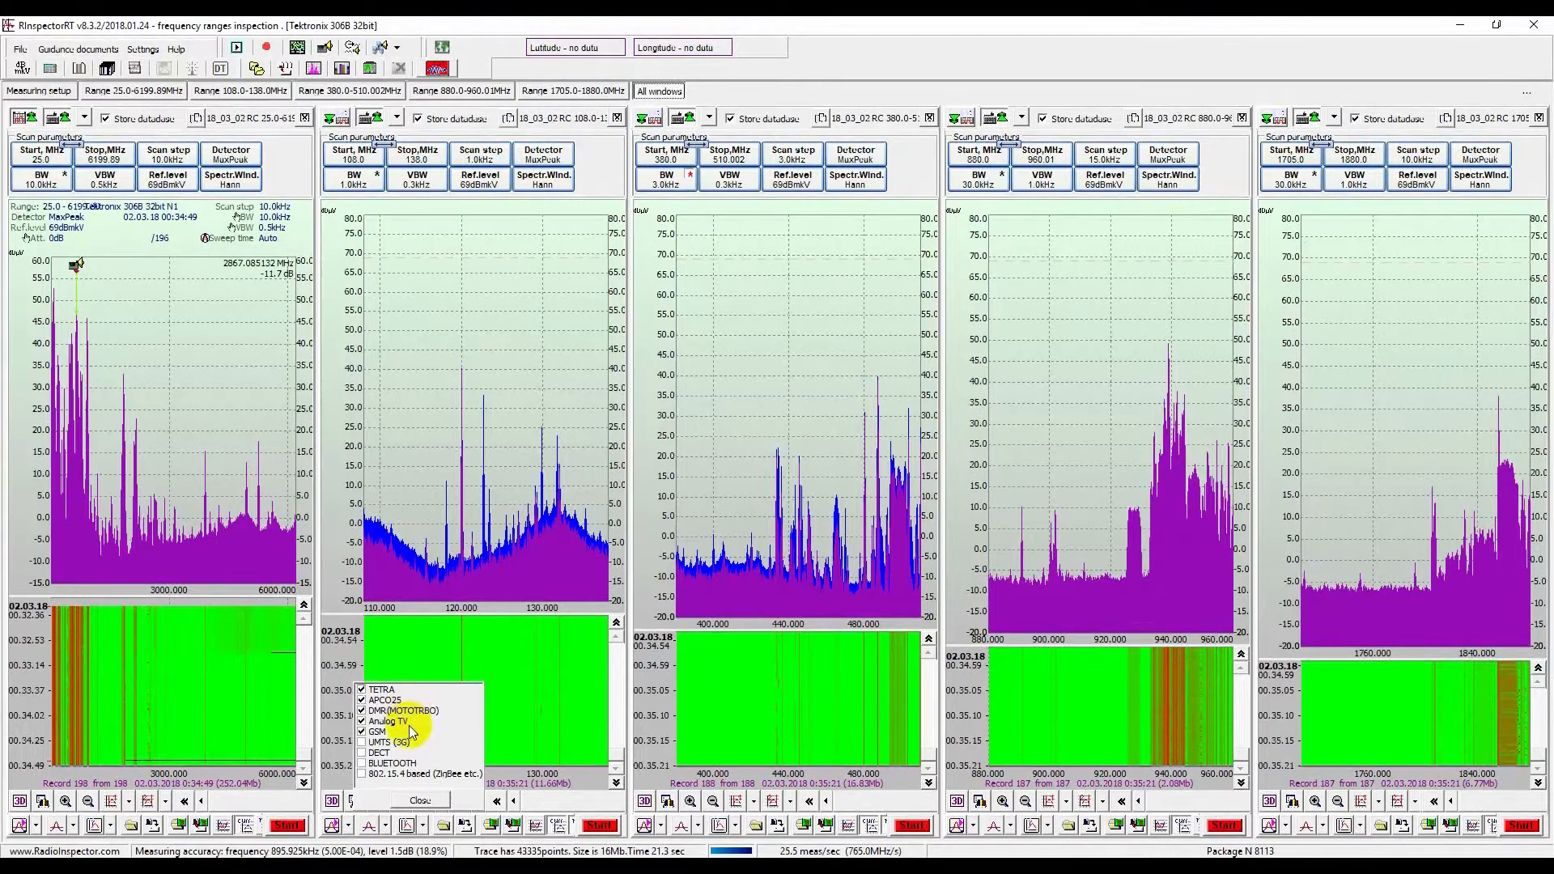
pyautogui.moveTo(444, 733)
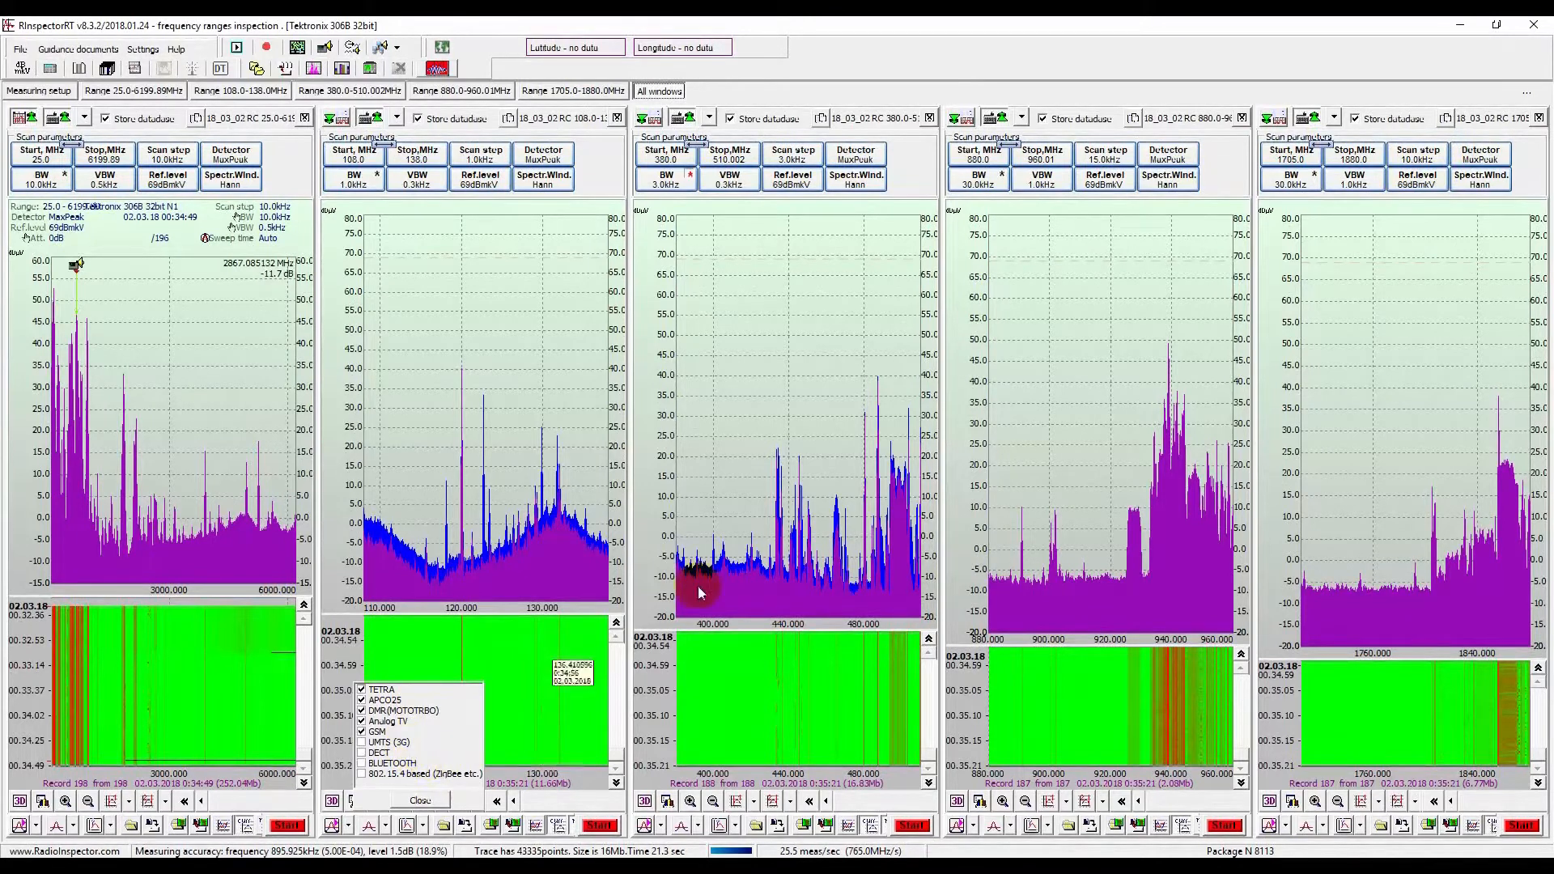
pyautogui.moveTo(833, 500)
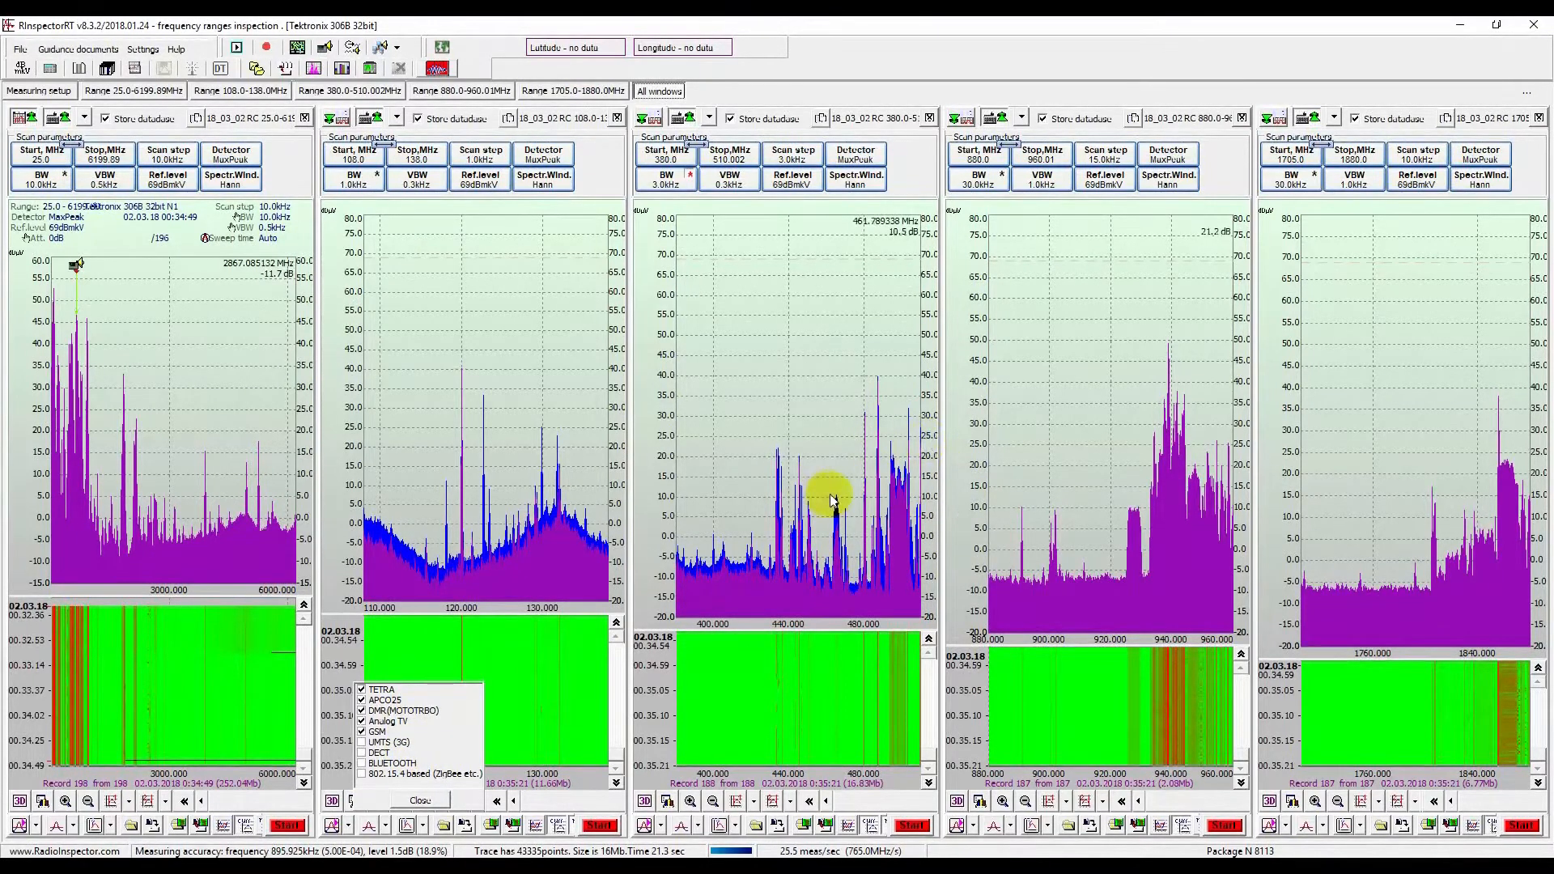
pyautogui.moveTo(848, 490)
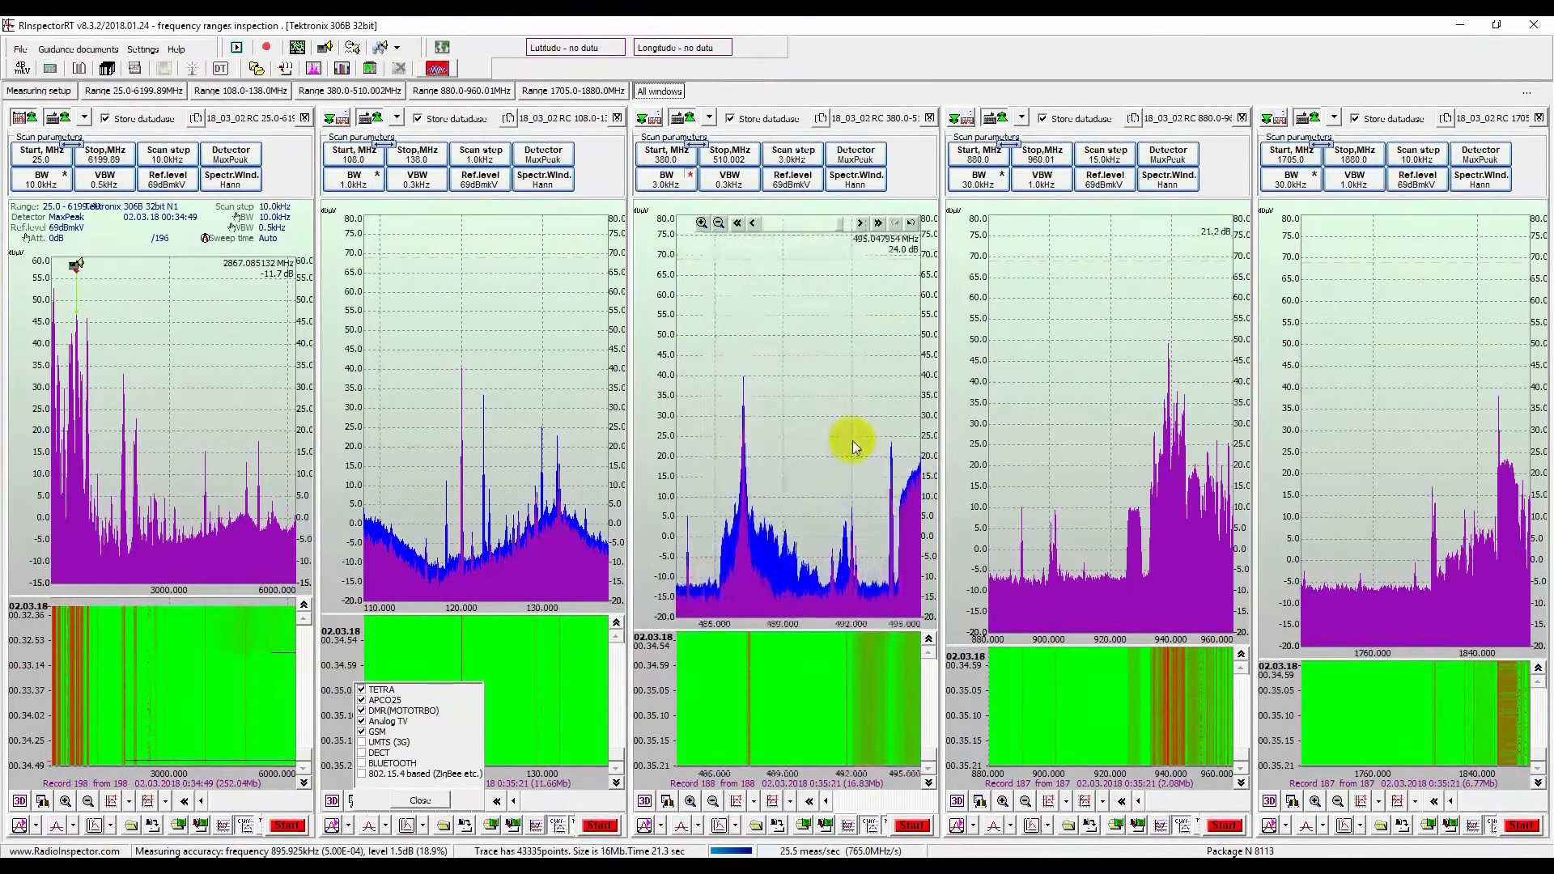
pyautogui.moveTo(743, 416)
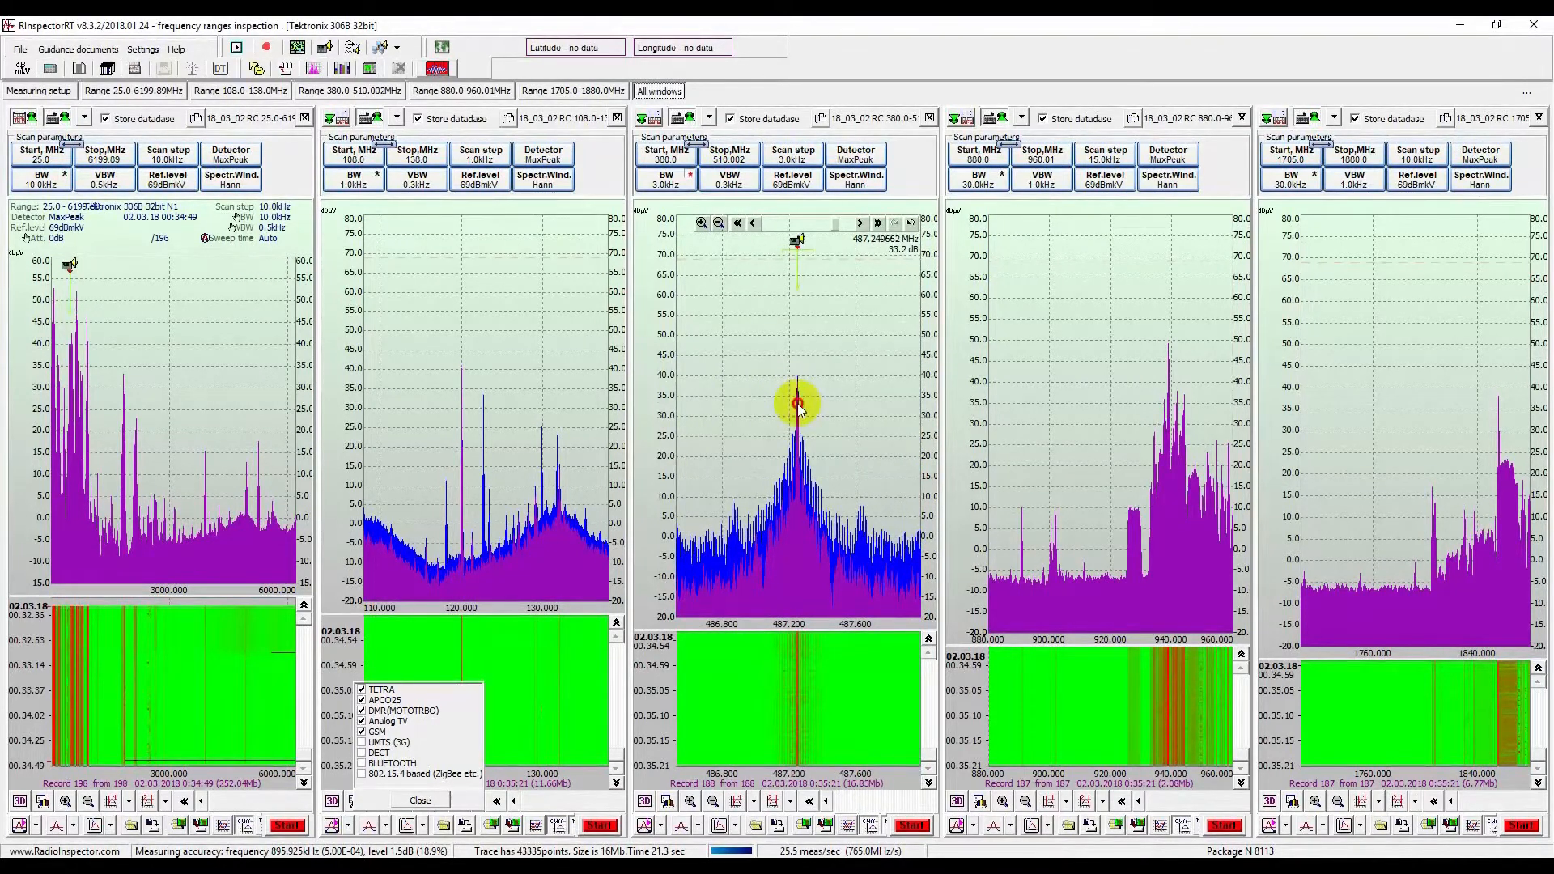
# - Demodulate the 487.25 MHz signal as a TV picture with 5000 kHz bandwidth
pyautogui.click(796, 403)
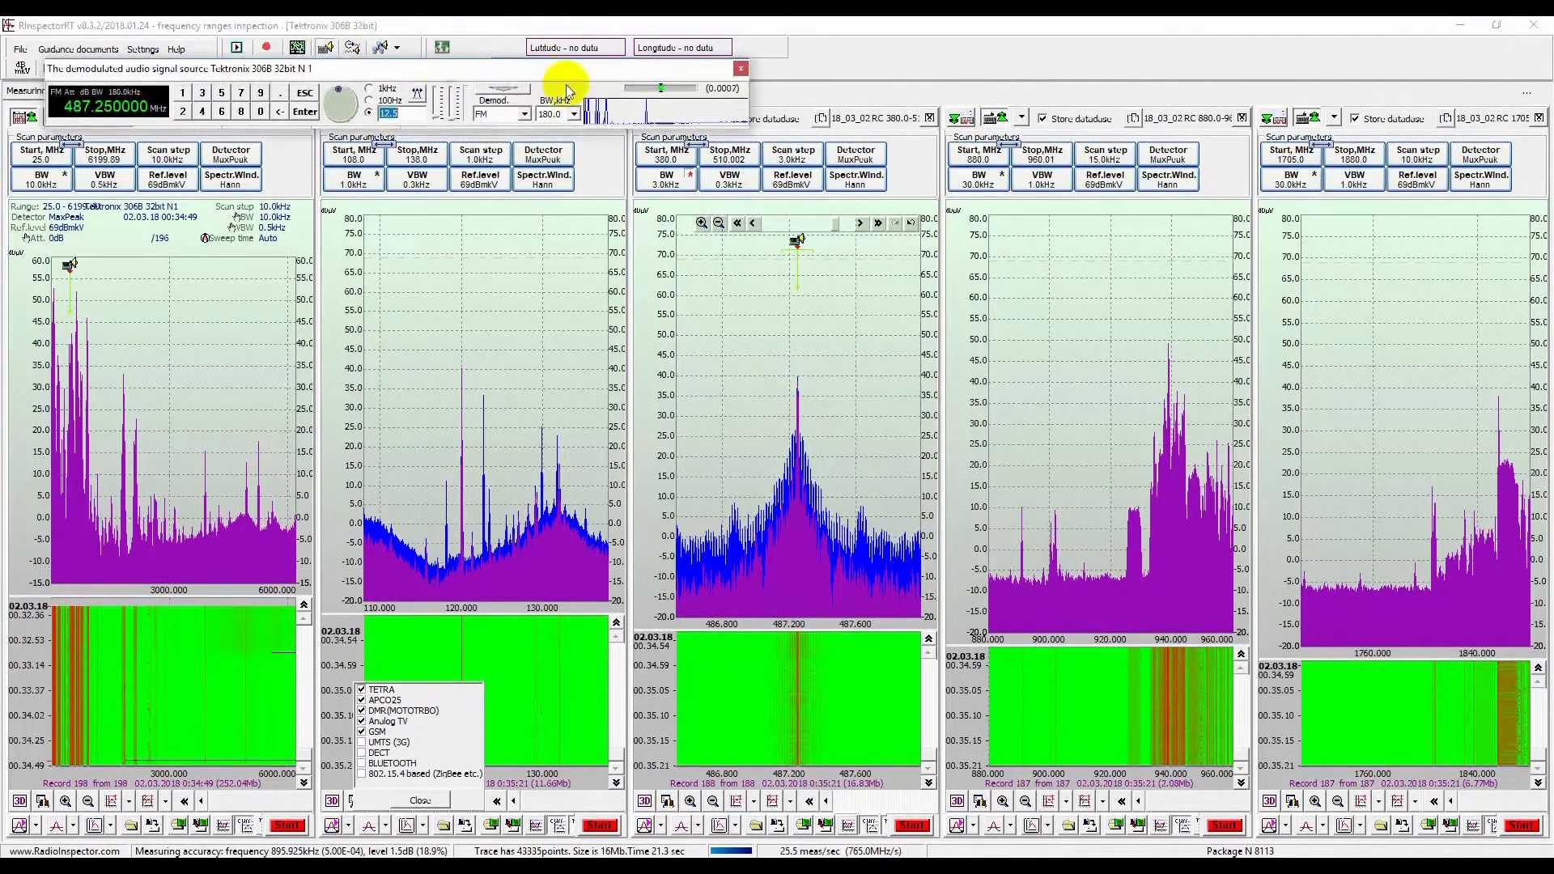
pyautogui.click(521, 114)
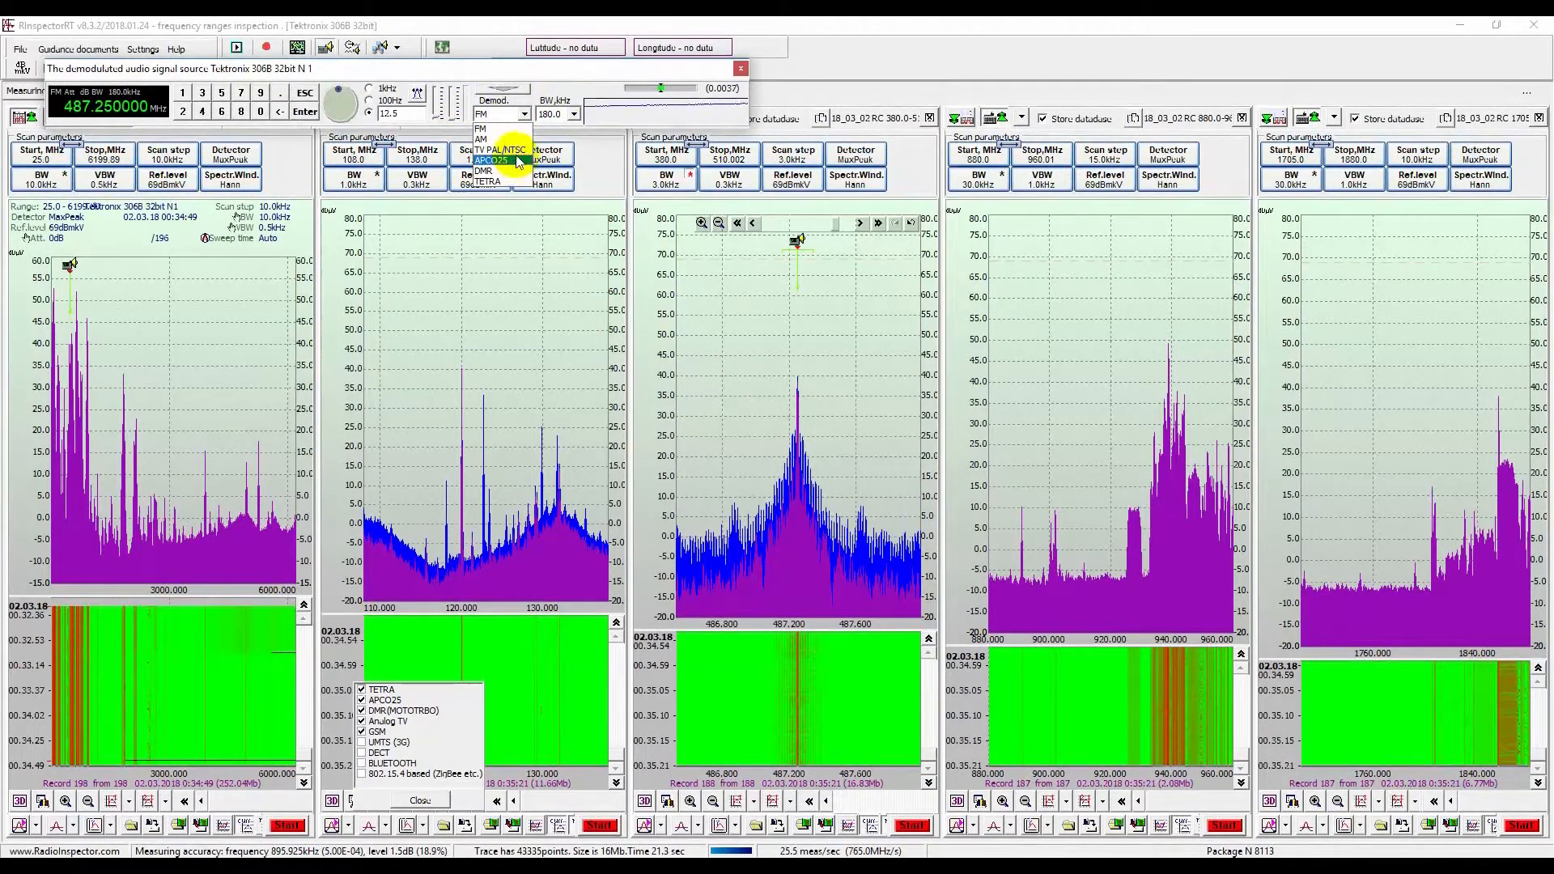
pyautogui.click(503, 150)
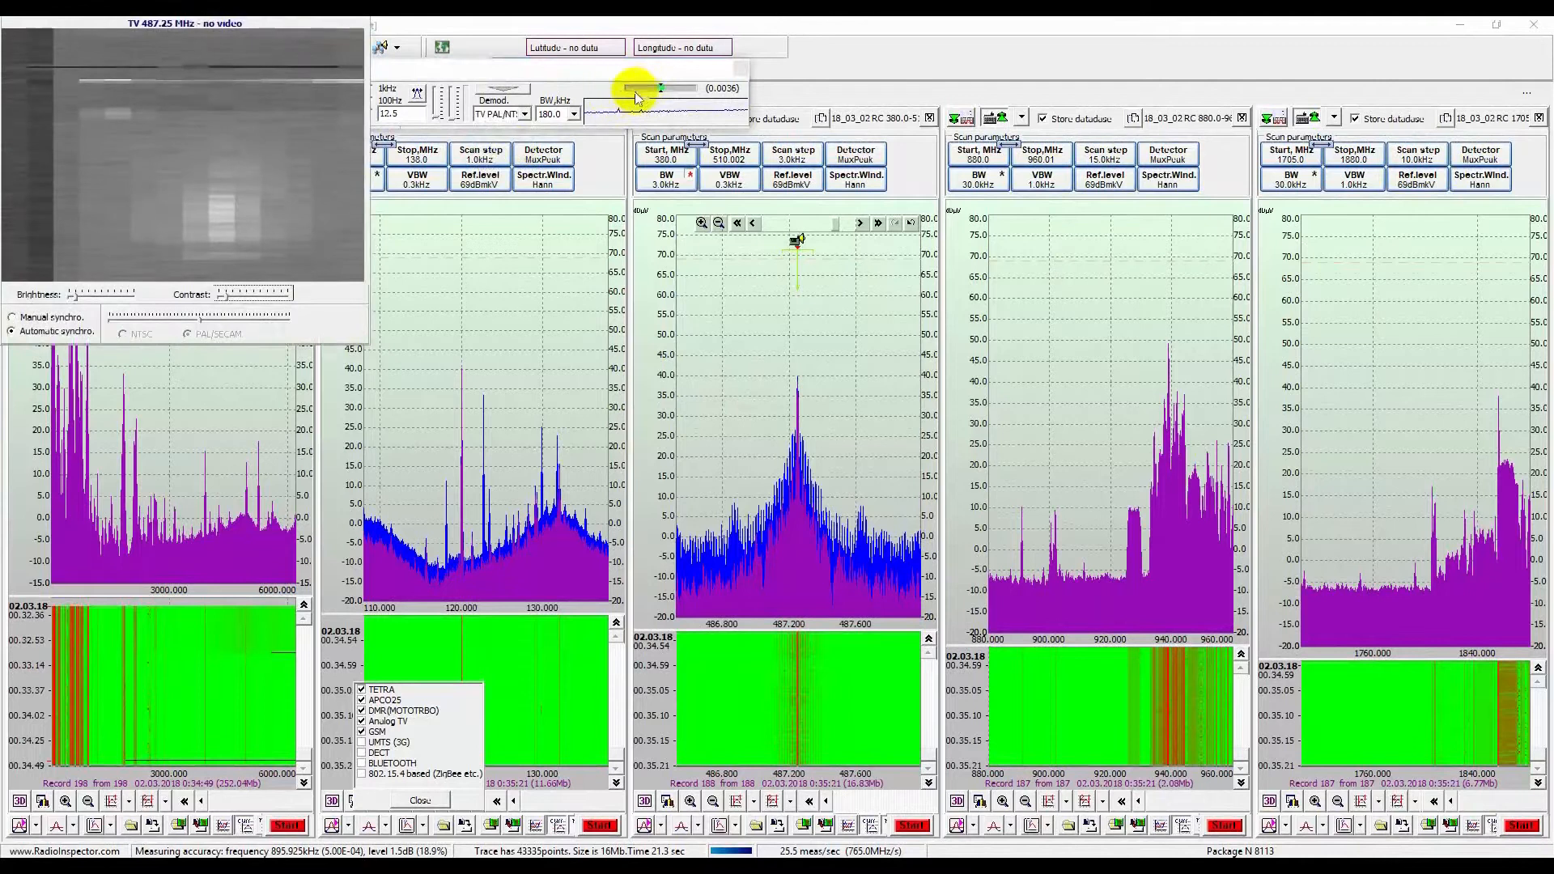
pyautogui.click(570, 113)
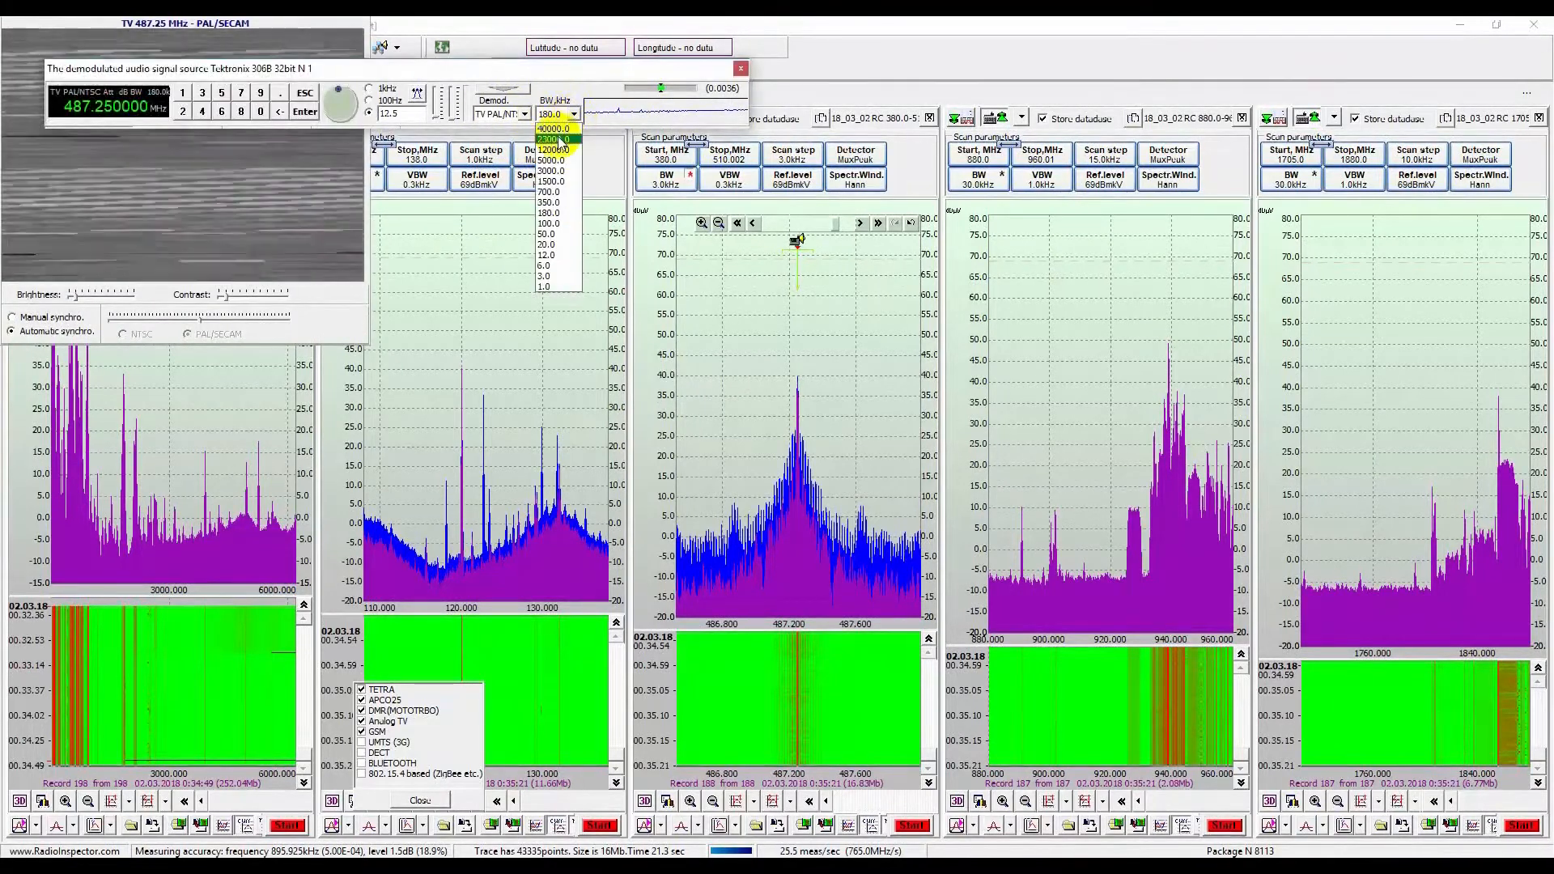
pyautogui.click(551, 159)
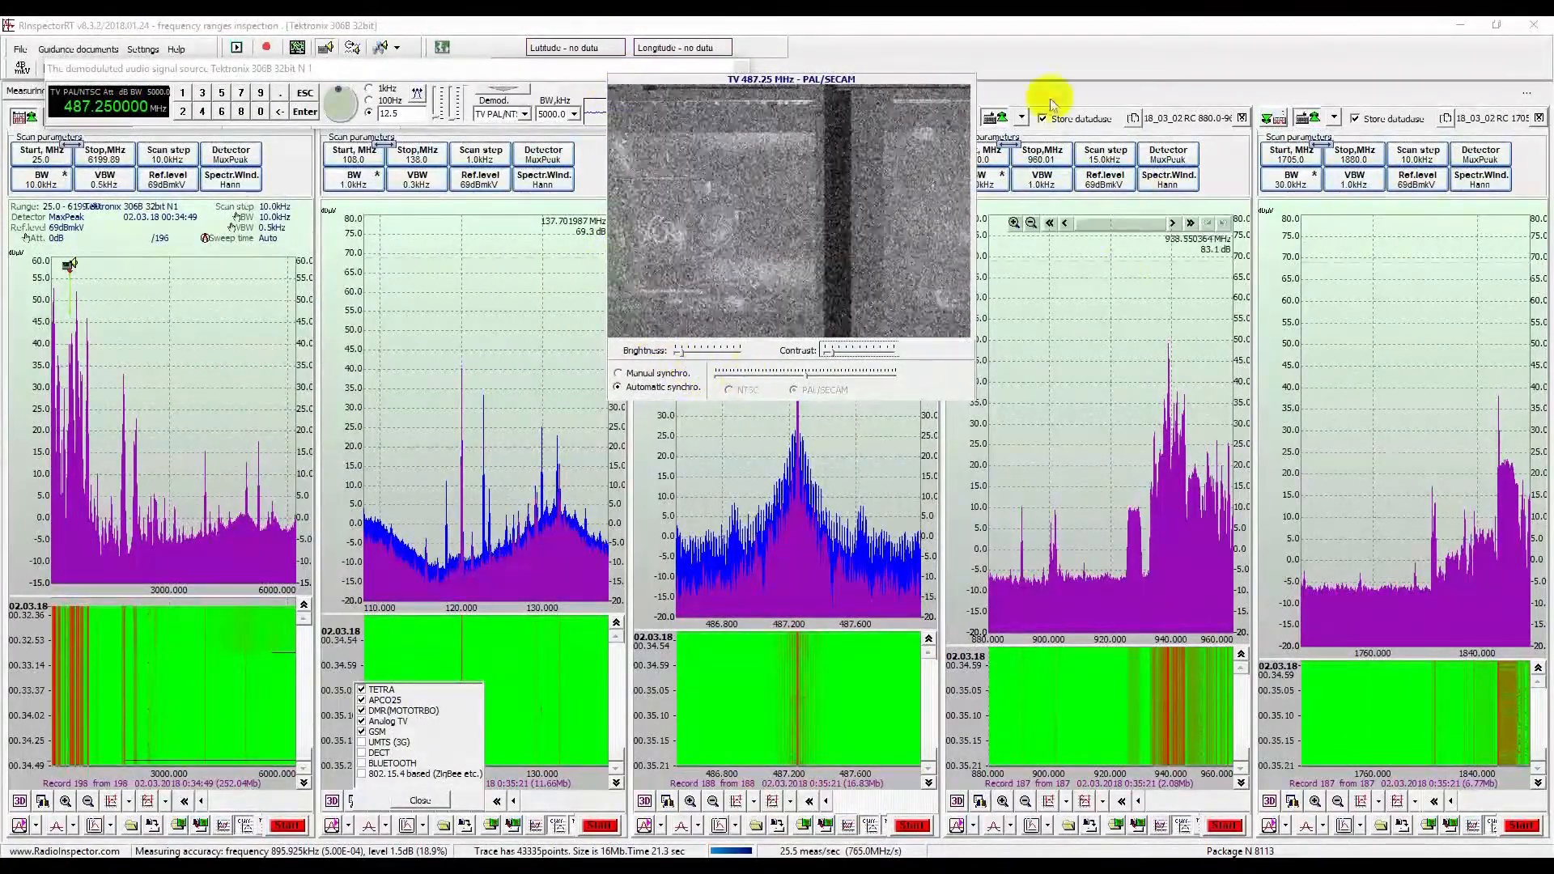
# - Switch demodulation back to FM and narrow the bandwidth again
pyautogui.click(525, 113)
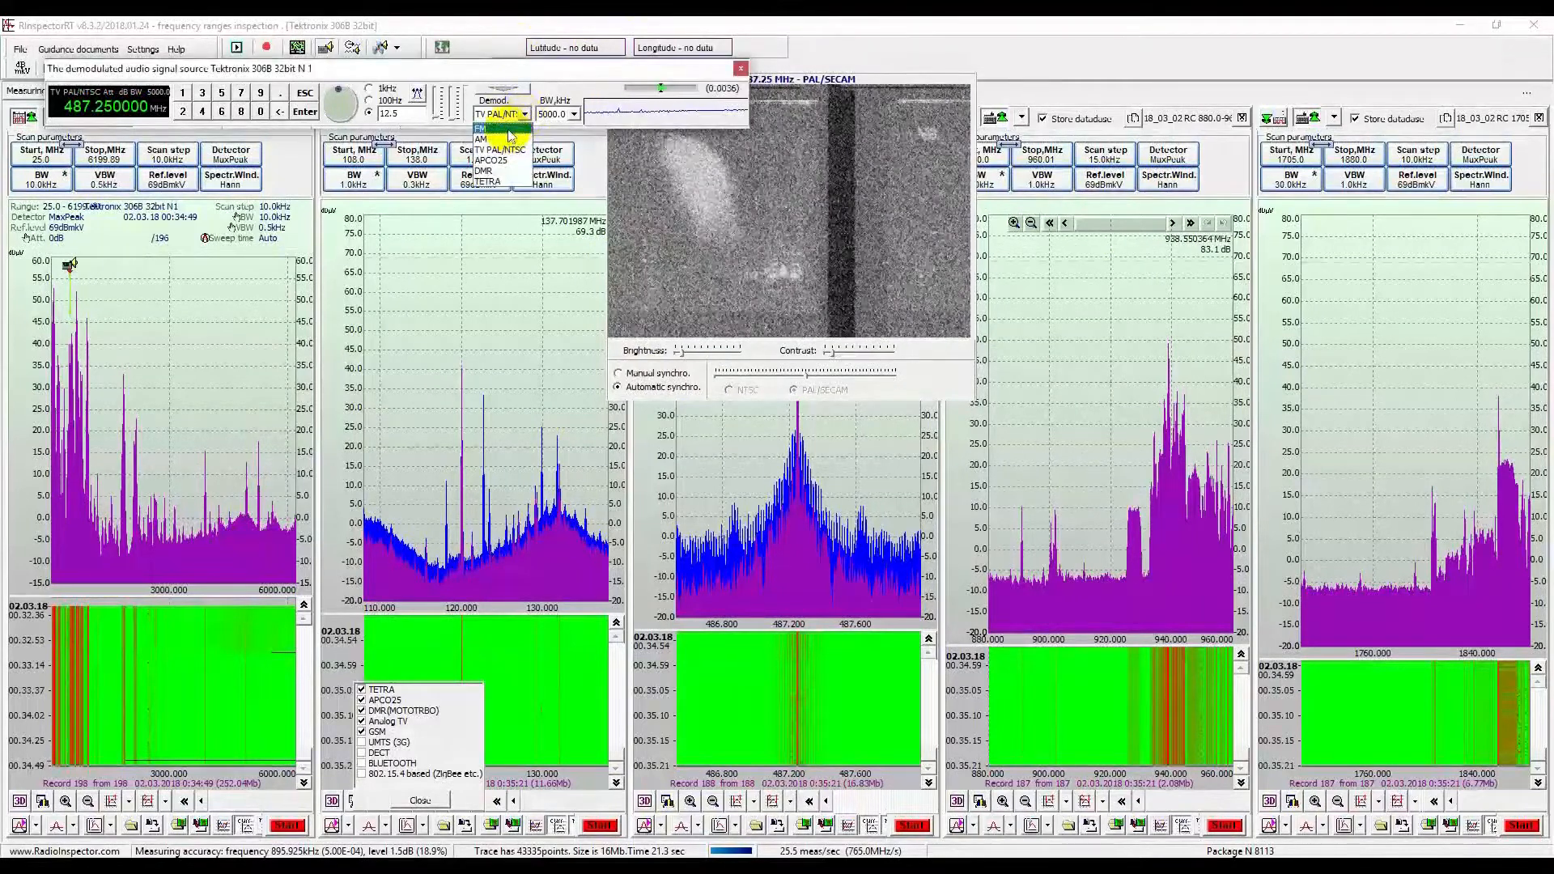
pyautogui.click(482, 128)
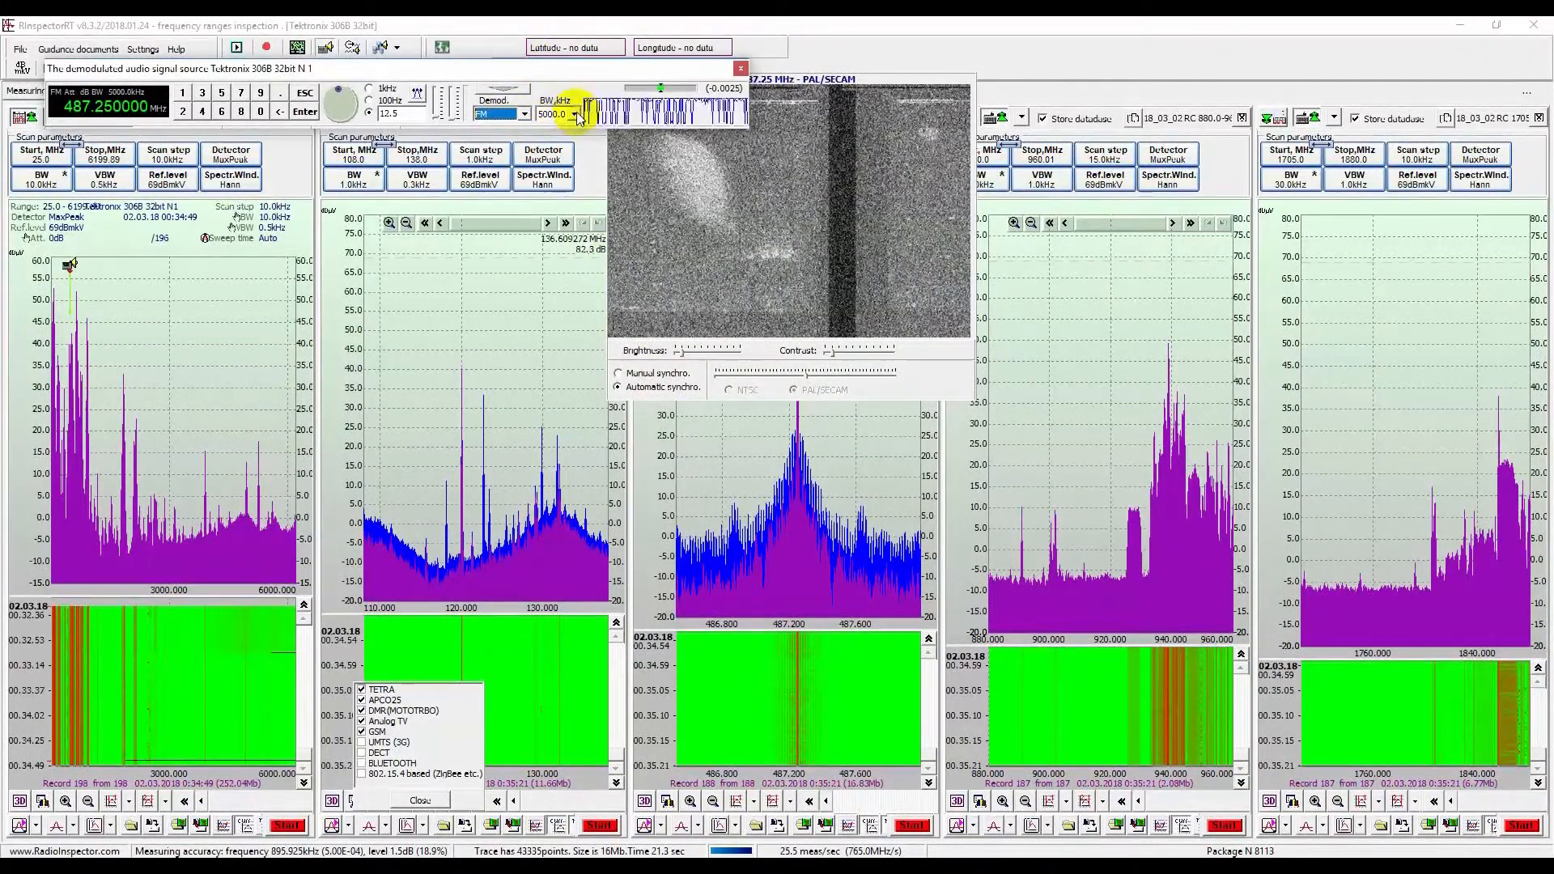
pyautogui.click(573, 113)
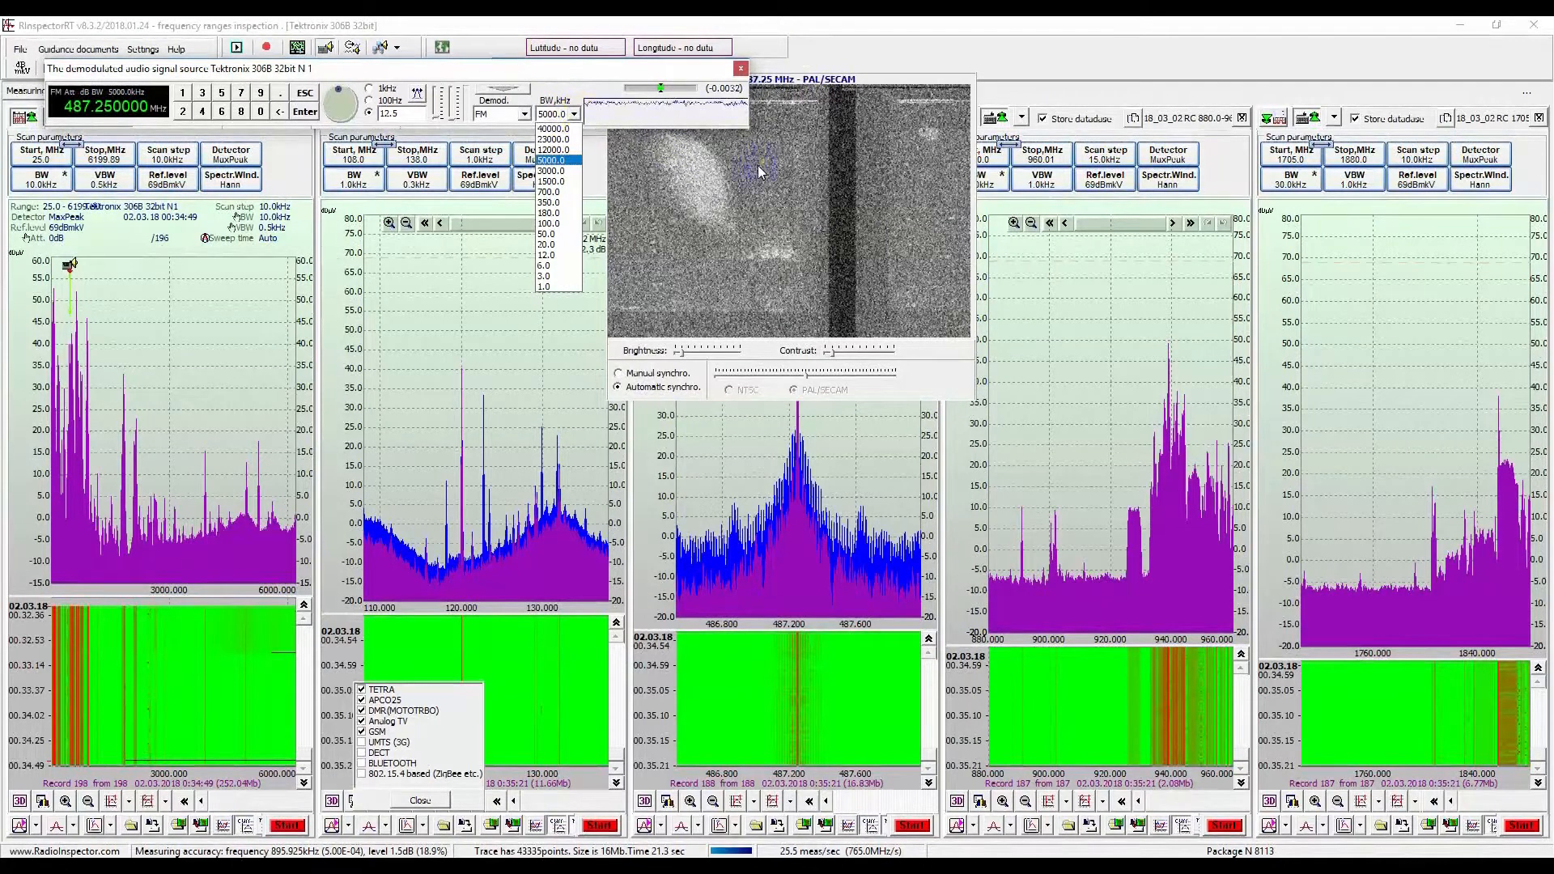
pyautogui.click(739, 67)
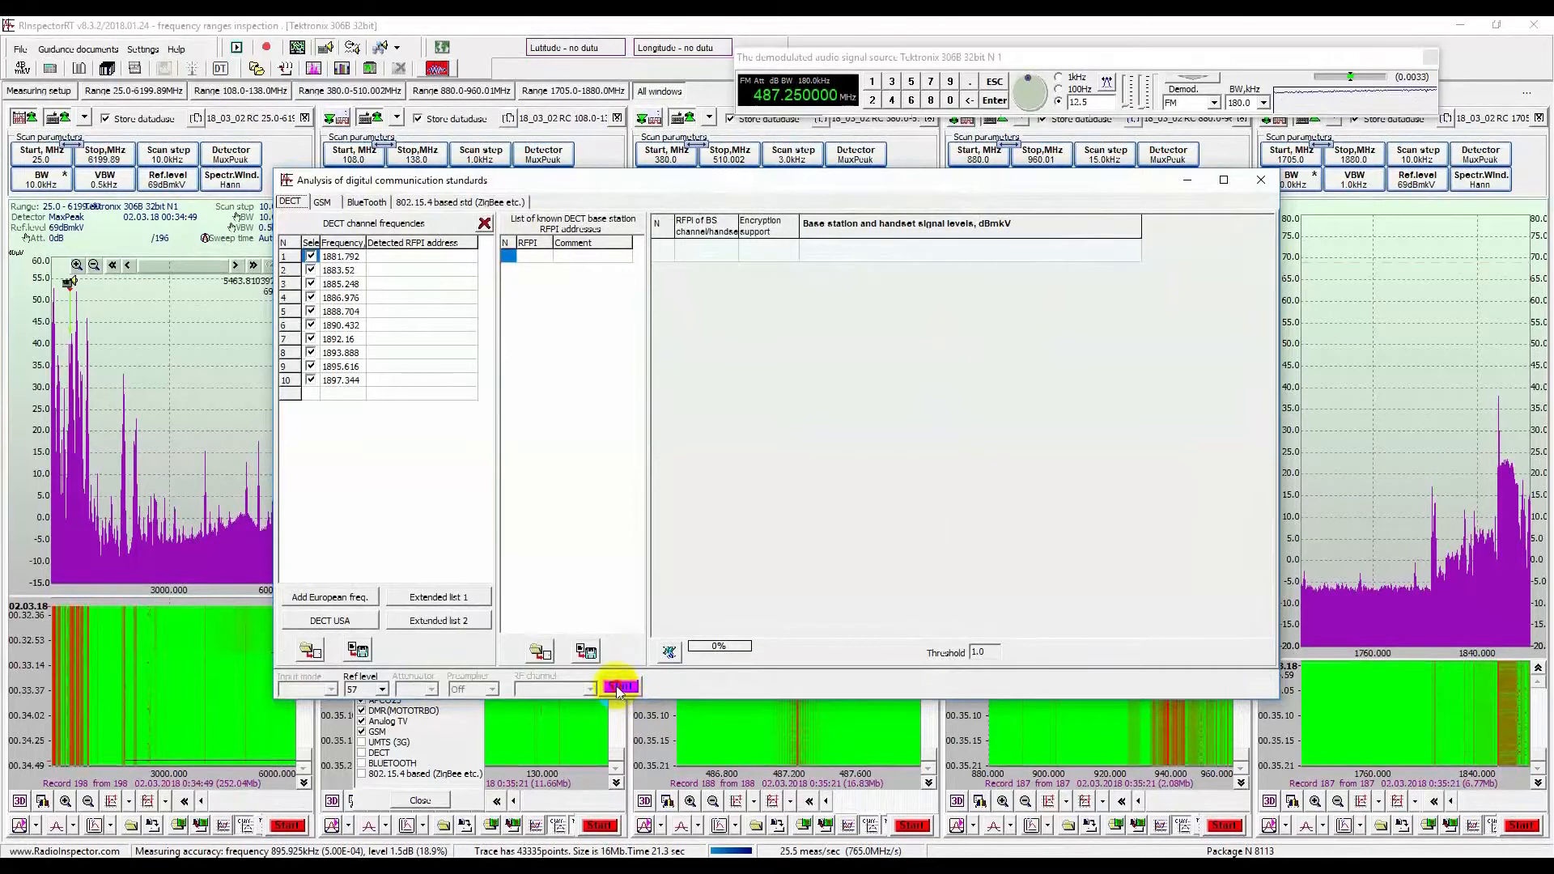
# - Switch the digital standards analysis window from DECT to its Bluetooth page
pyautogui.click(618, 688)
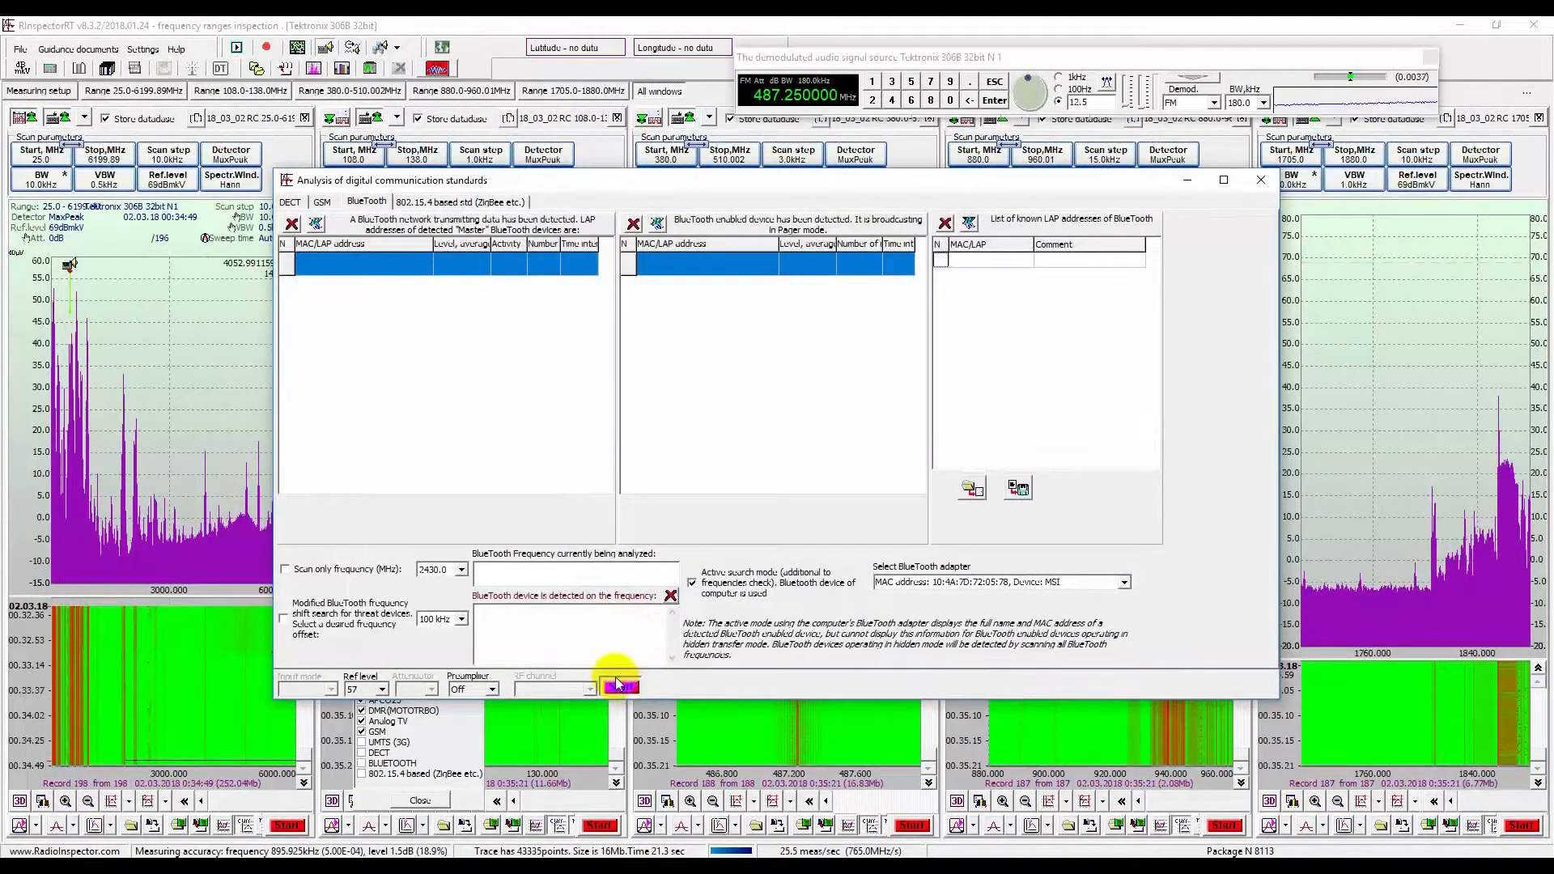
# - Run a Bluetooth scan until one network device and one unlinked device appear
pyautogui.click(619, 686)
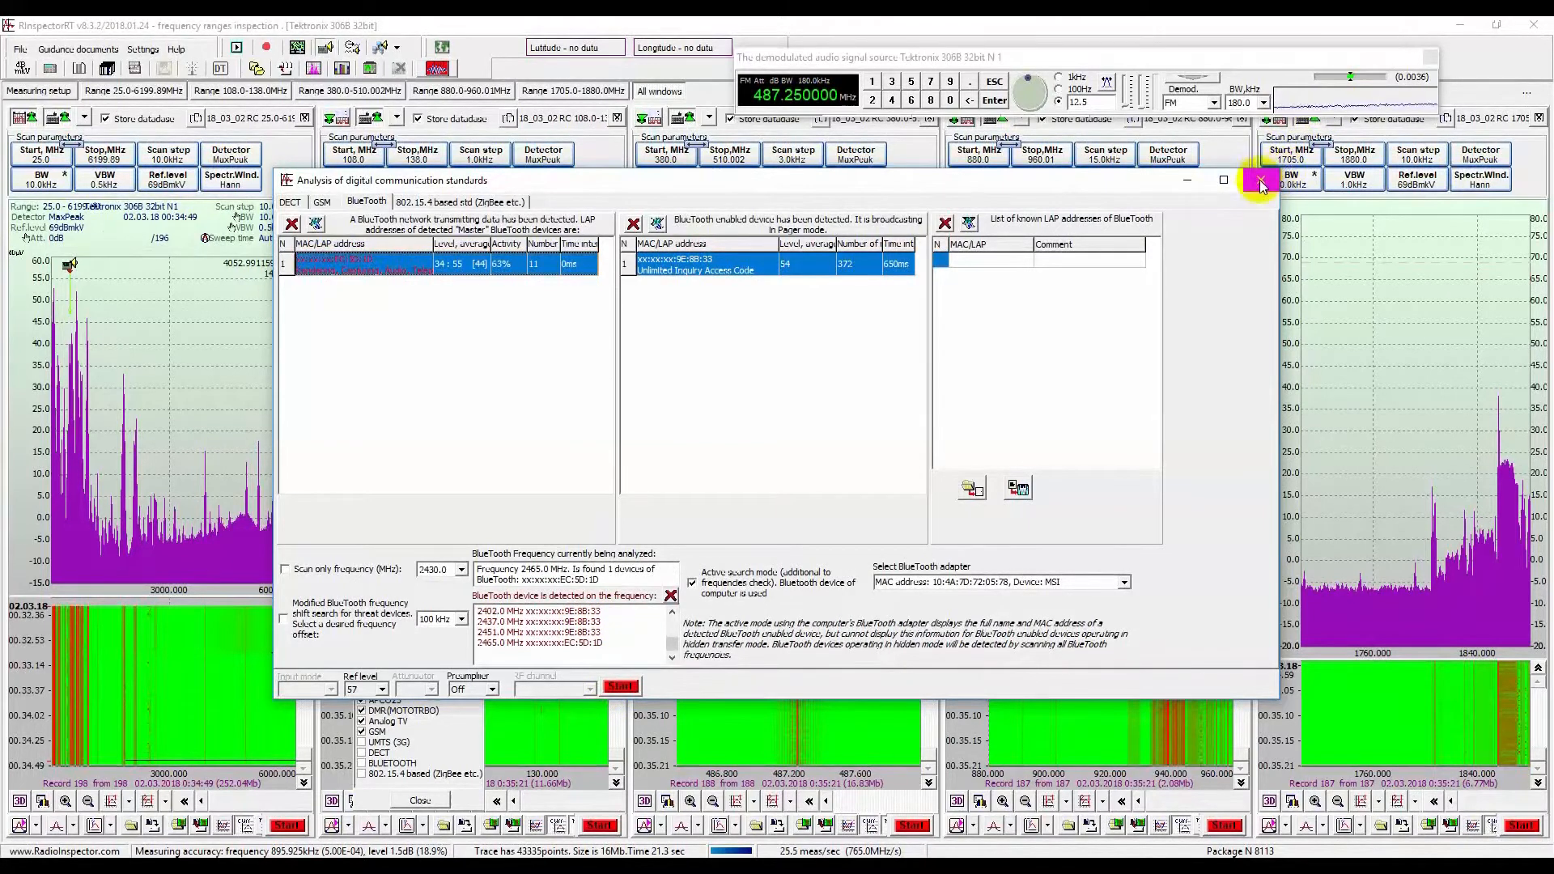
# - Close the digital standards analysis window to return to the five range windows
pyautogui.click(1261, 180)
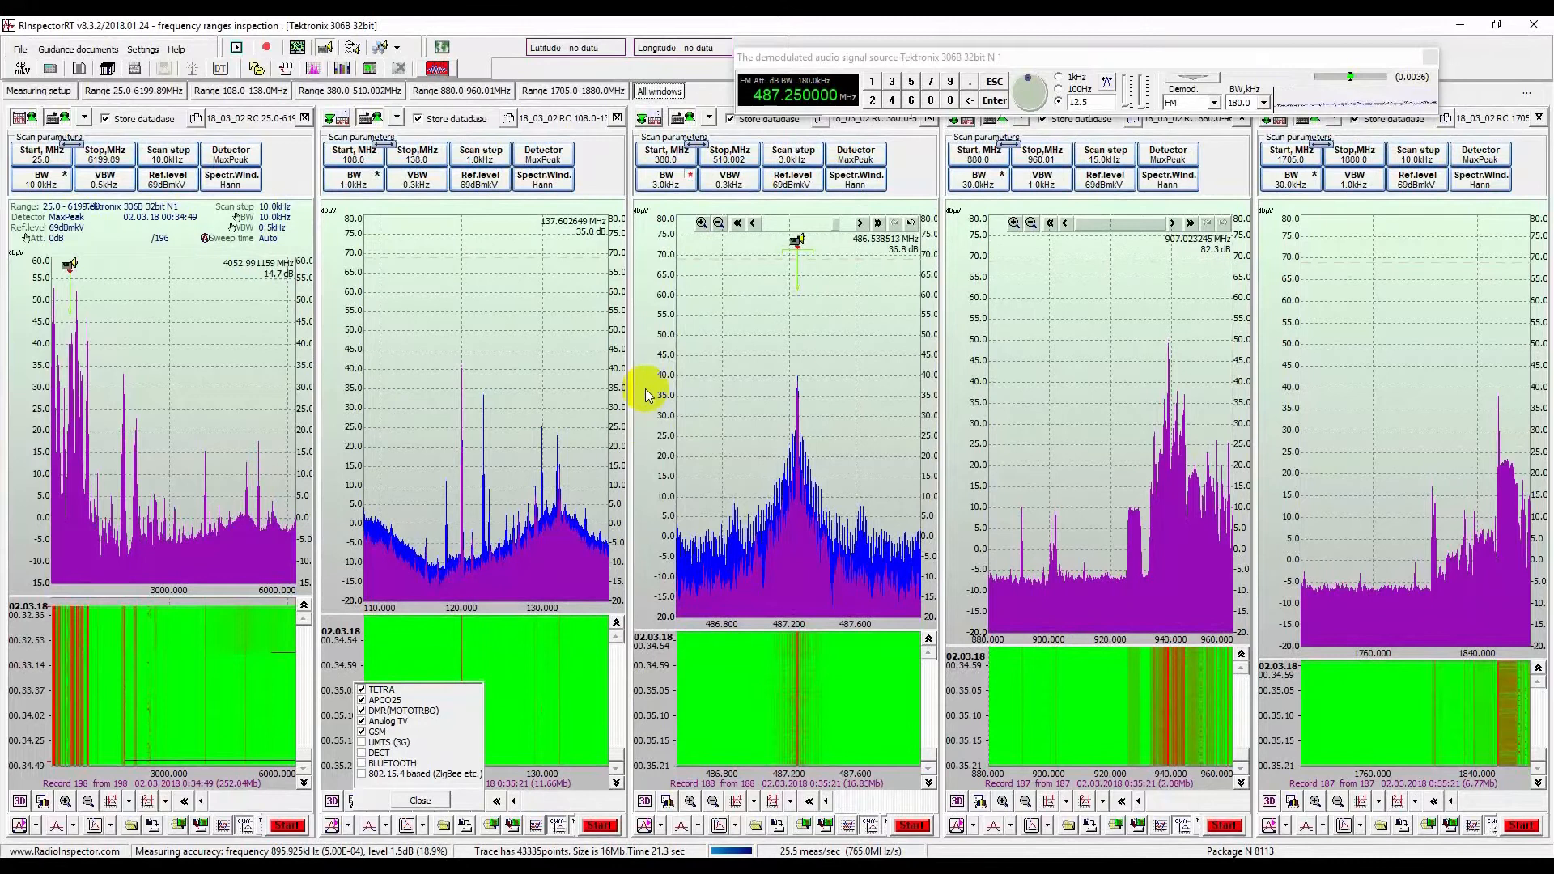
# - Add a 100 MHz real-time window and show the 1705–1880 MHz range full screen
pyautogui.click(369, 67)
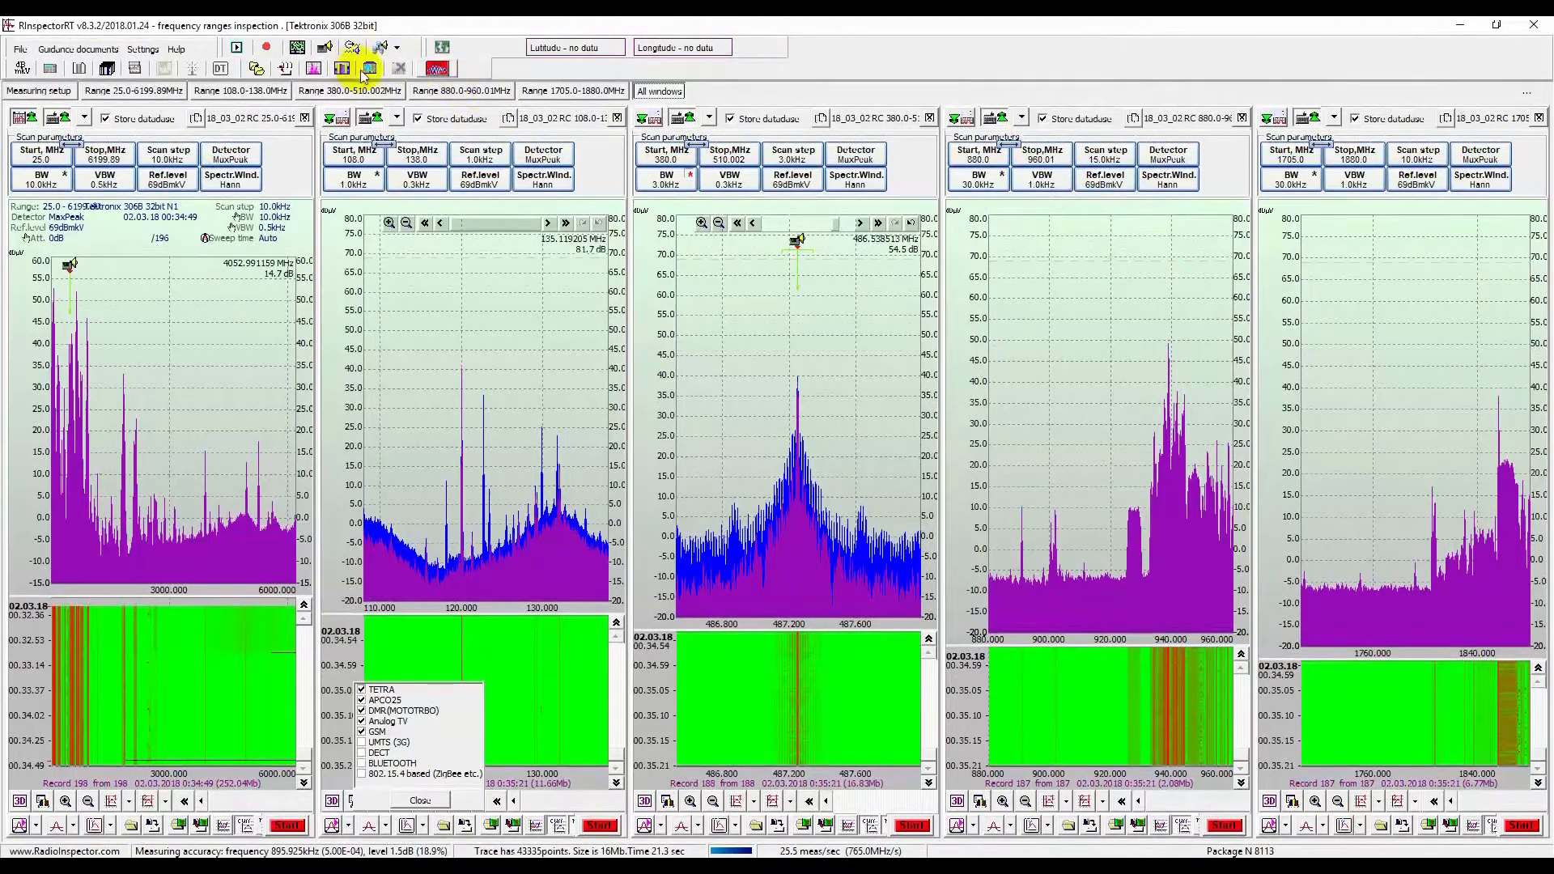
pyautogui.click(370, 68)
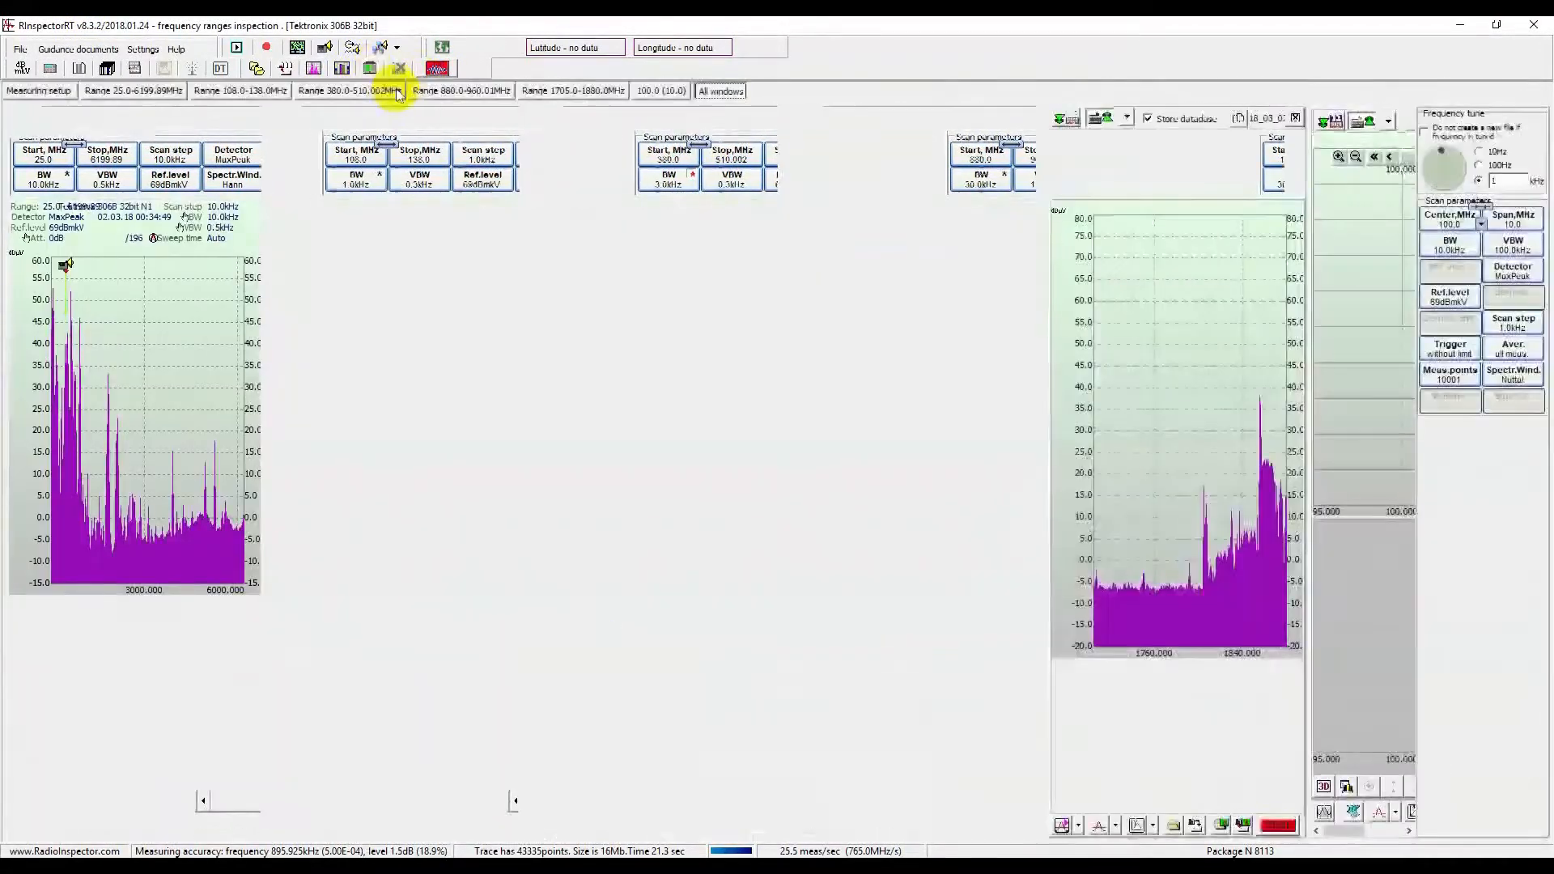
pyautogui.click(572, 90)
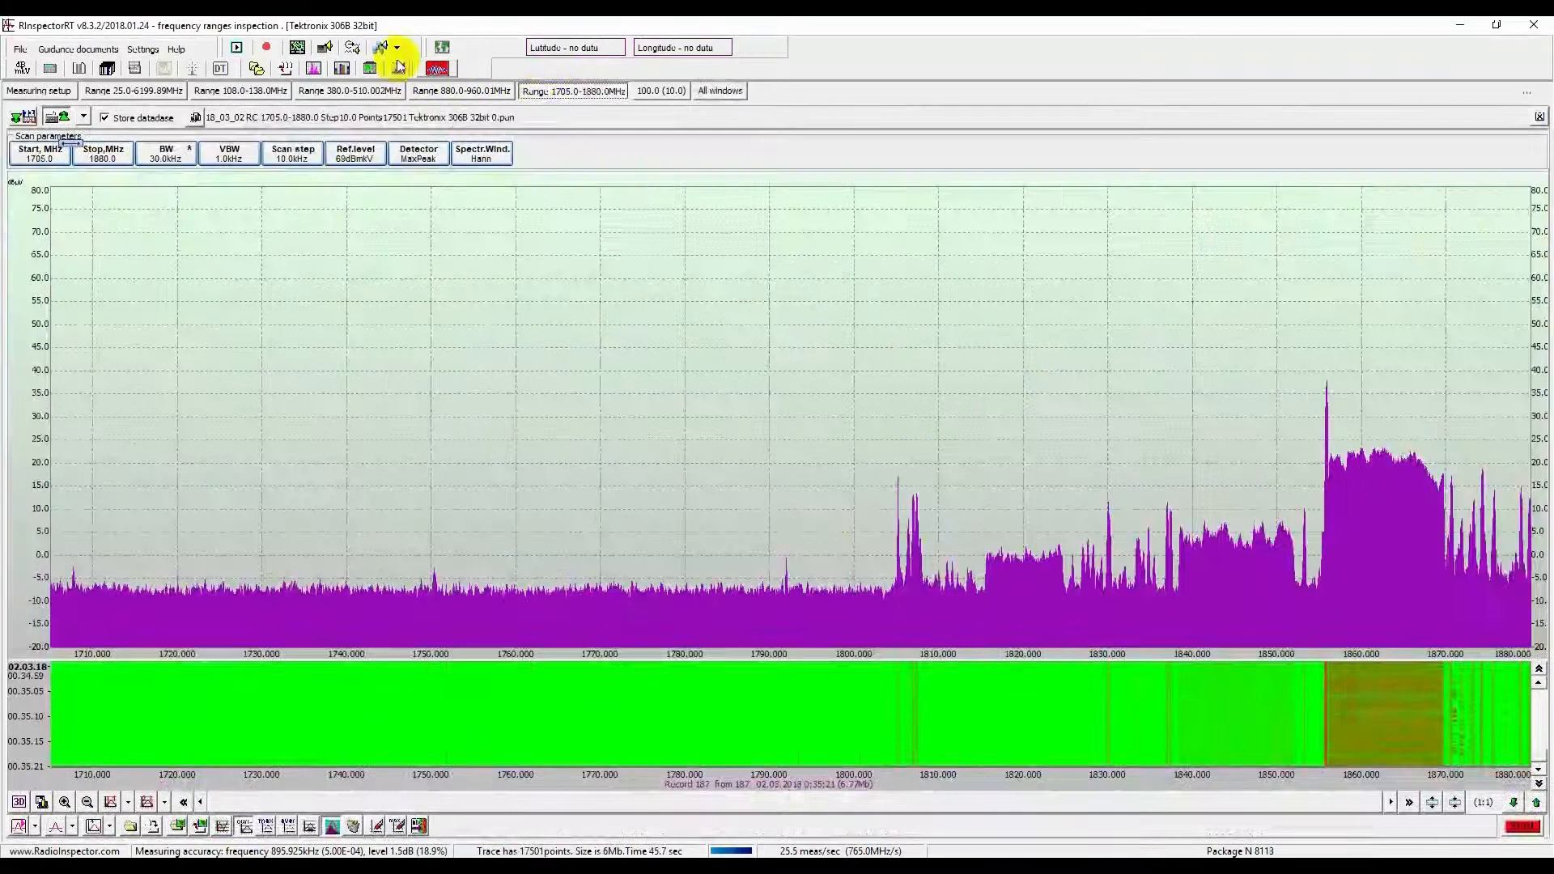
# - Demodulate 101.202220 MHz as FM at 180 kHz, then show the 95–105 MHz real-time window
pyautogui.click(348, 90)
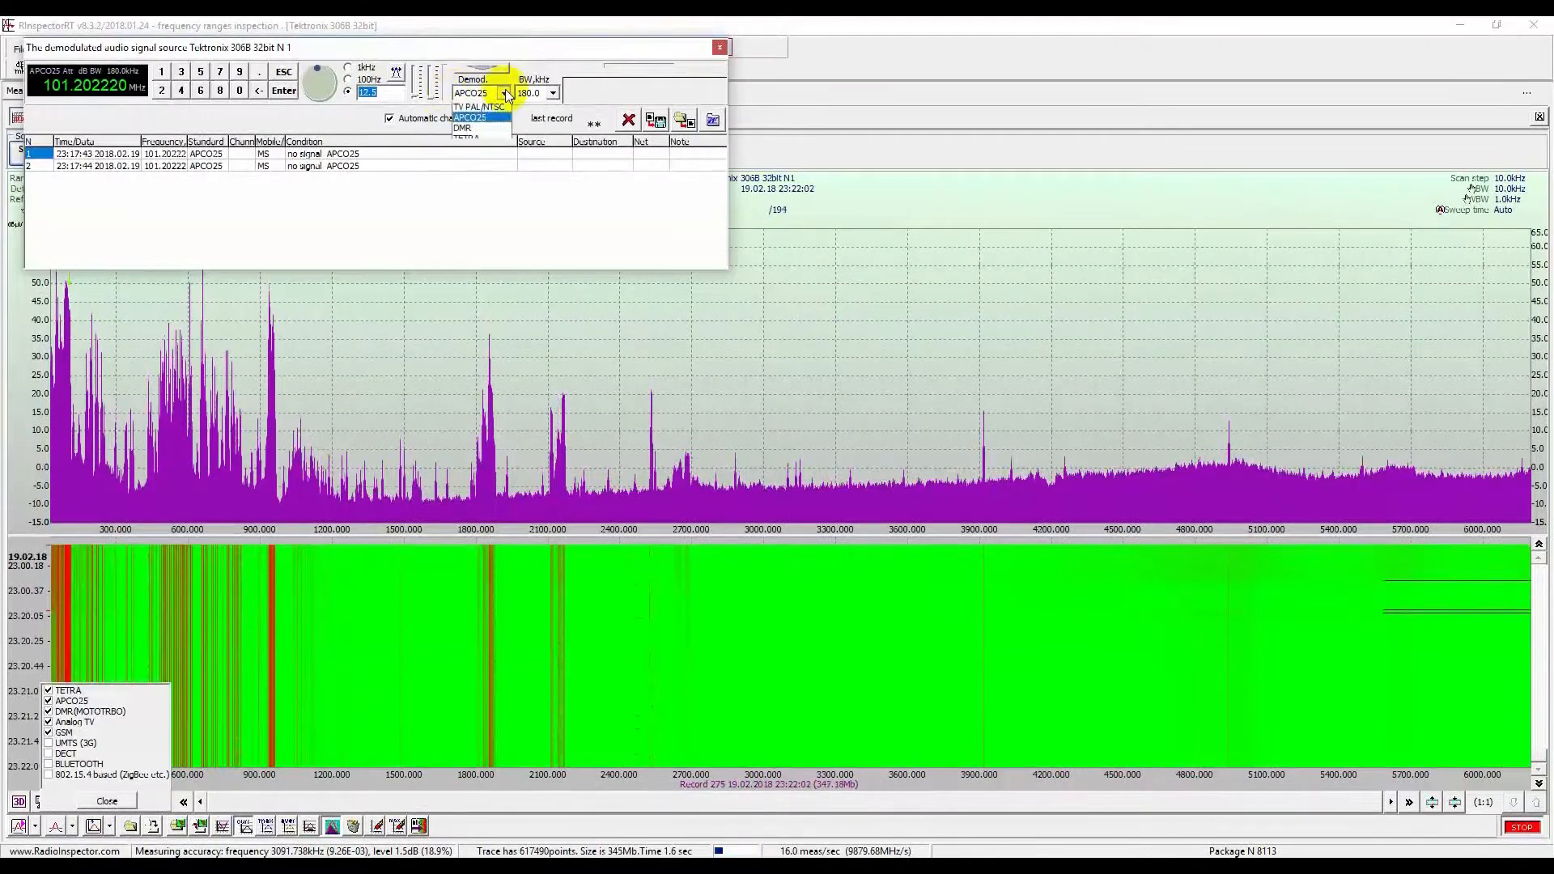
pyautogui.click(551, 92)
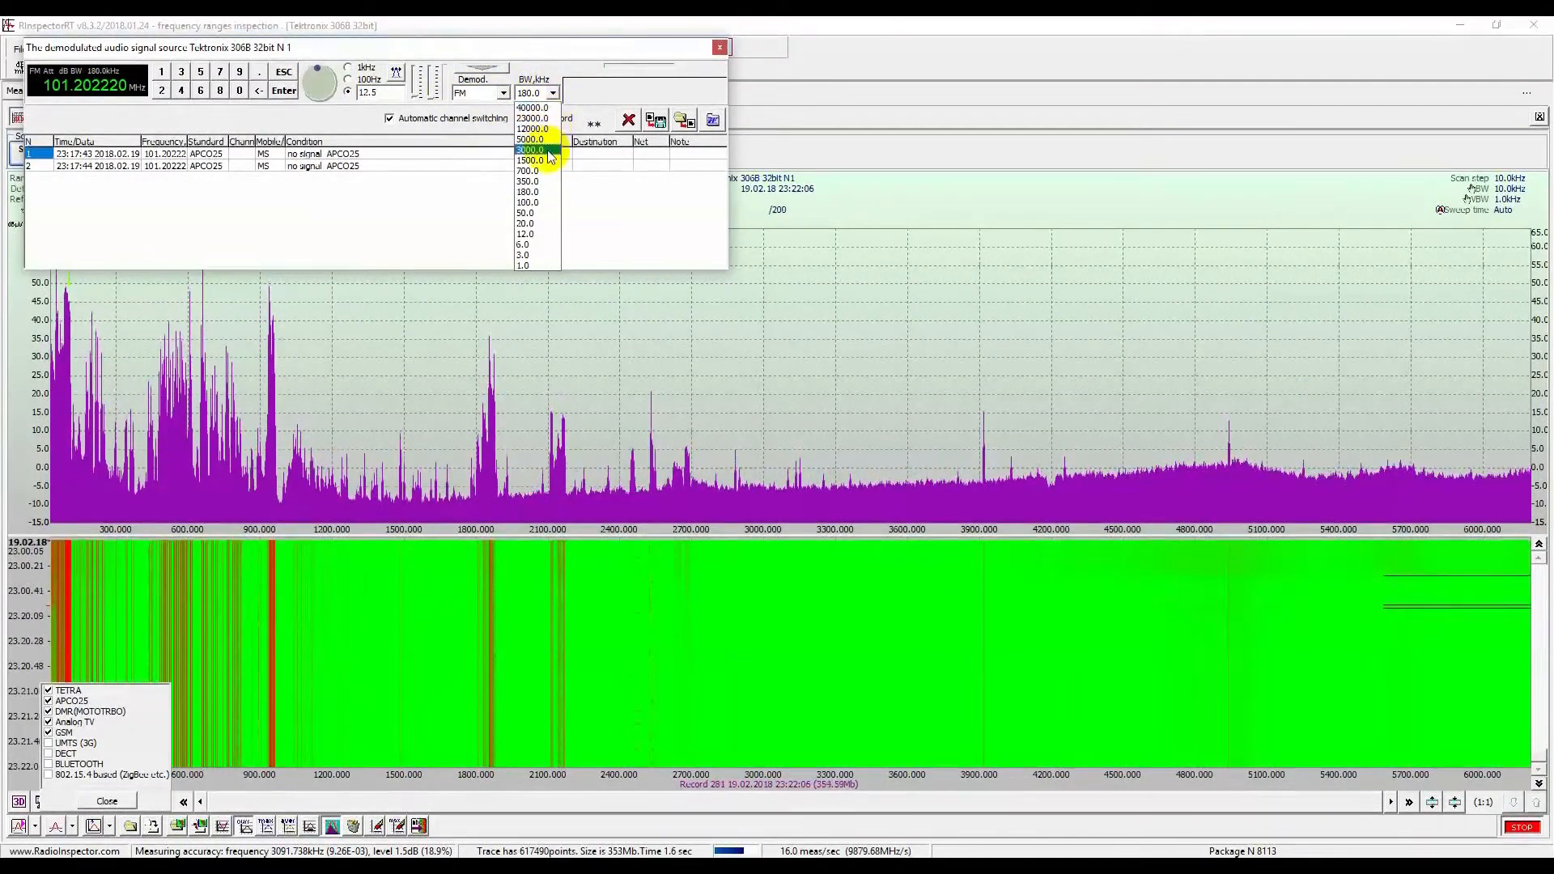
pyautogui.moveTo(534, 139)
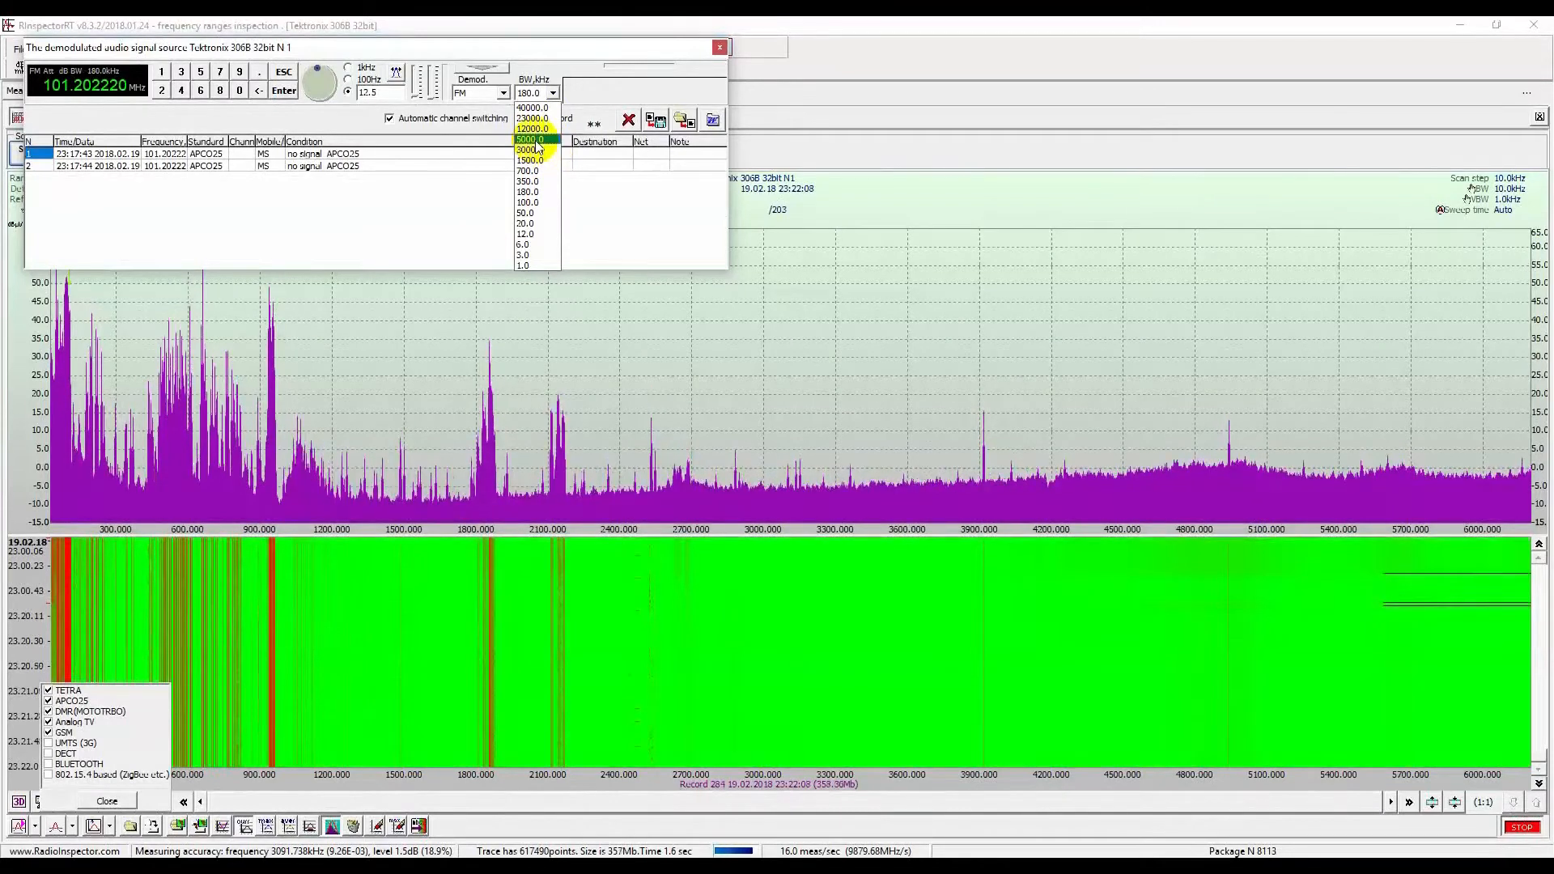
pyautogui.click(525, 191)
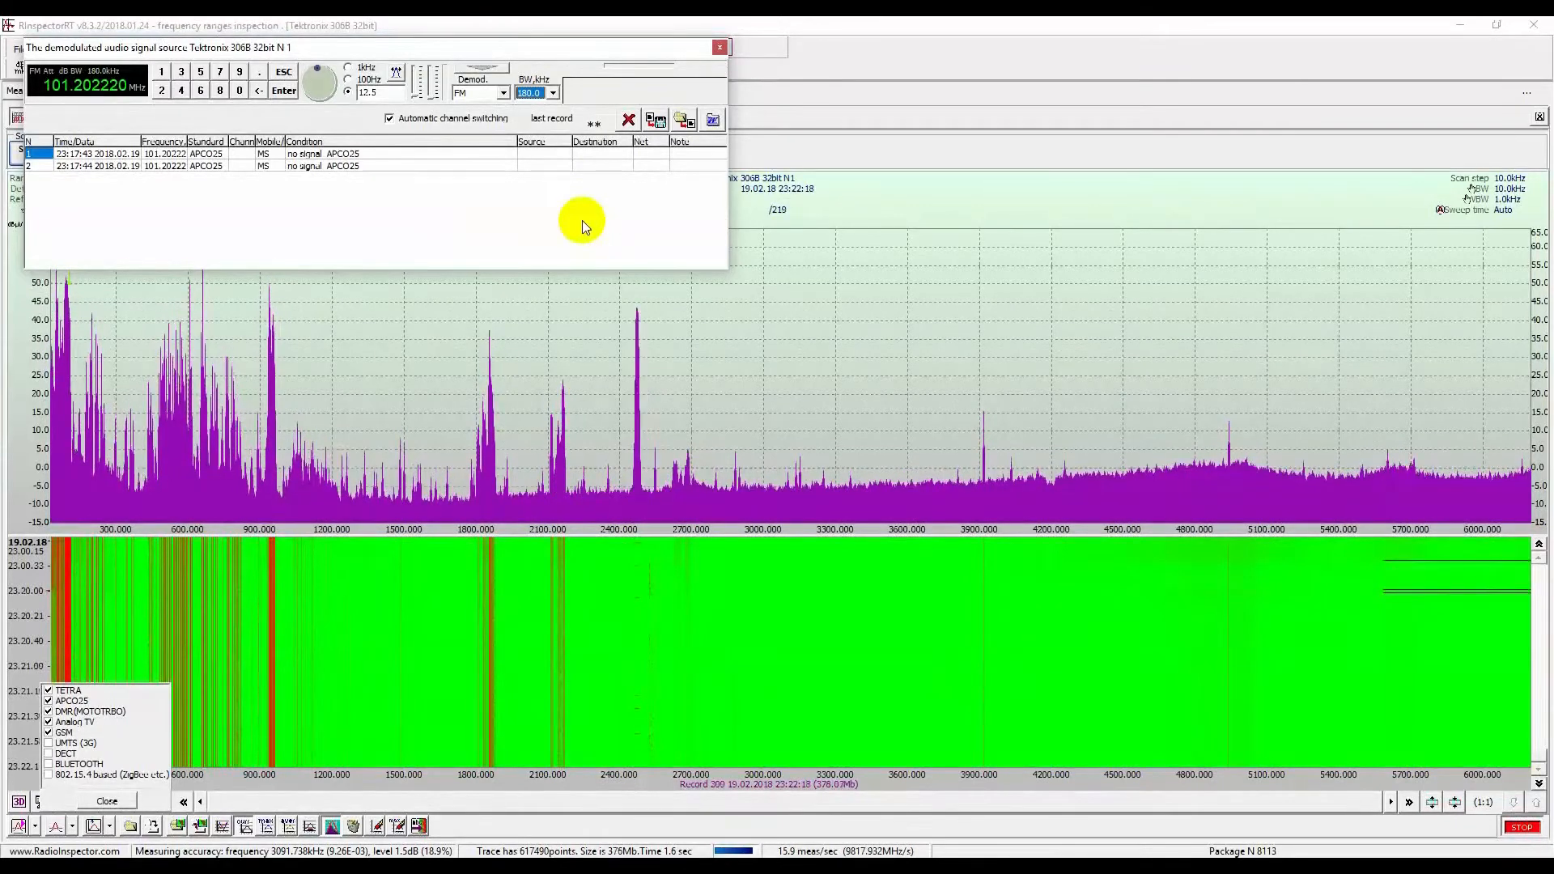
pyautogui.click(718, 47)
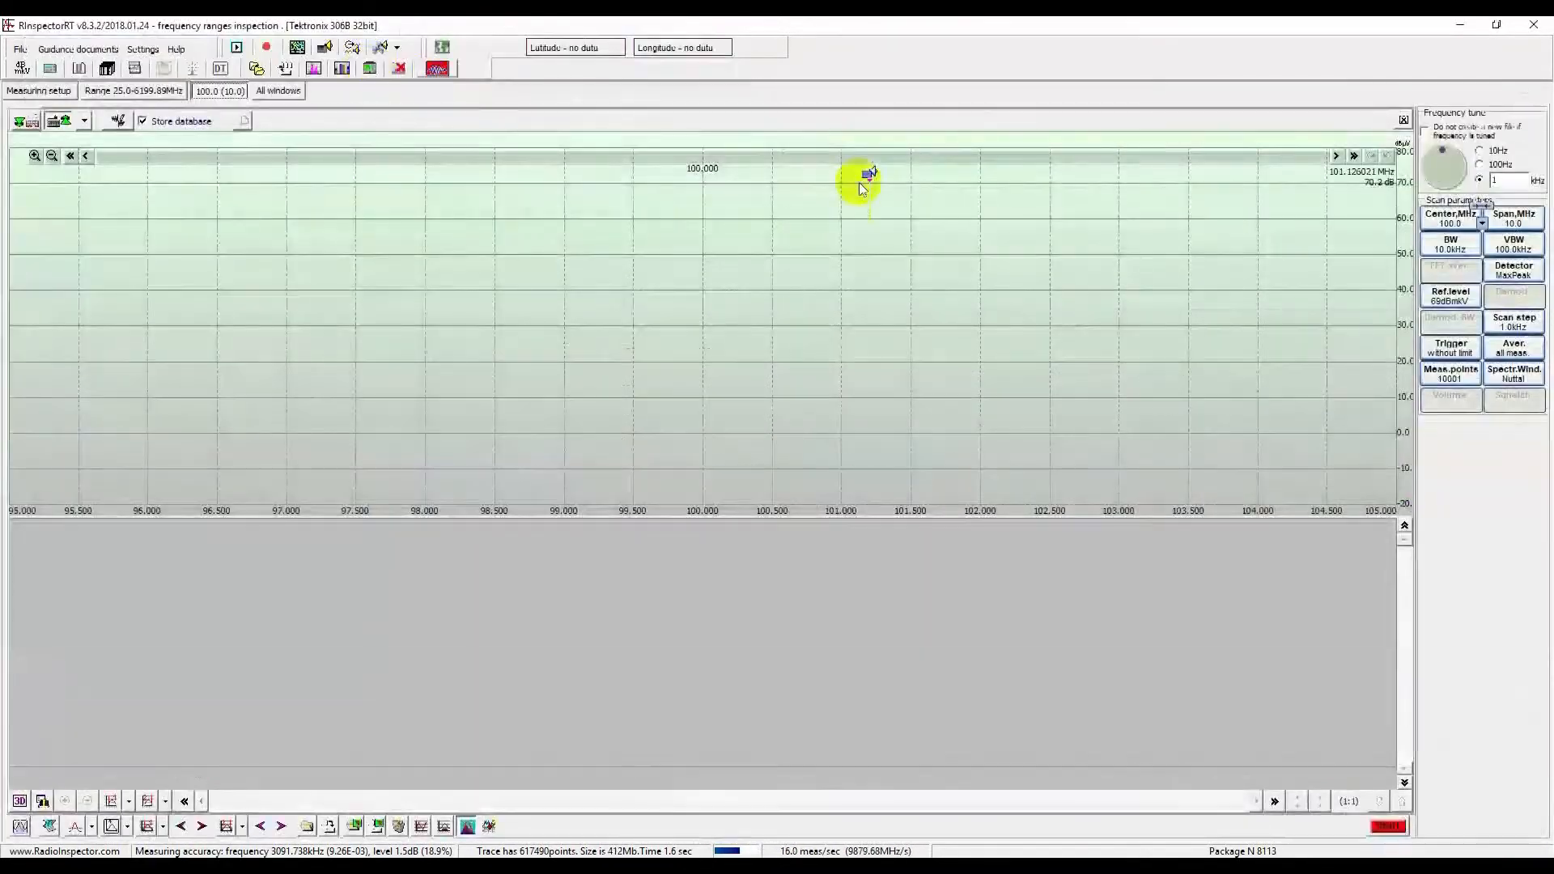
# - Centre the real-time view on 103.71388 MHz with a 5.6 MHz span
pyautogui.click(265, 47)
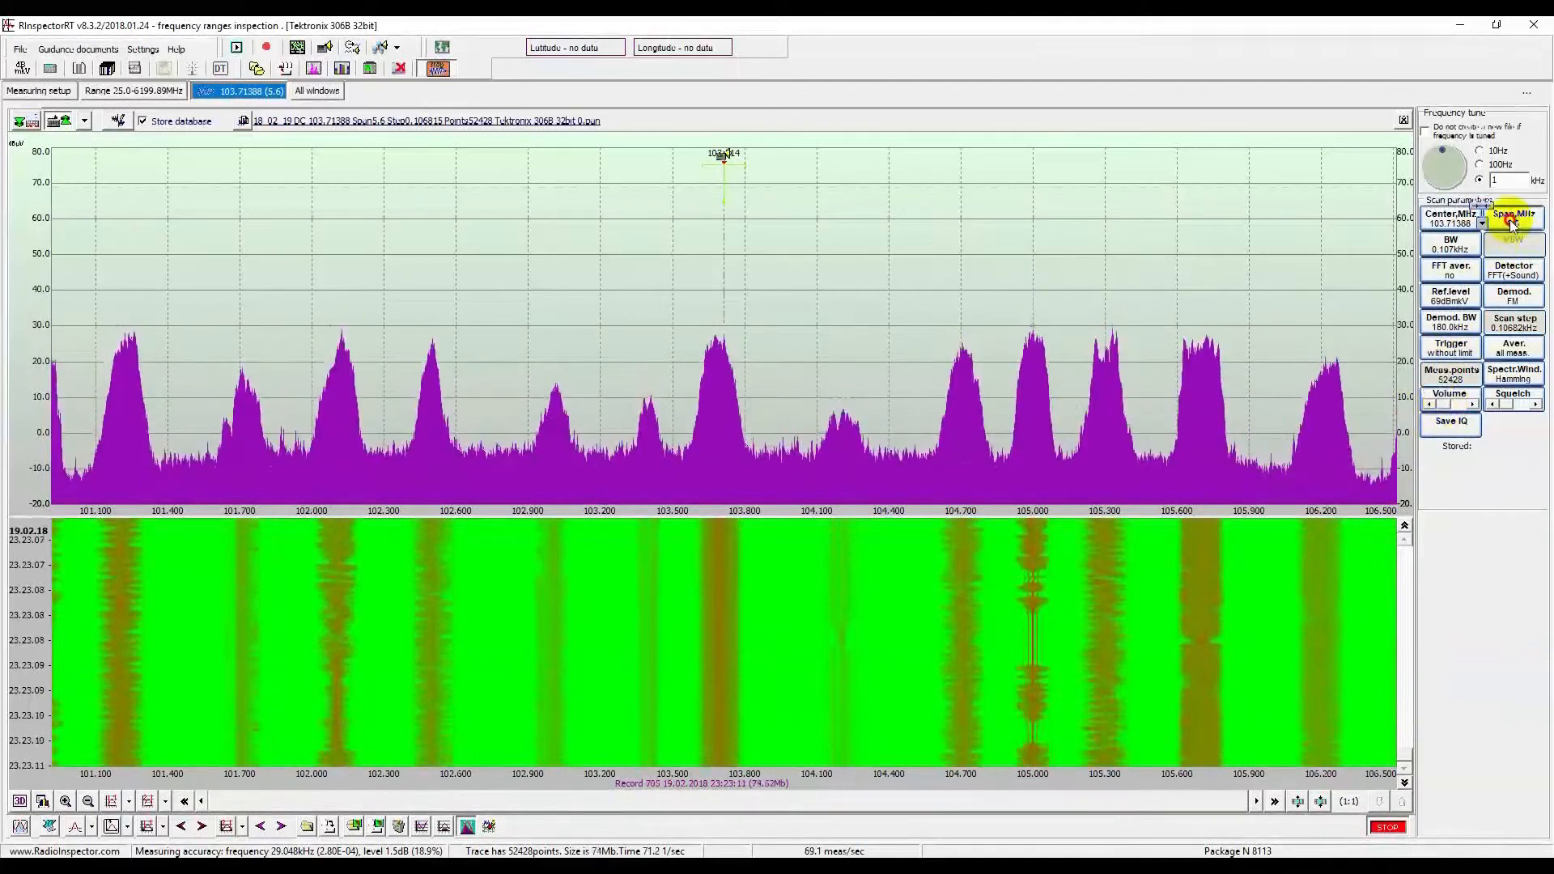
pyautogui.click(1510, 215)
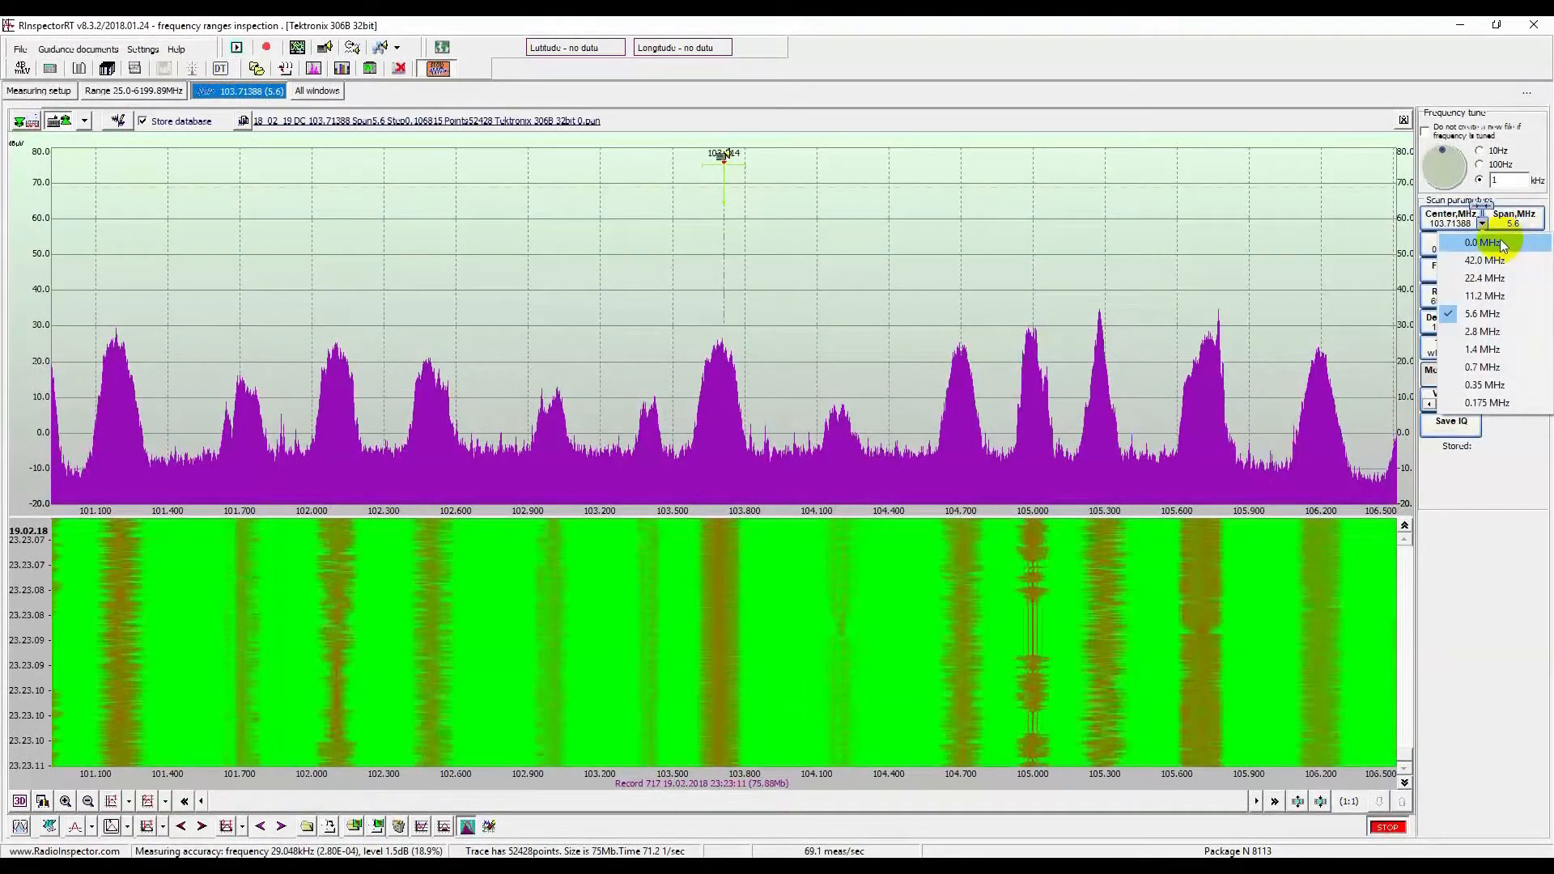
# - Switch to zero span and enter 944 MHz as the new centre frequency
pyautogui.click(1482, 242)
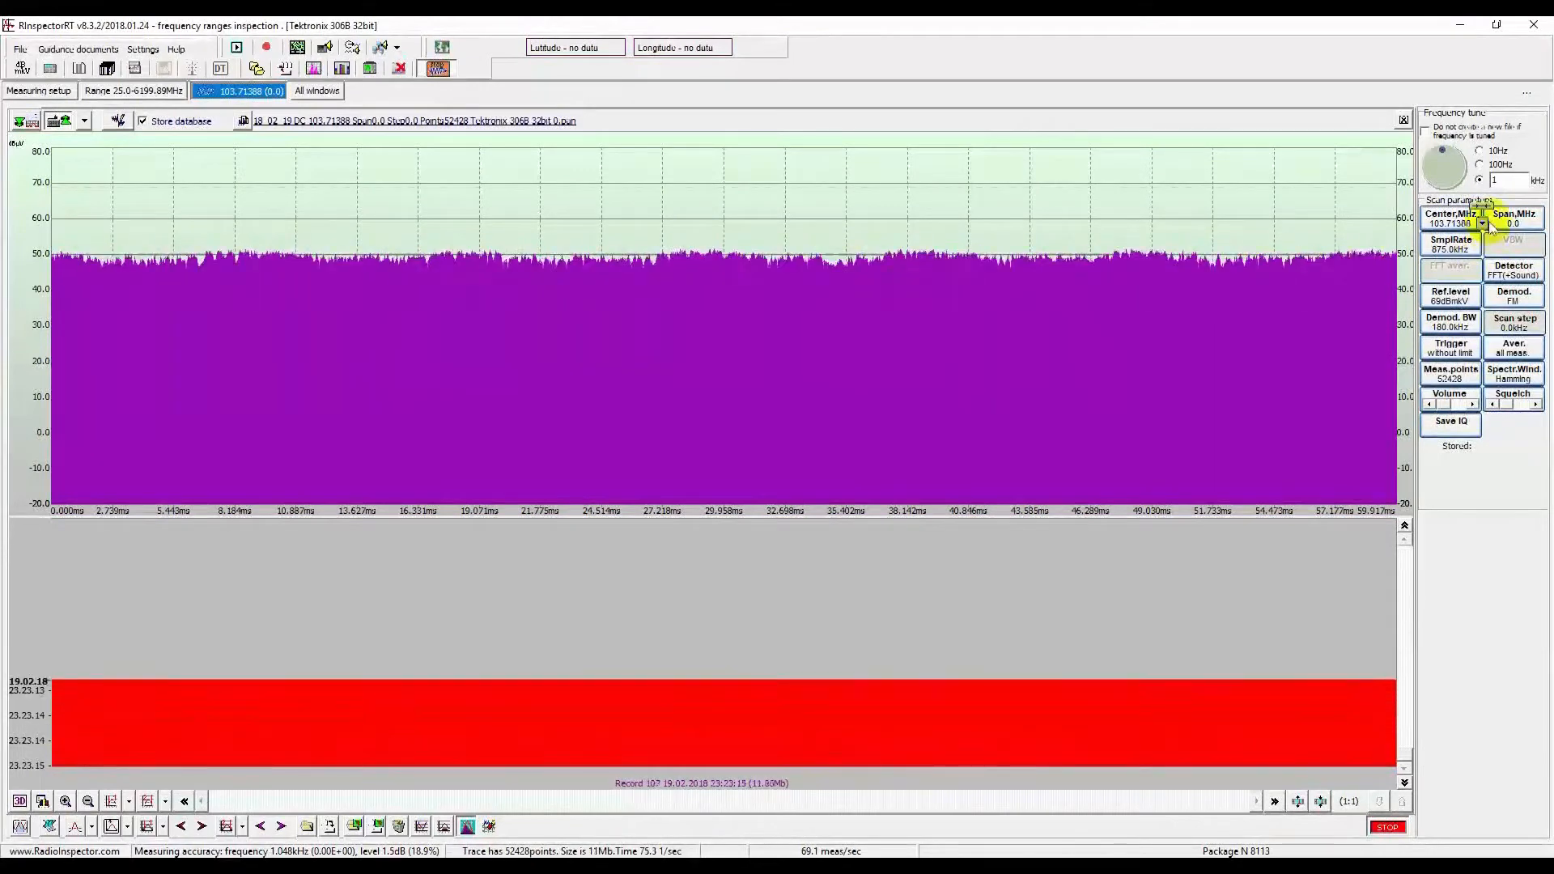
pyautogui.click(1483, 224)
pyautogui.write('94')
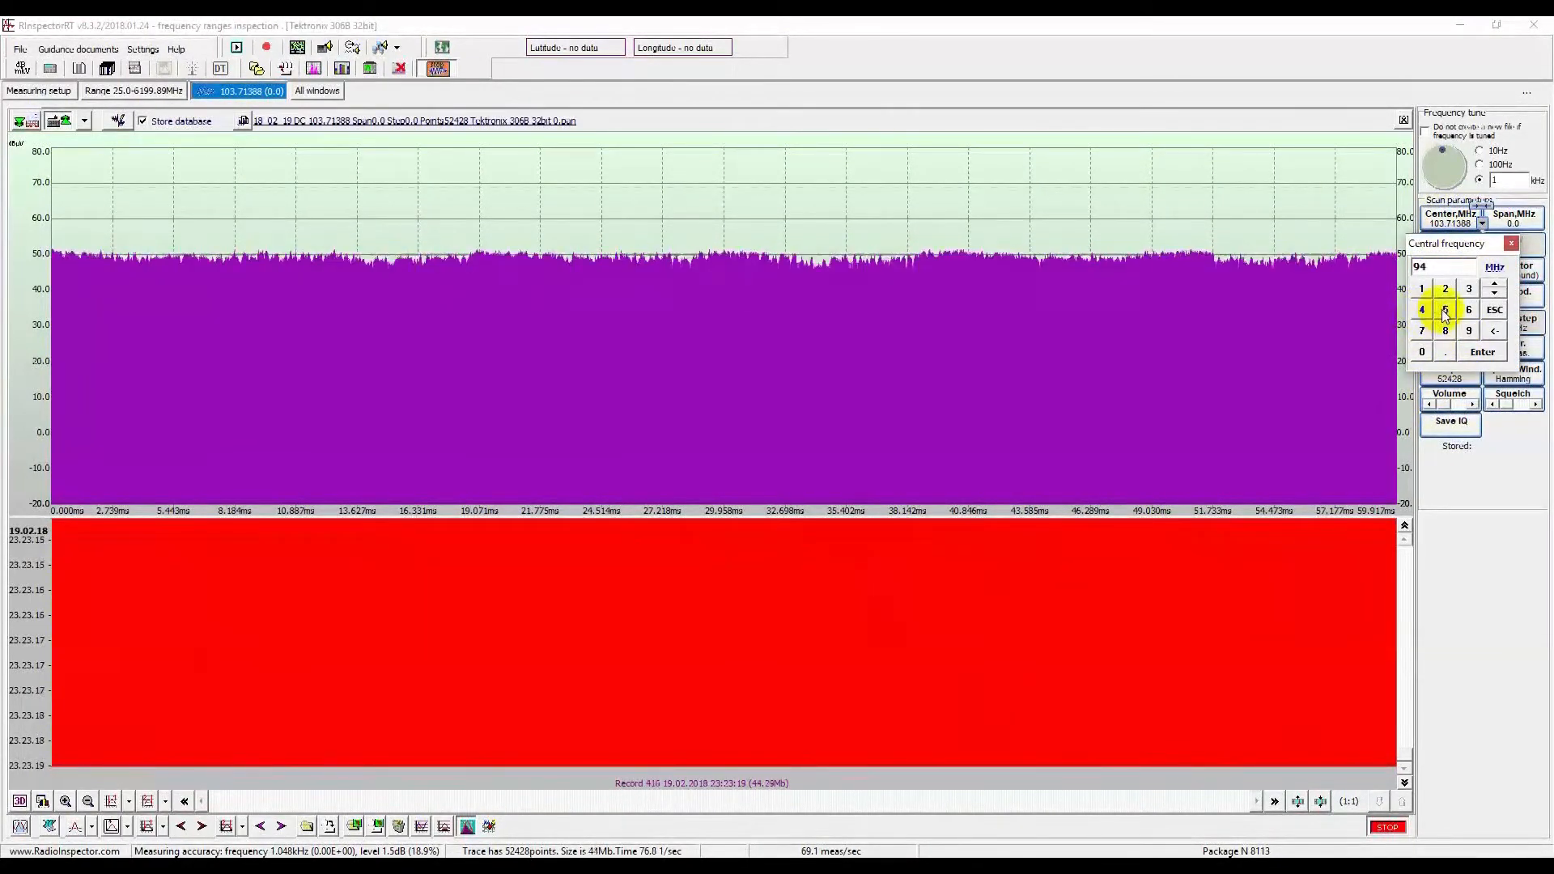
pyautogui.click(1483, 352)
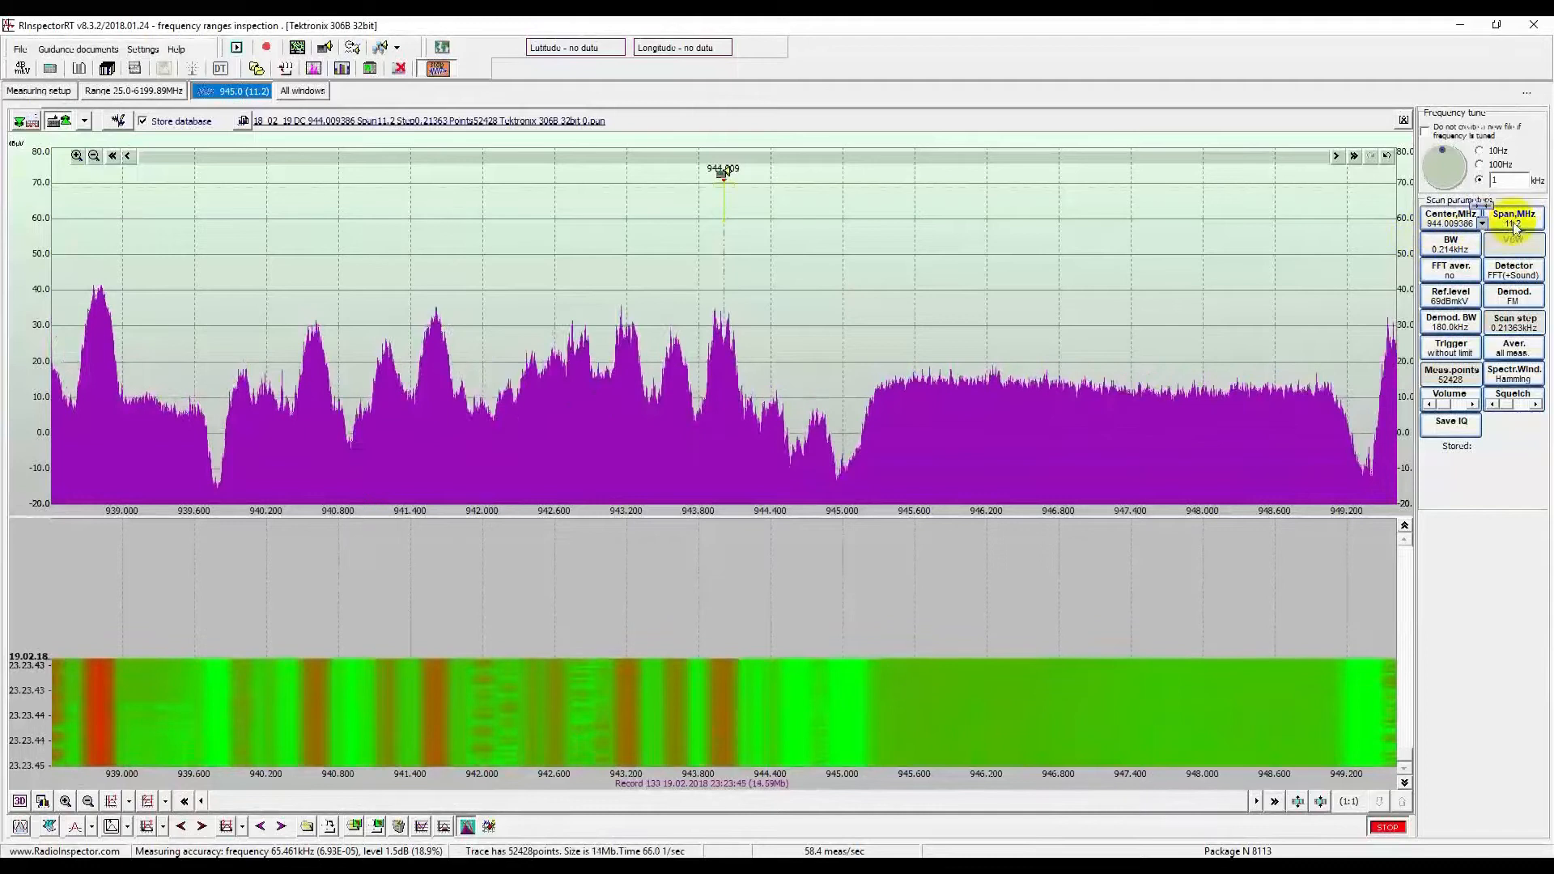
# - Check GSM time slots in zero span at 944 MHz, then widen the span to 11.2 MHz
pyautogui.click(1514, 219)
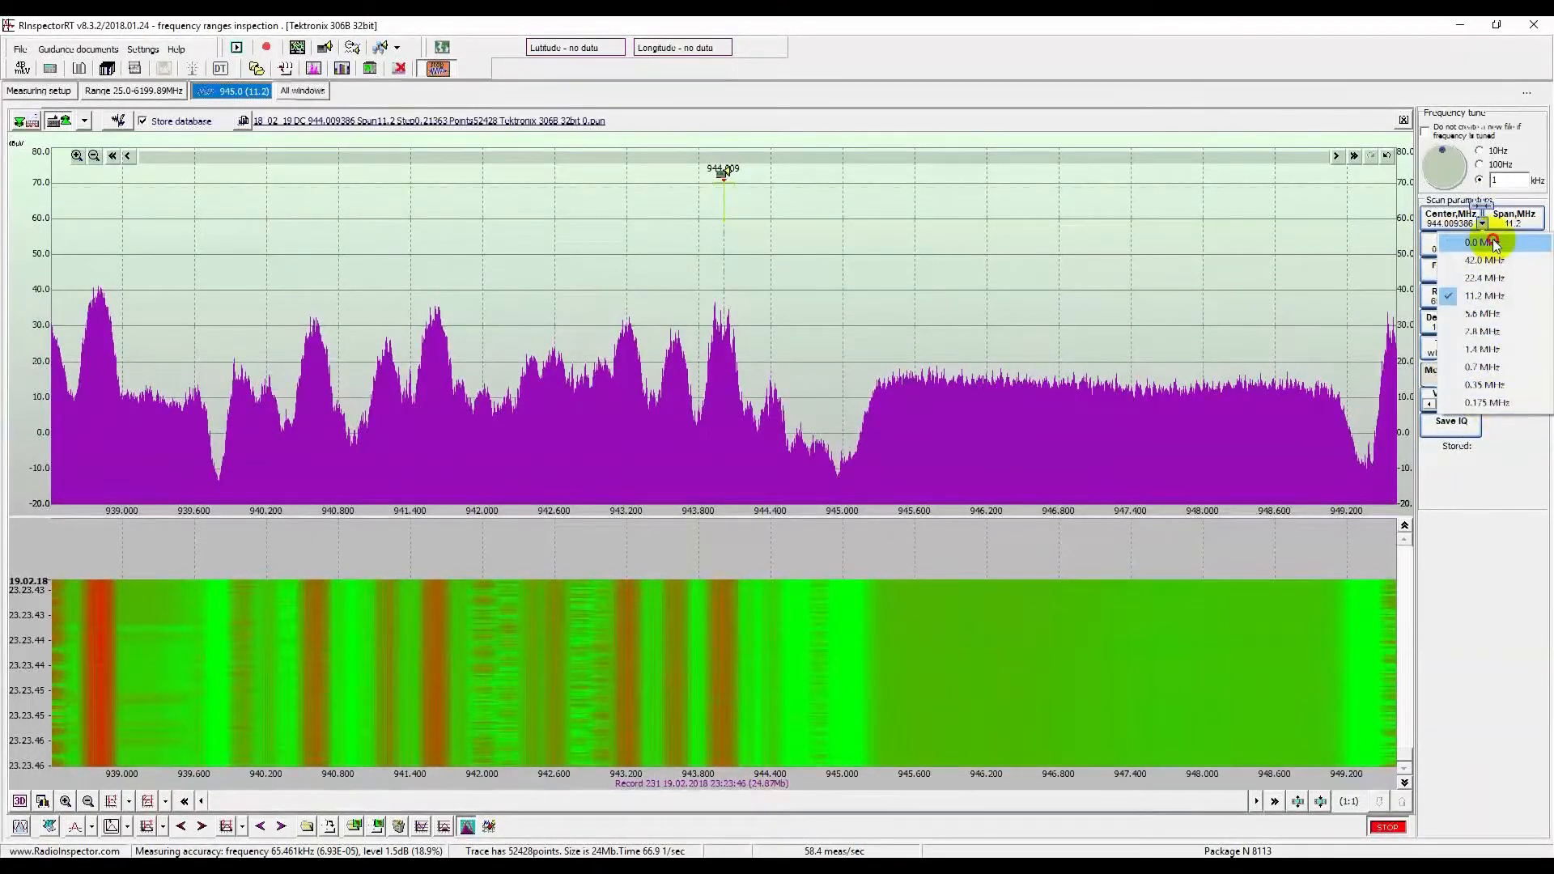
pyautogui.click(1486, 242)
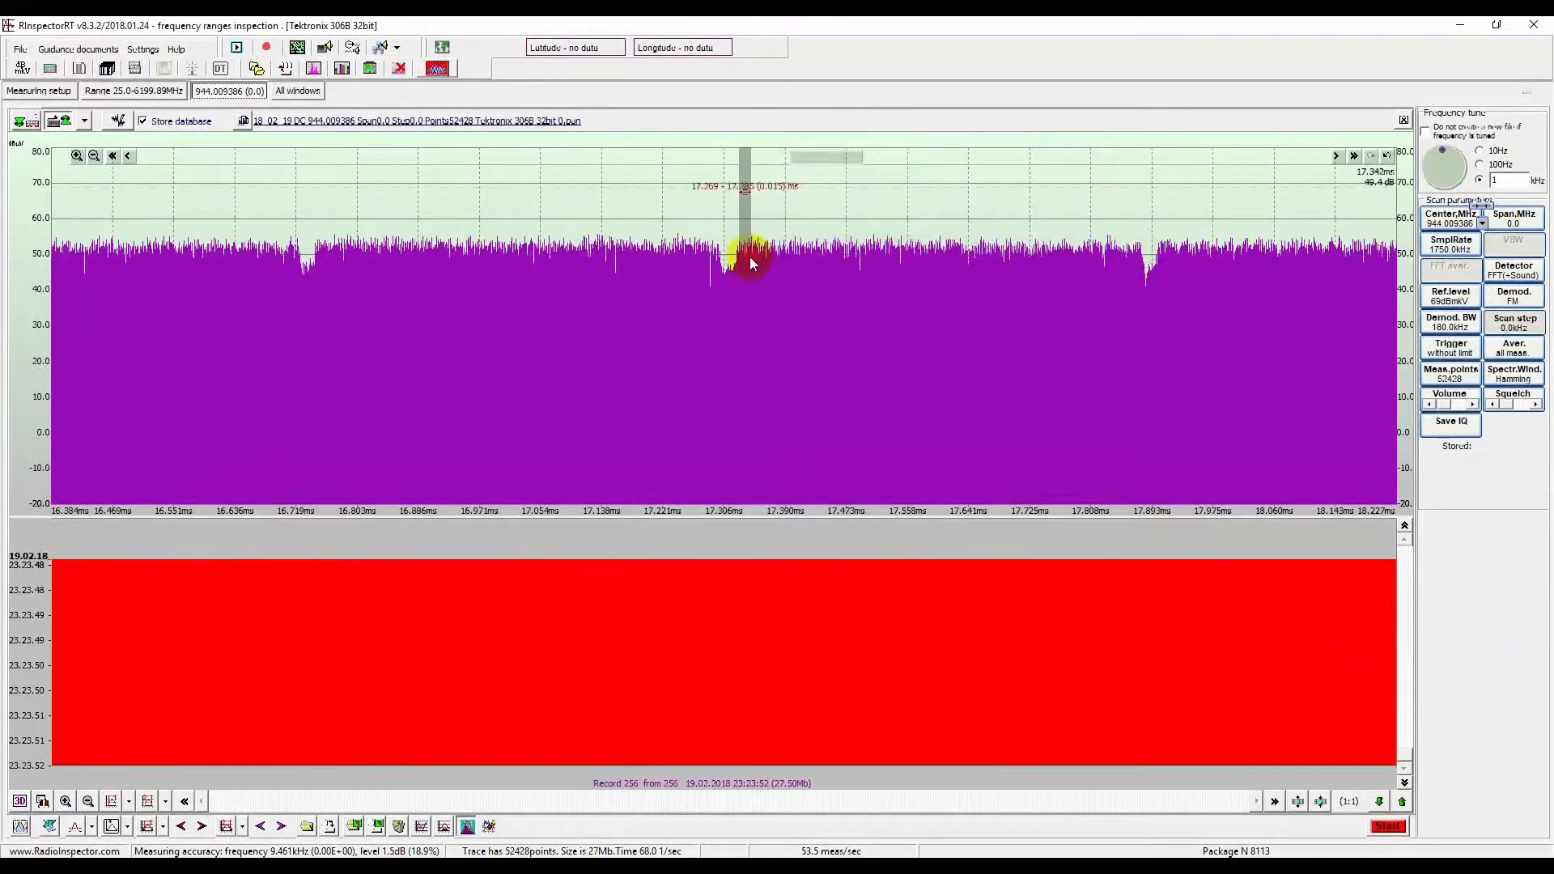
pyautogui.click(1513, 223)
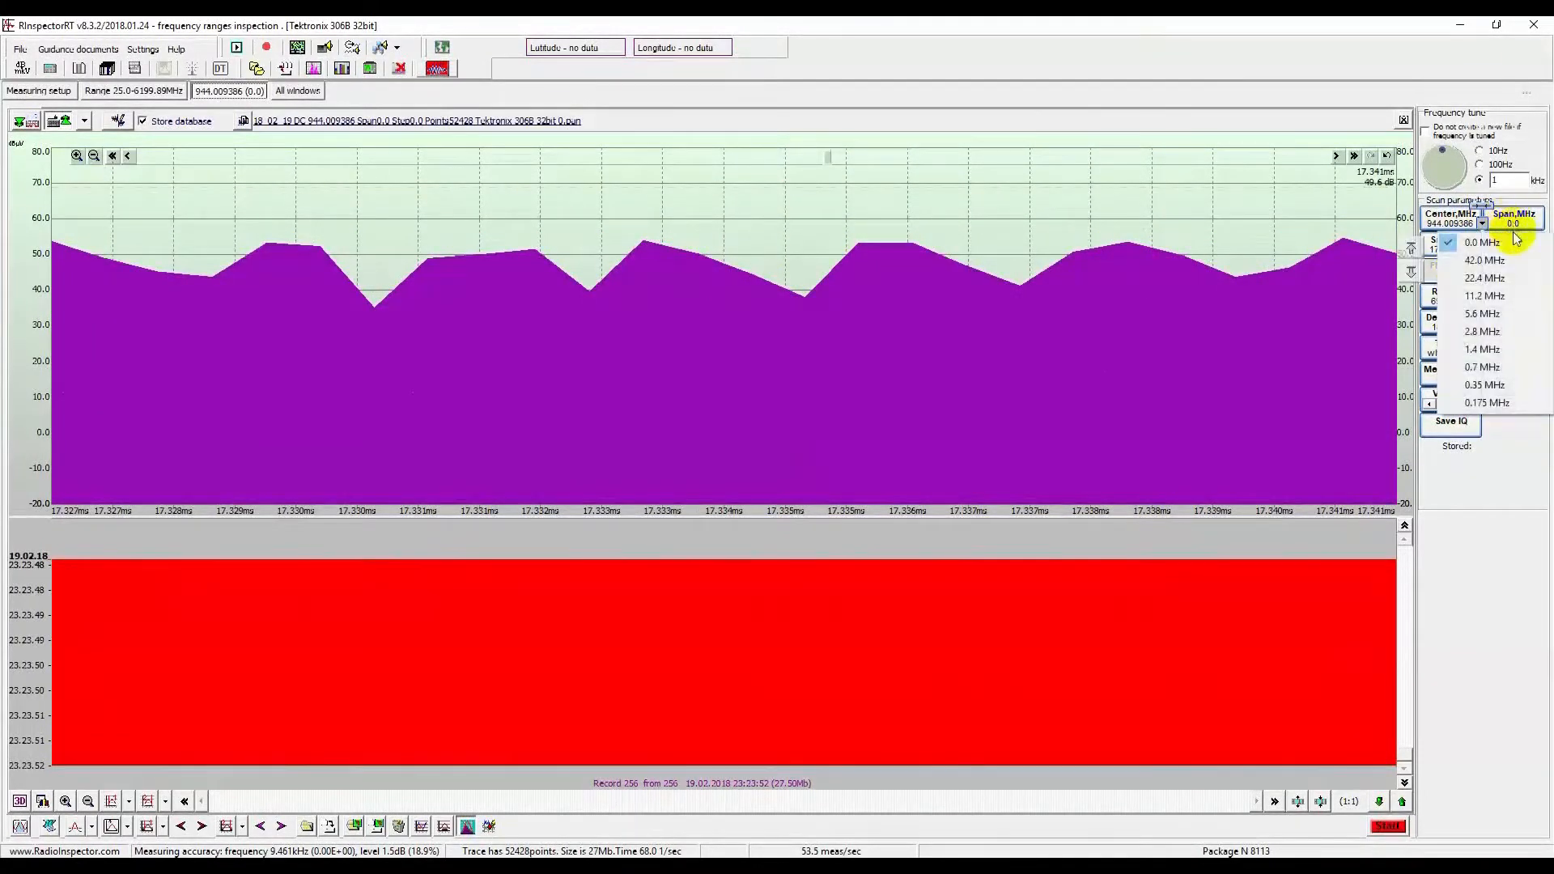
pyautogui.click(1484, 296)
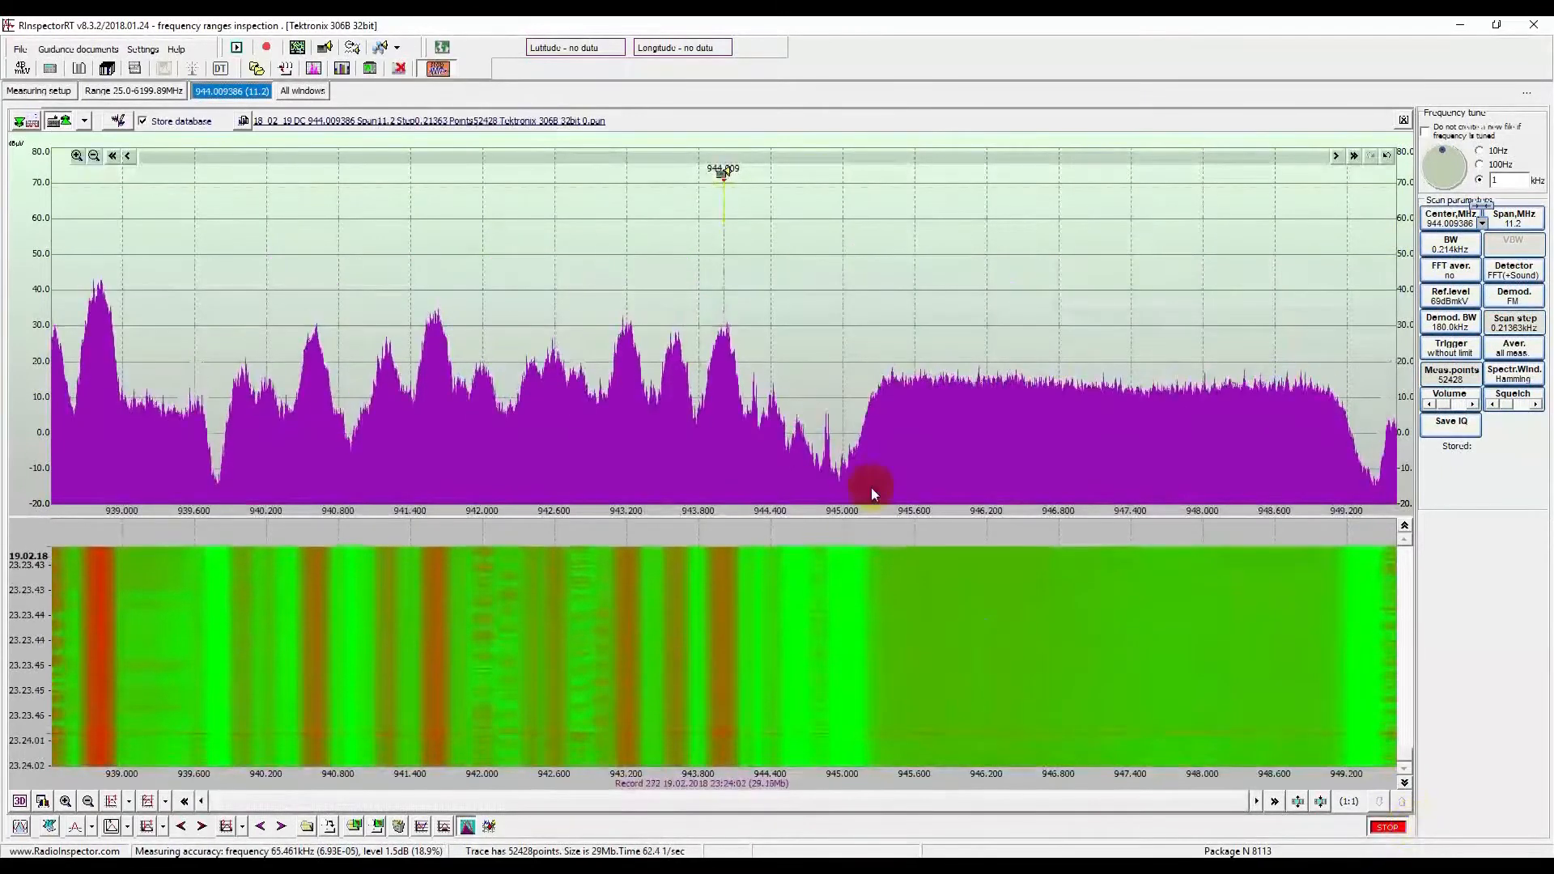
pyautogui.moveTo(446, 300)
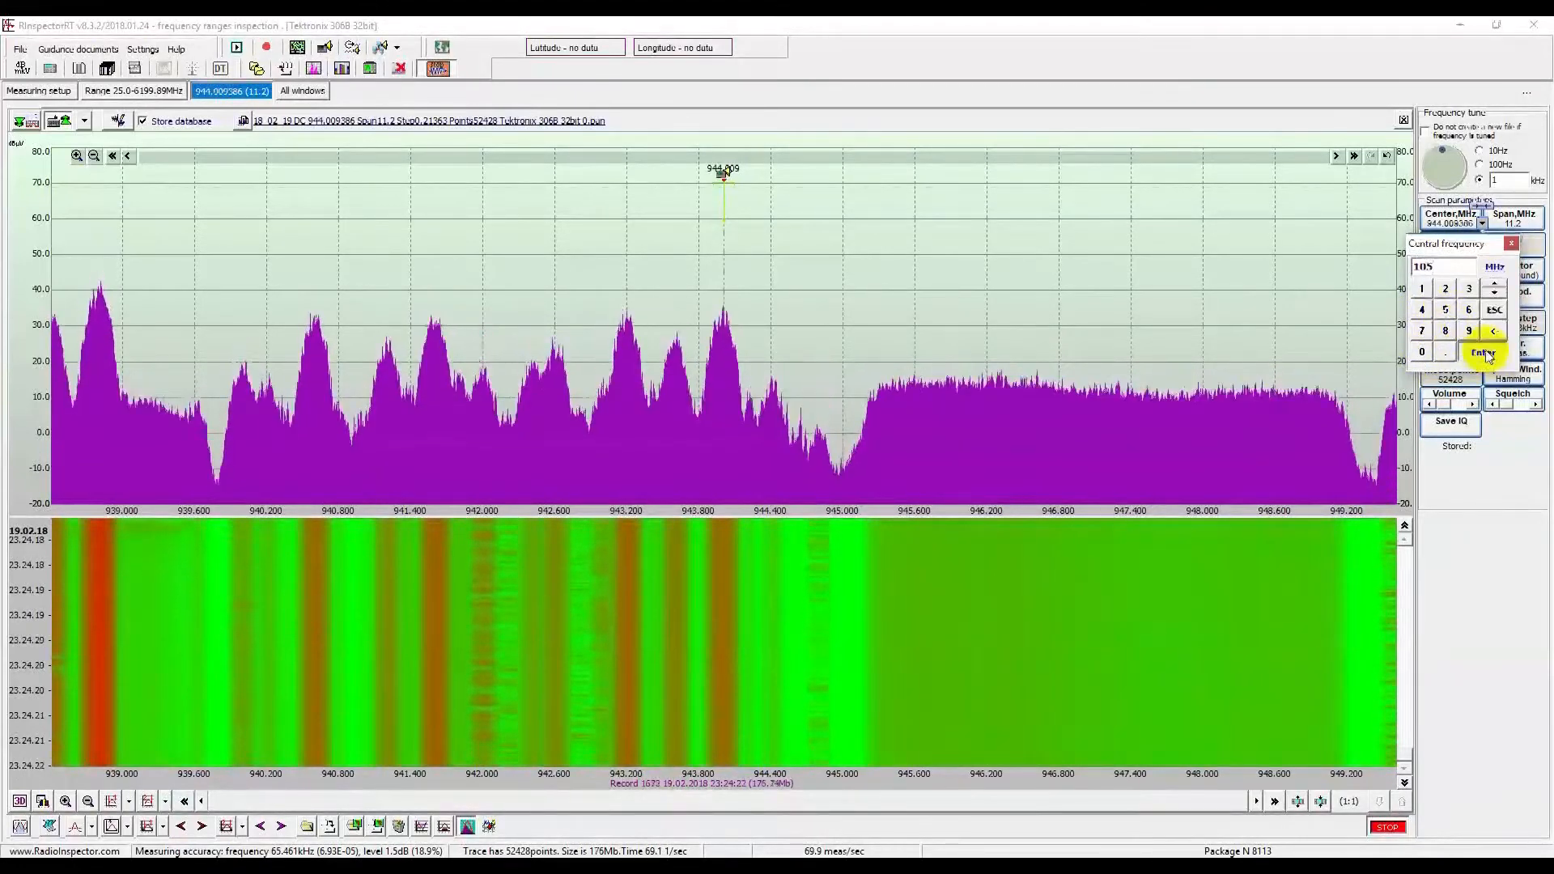
# - Confirm 105 MHz as the centre frequency and keep the FFT(+Sound) detector
pyautogui.click(1484, 353)
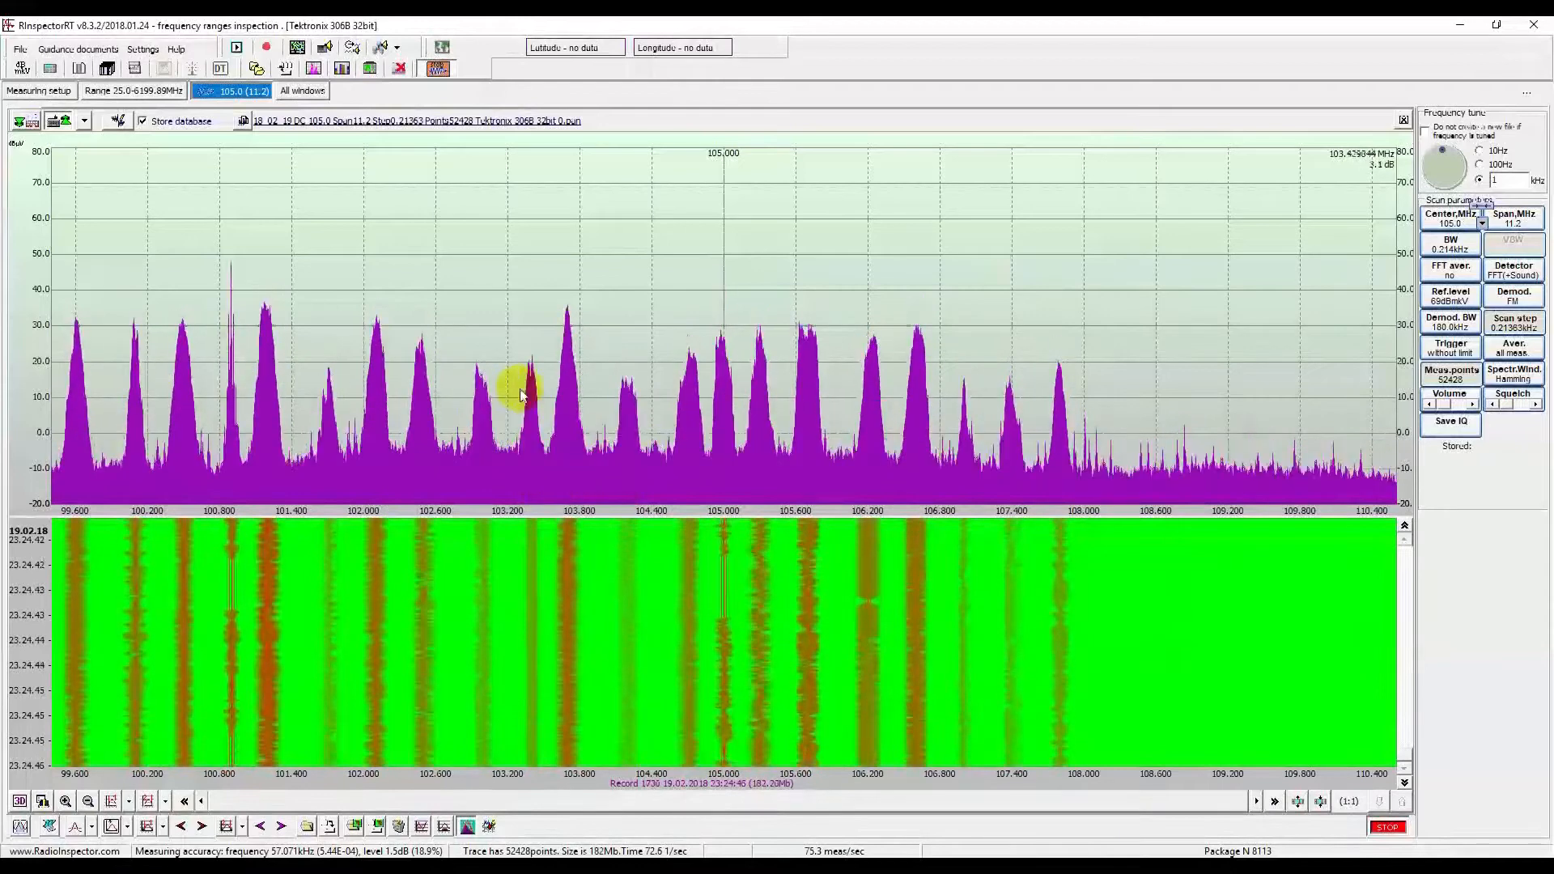
pyautogui.moveTo(381, 302)
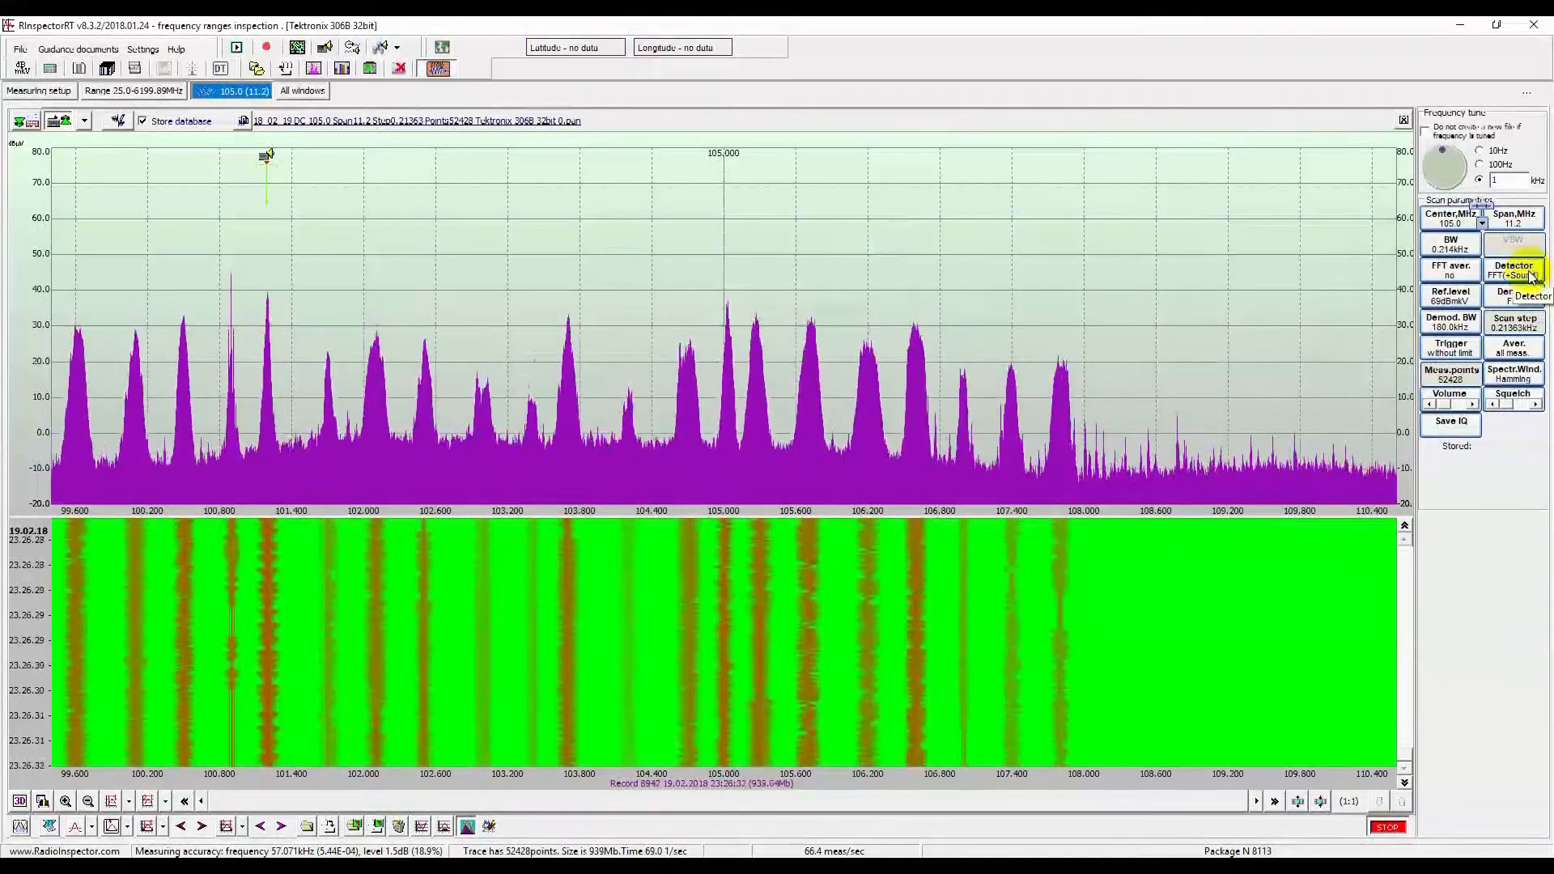
pyautogui.click(1514, 270)
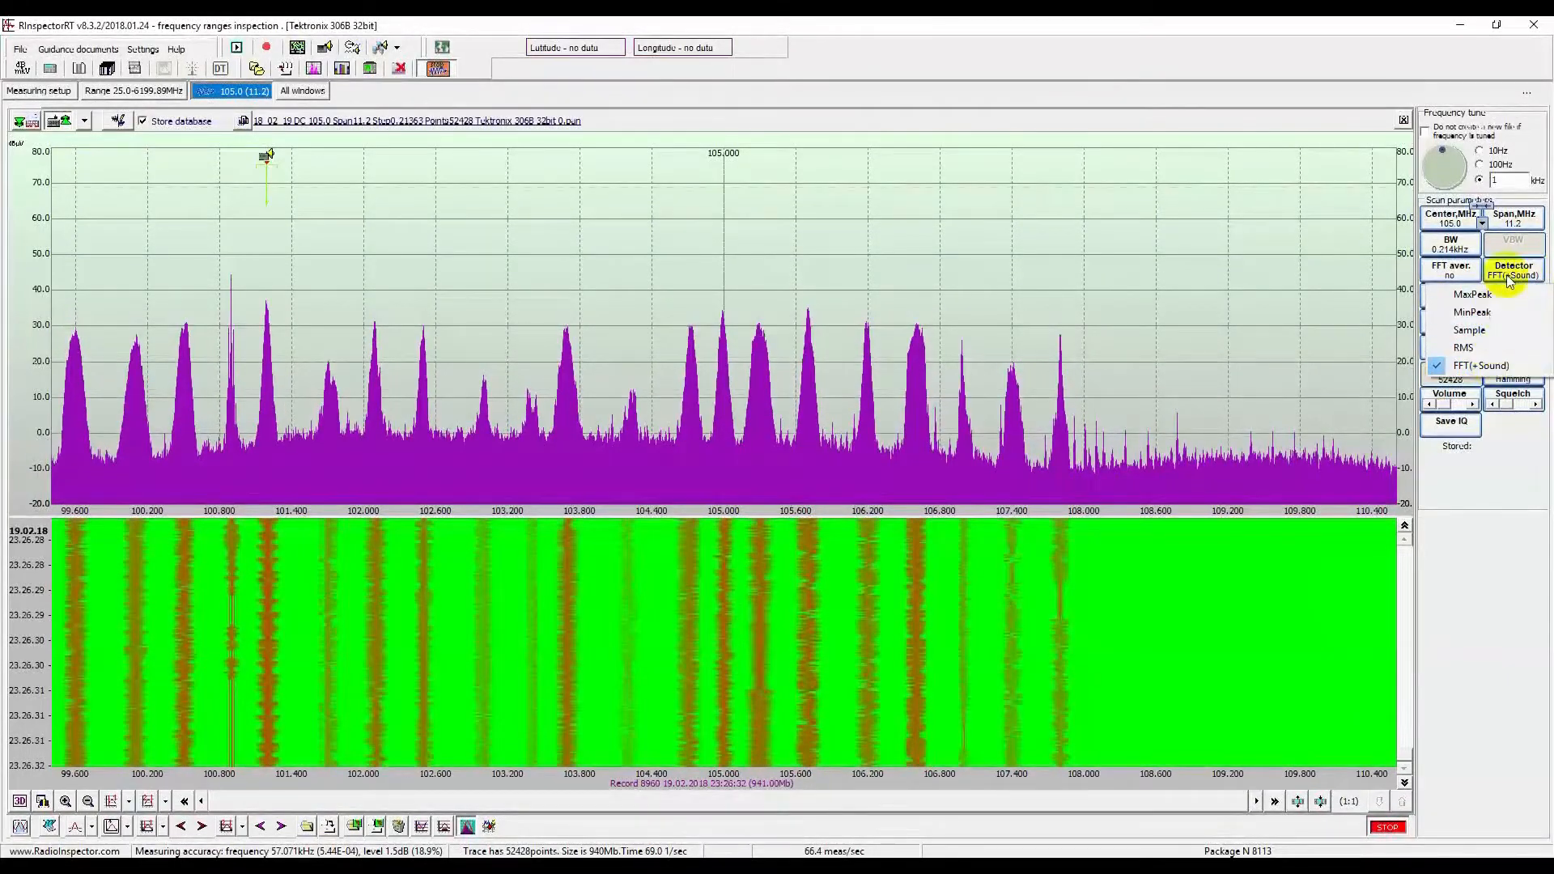
pyautogui.moveTo(1492, 330)
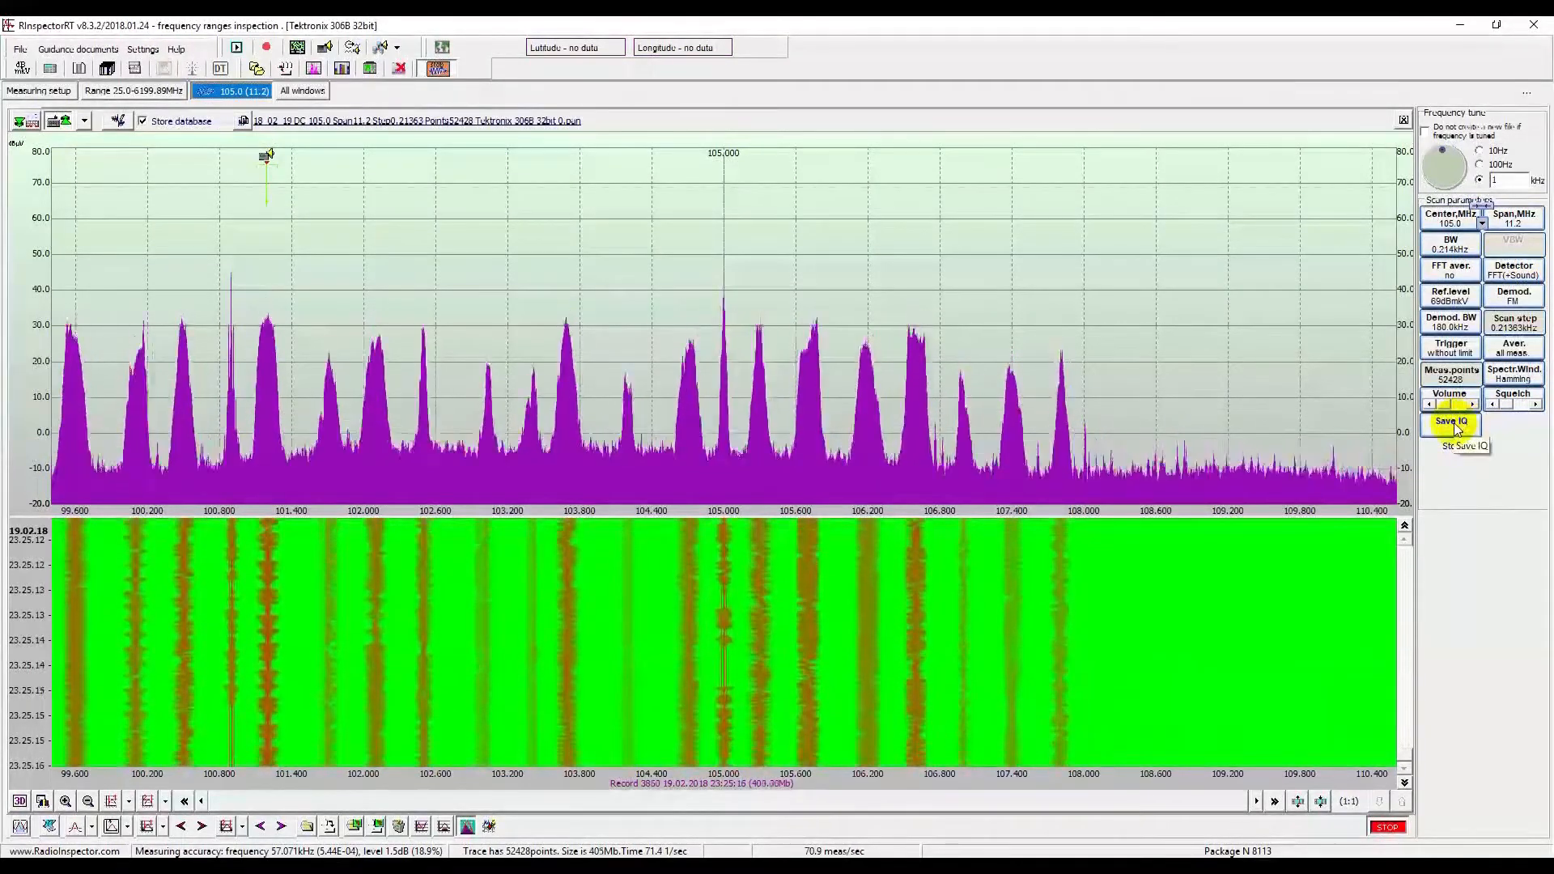
# - Open IQ recording settings and select 14.0 MHz sample rate with 11.2 MHz bandwidth
pyautogui.click(1448, 421)
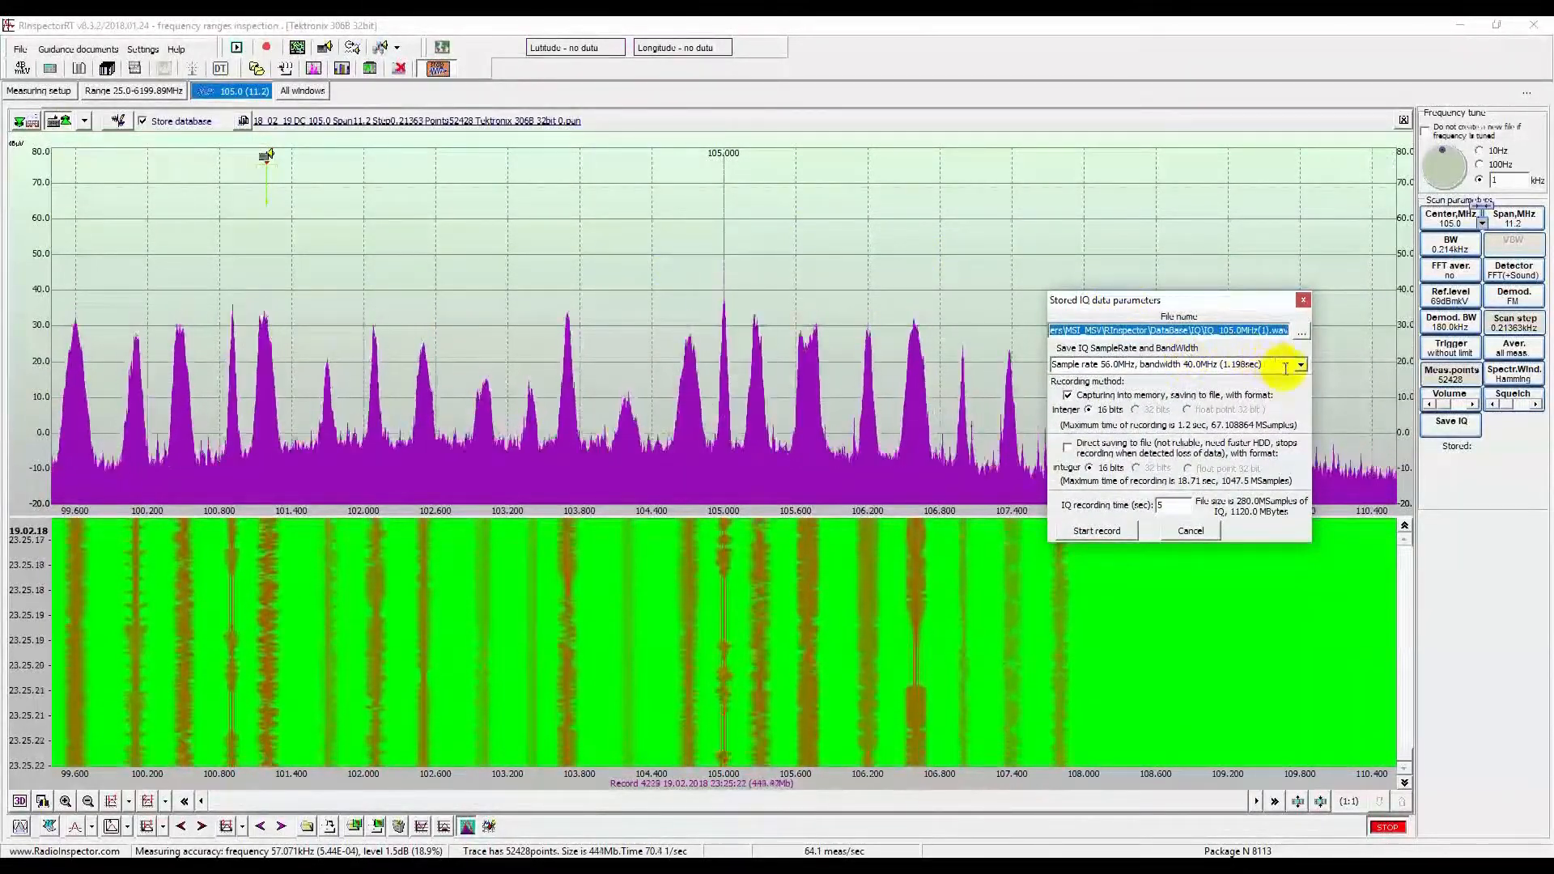
pyautogui.click(1299, 363)
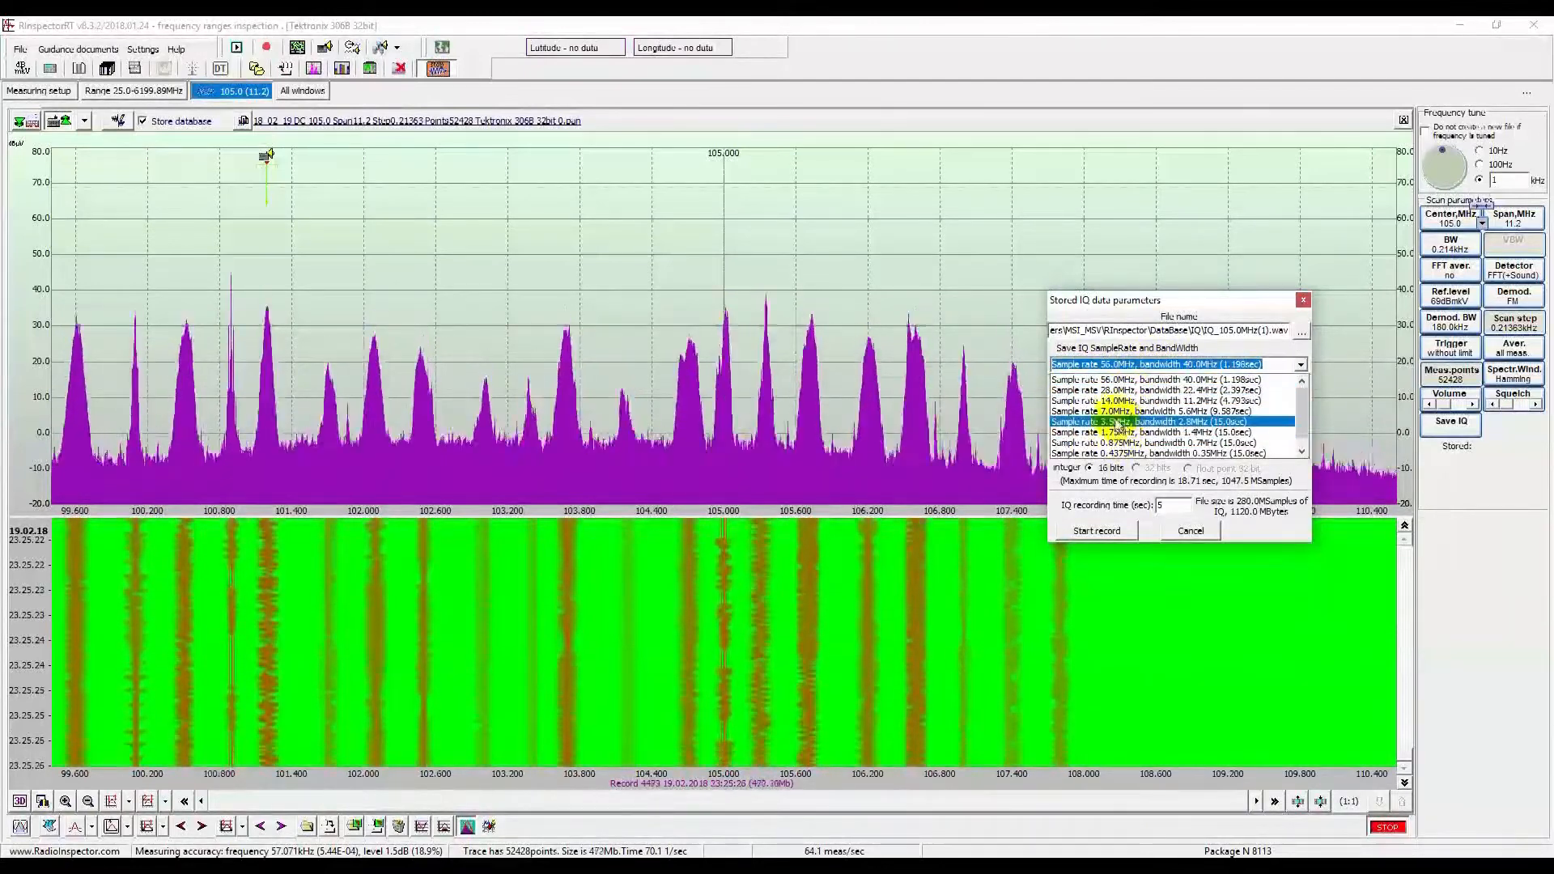
pyautogui.click(1170, 401)
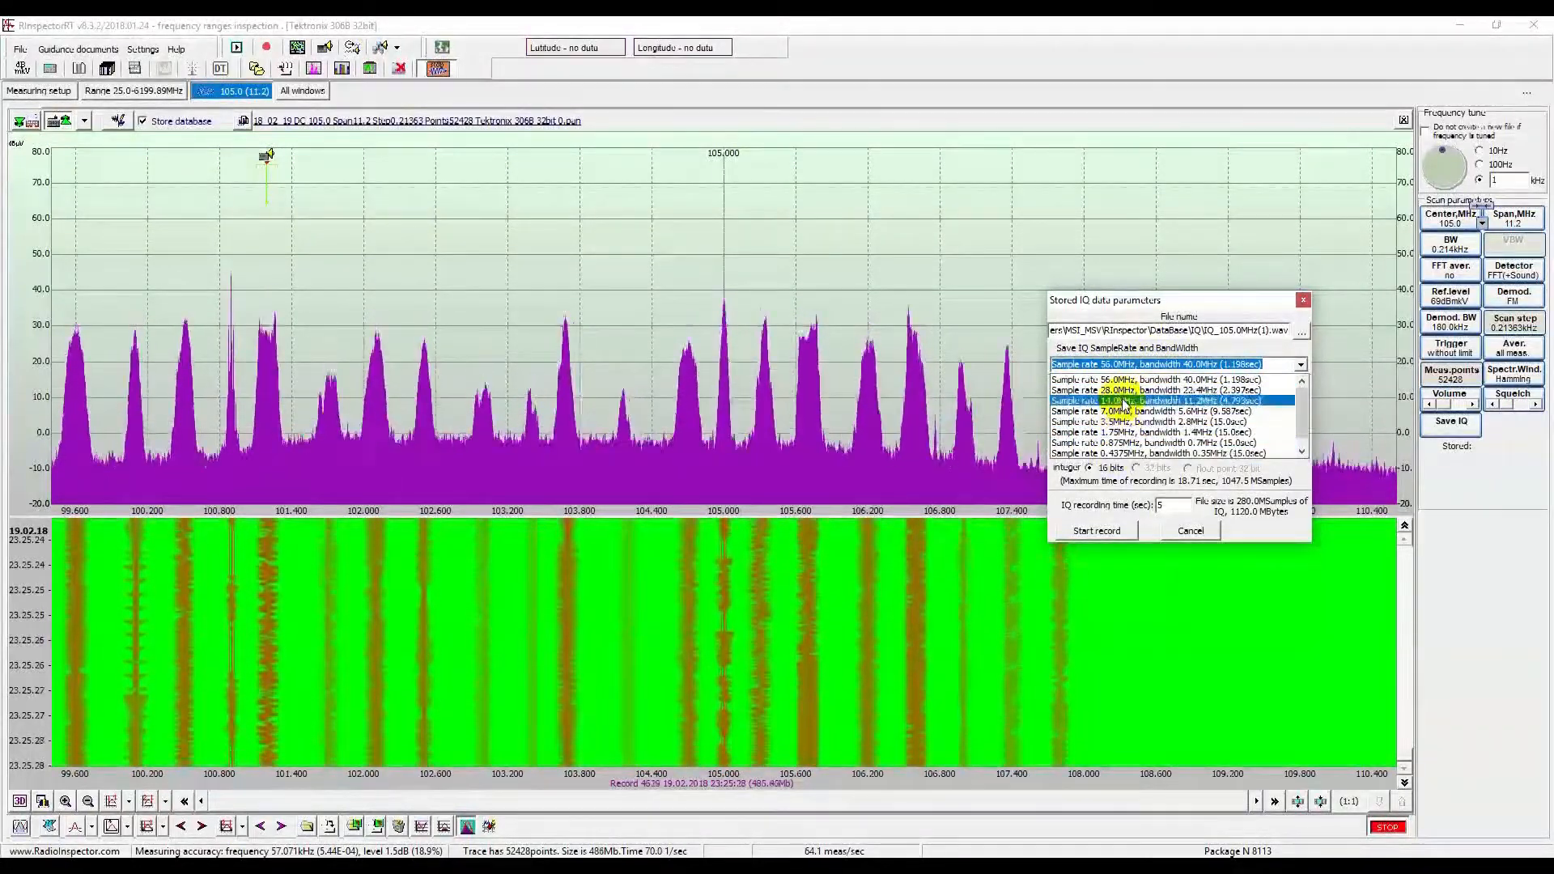
pyautogui.click(1139, 421)
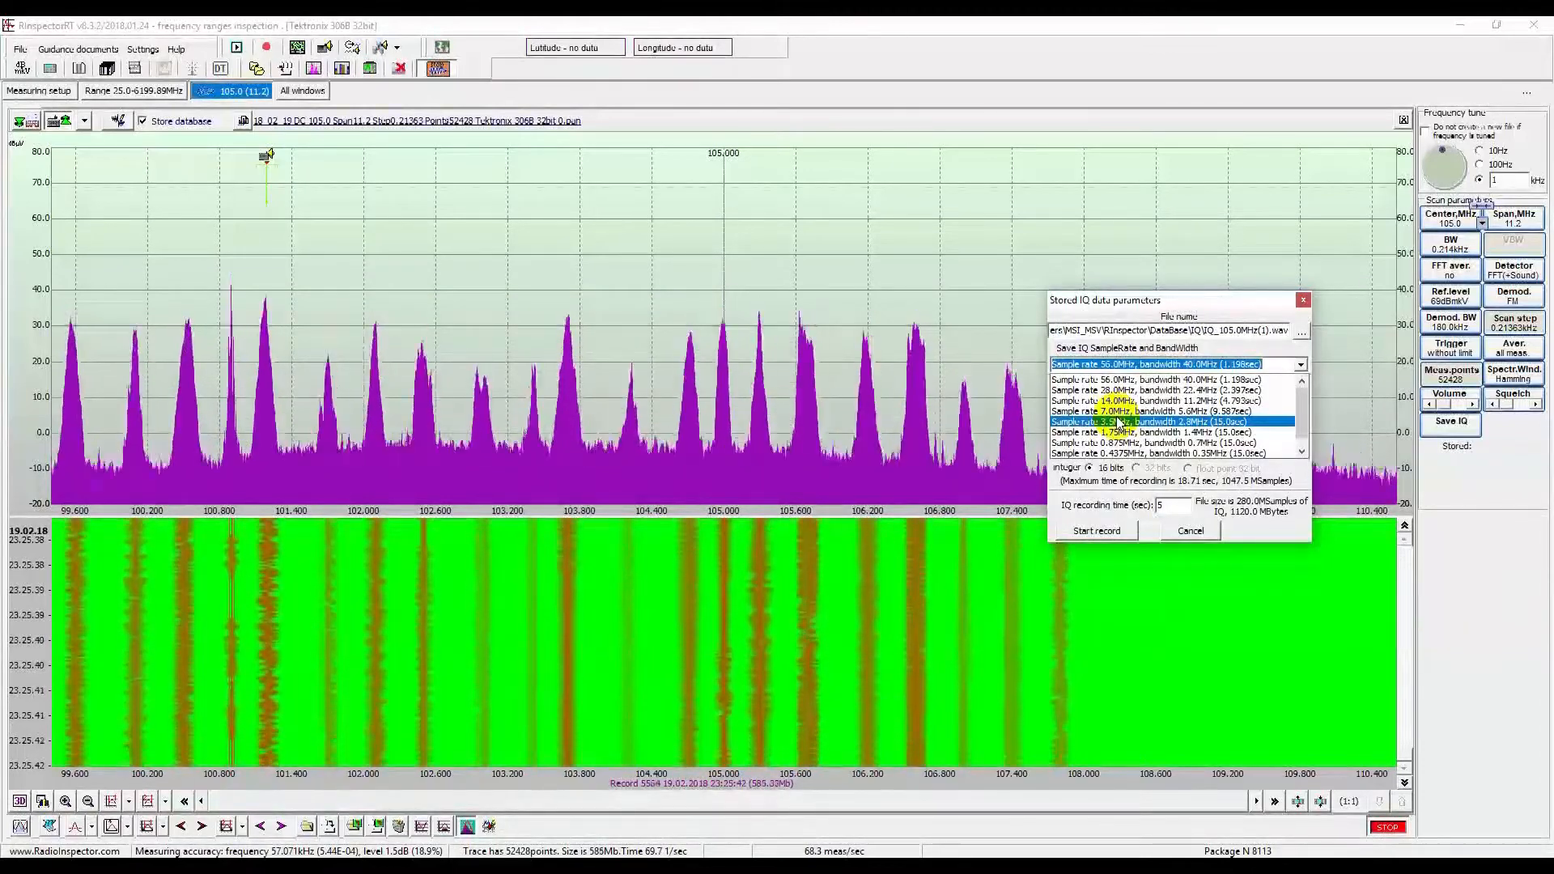
pyautogui.click(1175, 453)
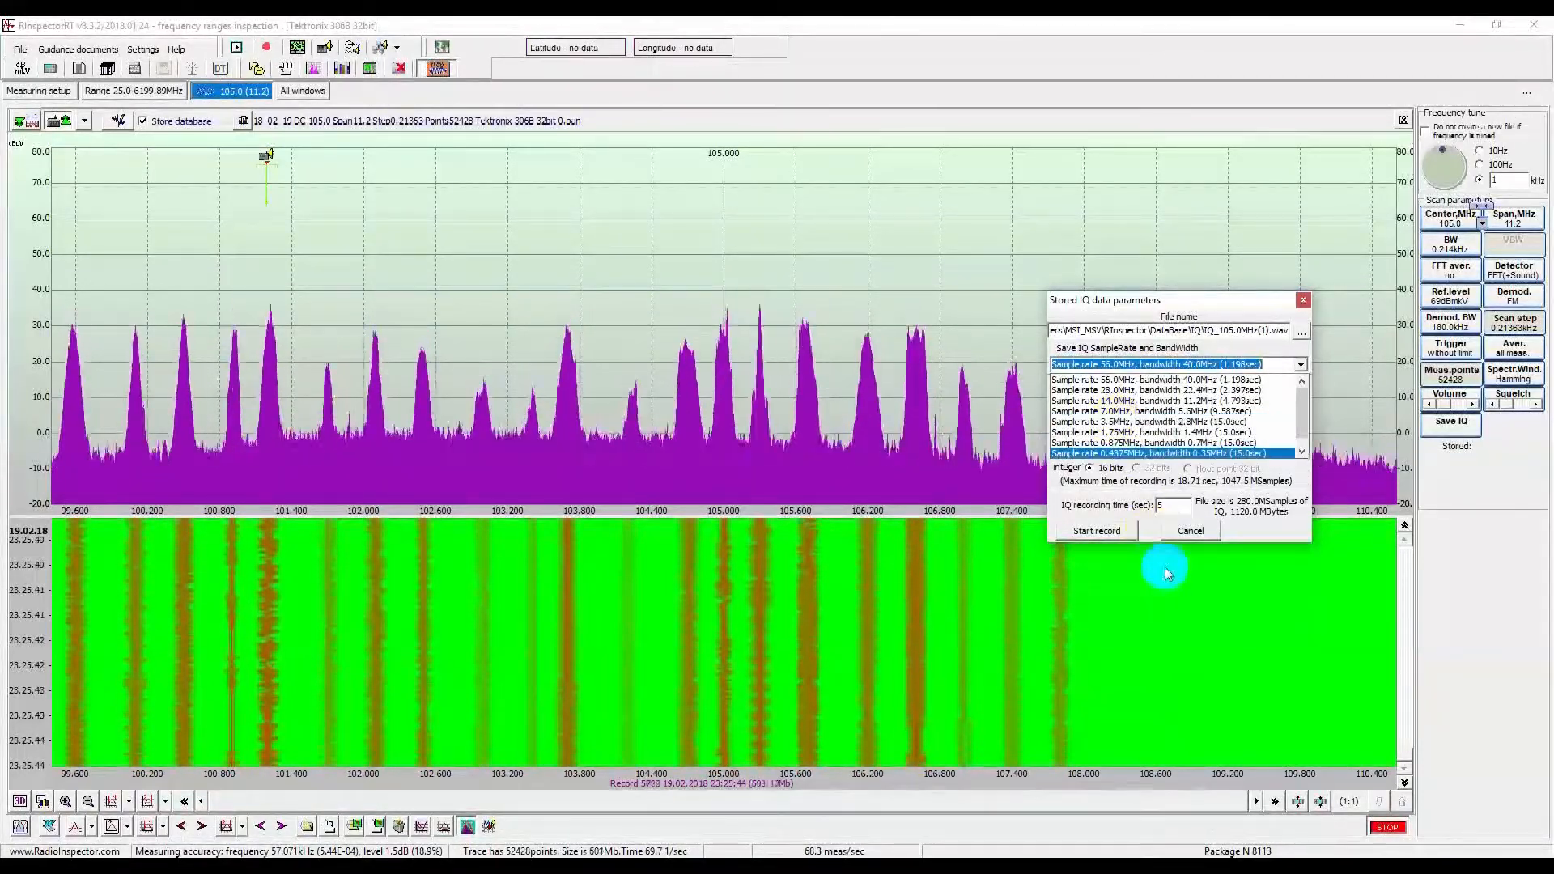
pyautogui.click(1149, 421)
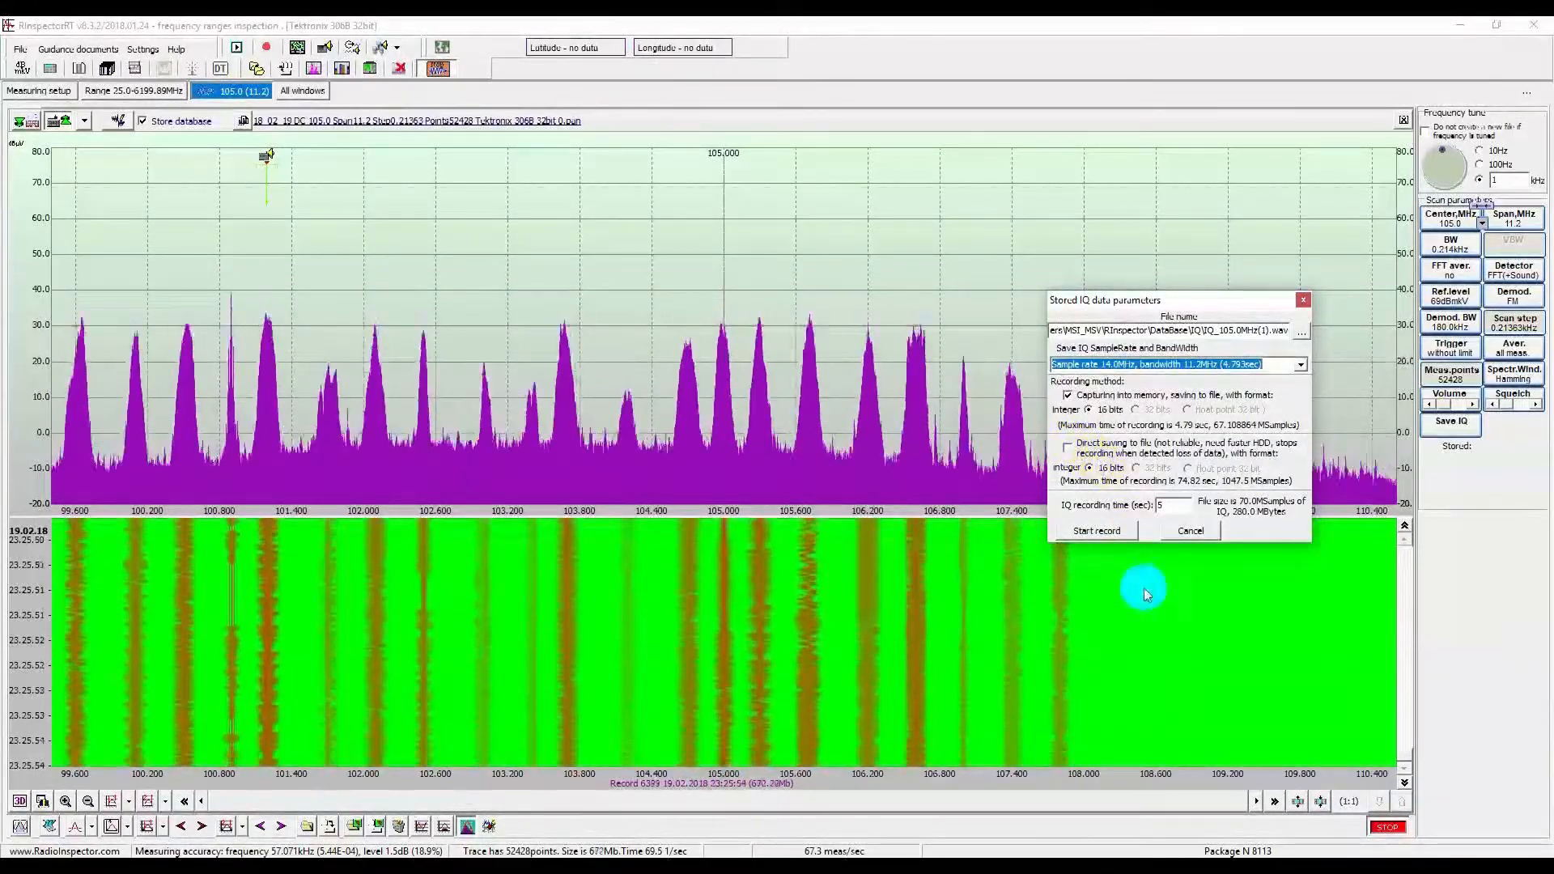
pyautogui.moveTo(1197, 653)
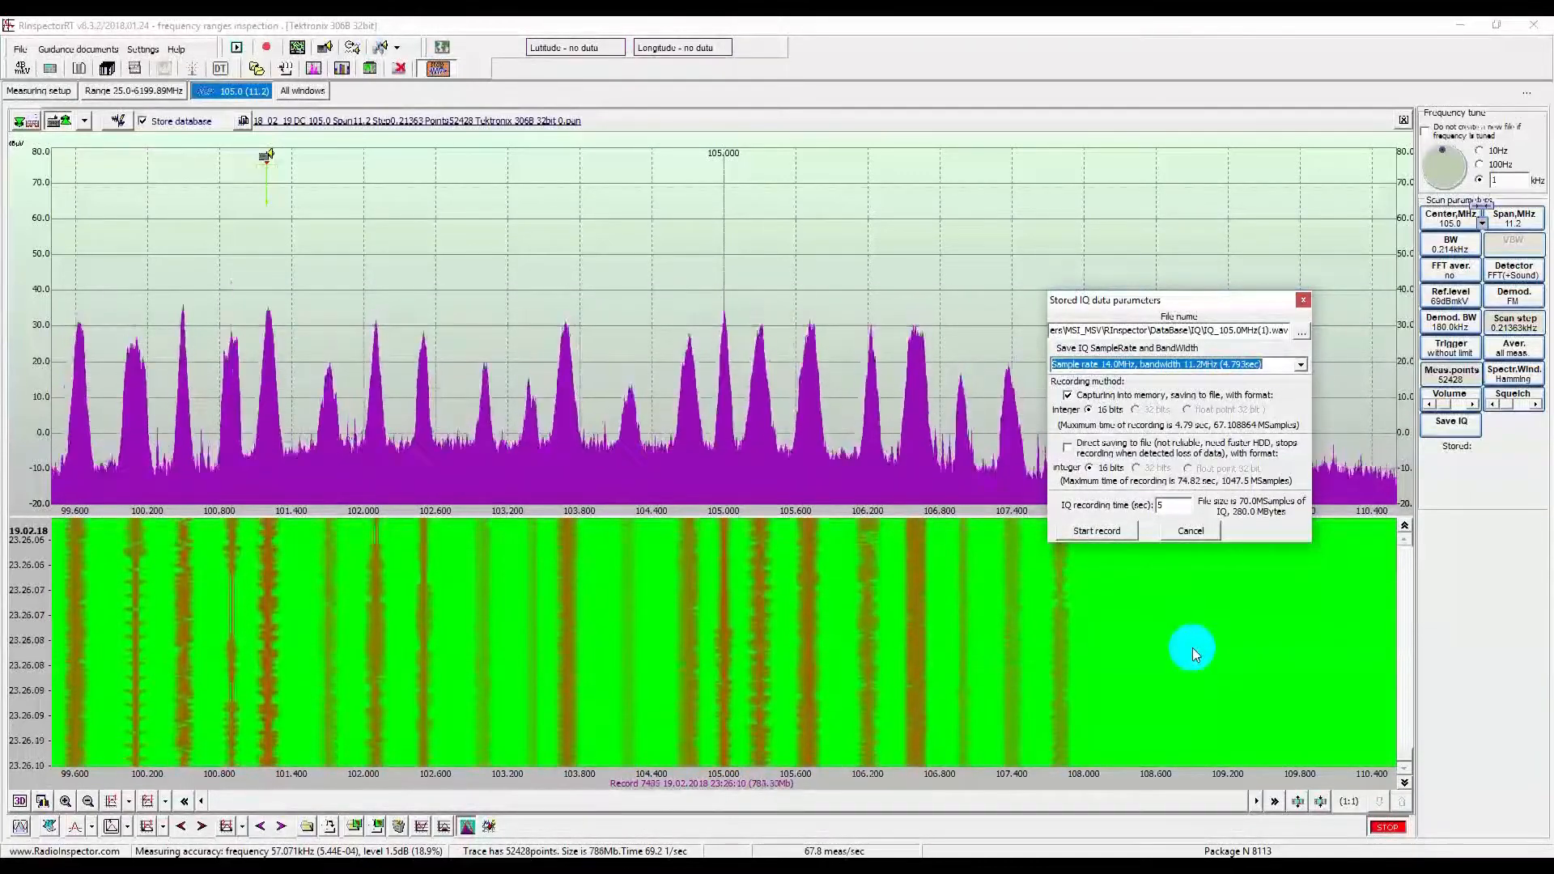
# - Cancel IQ recording, set FFT averaging to 120 then 220, and show the constellation view
pyautogui.click(1189, 531)
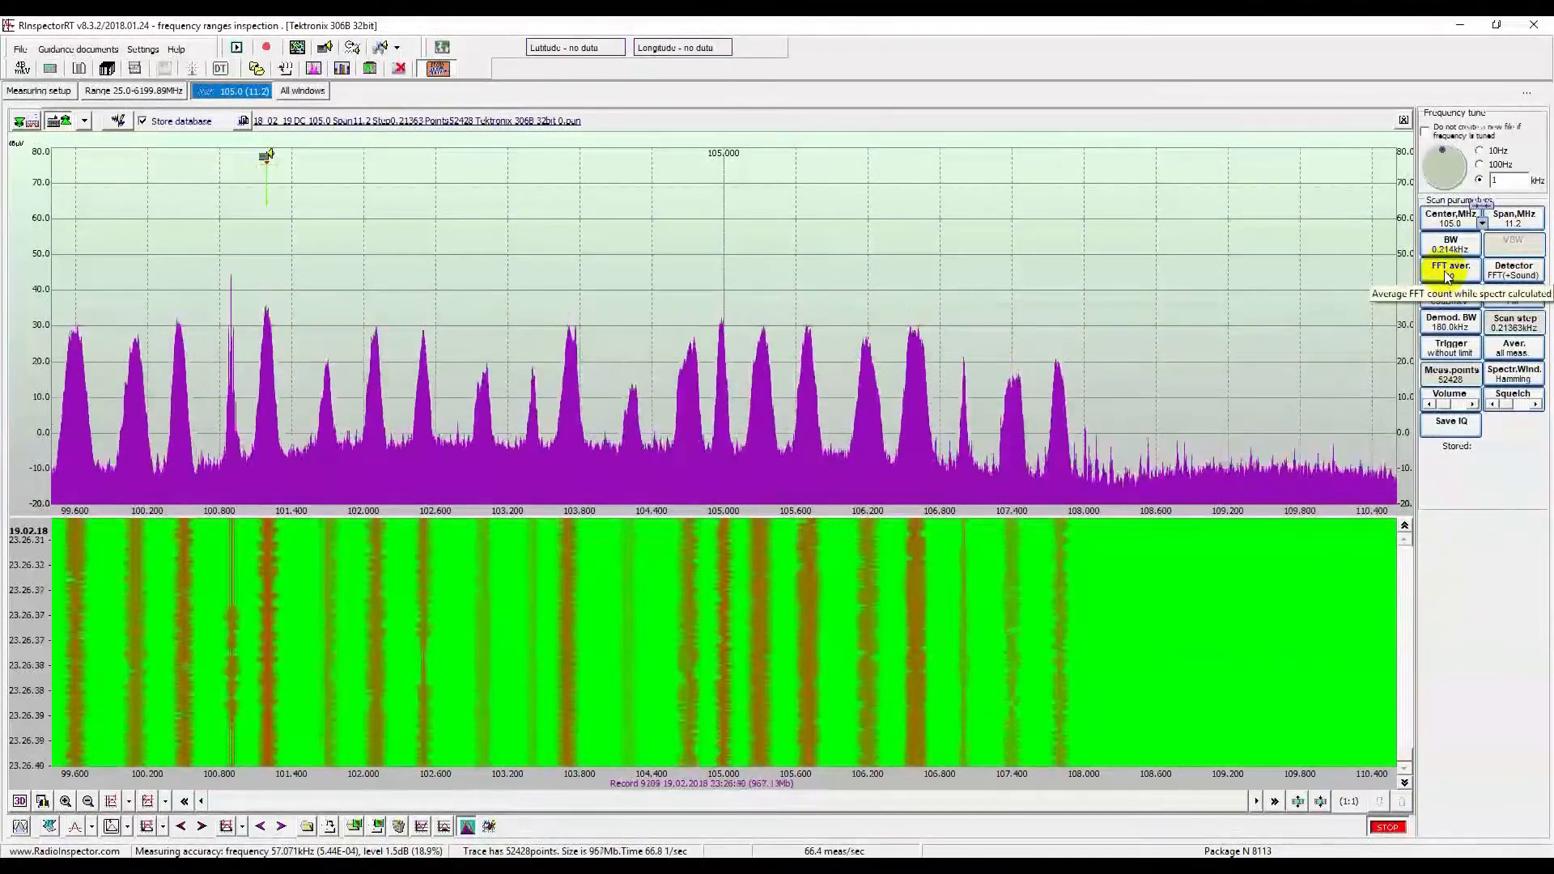
pyautogui.click(1450, 268)
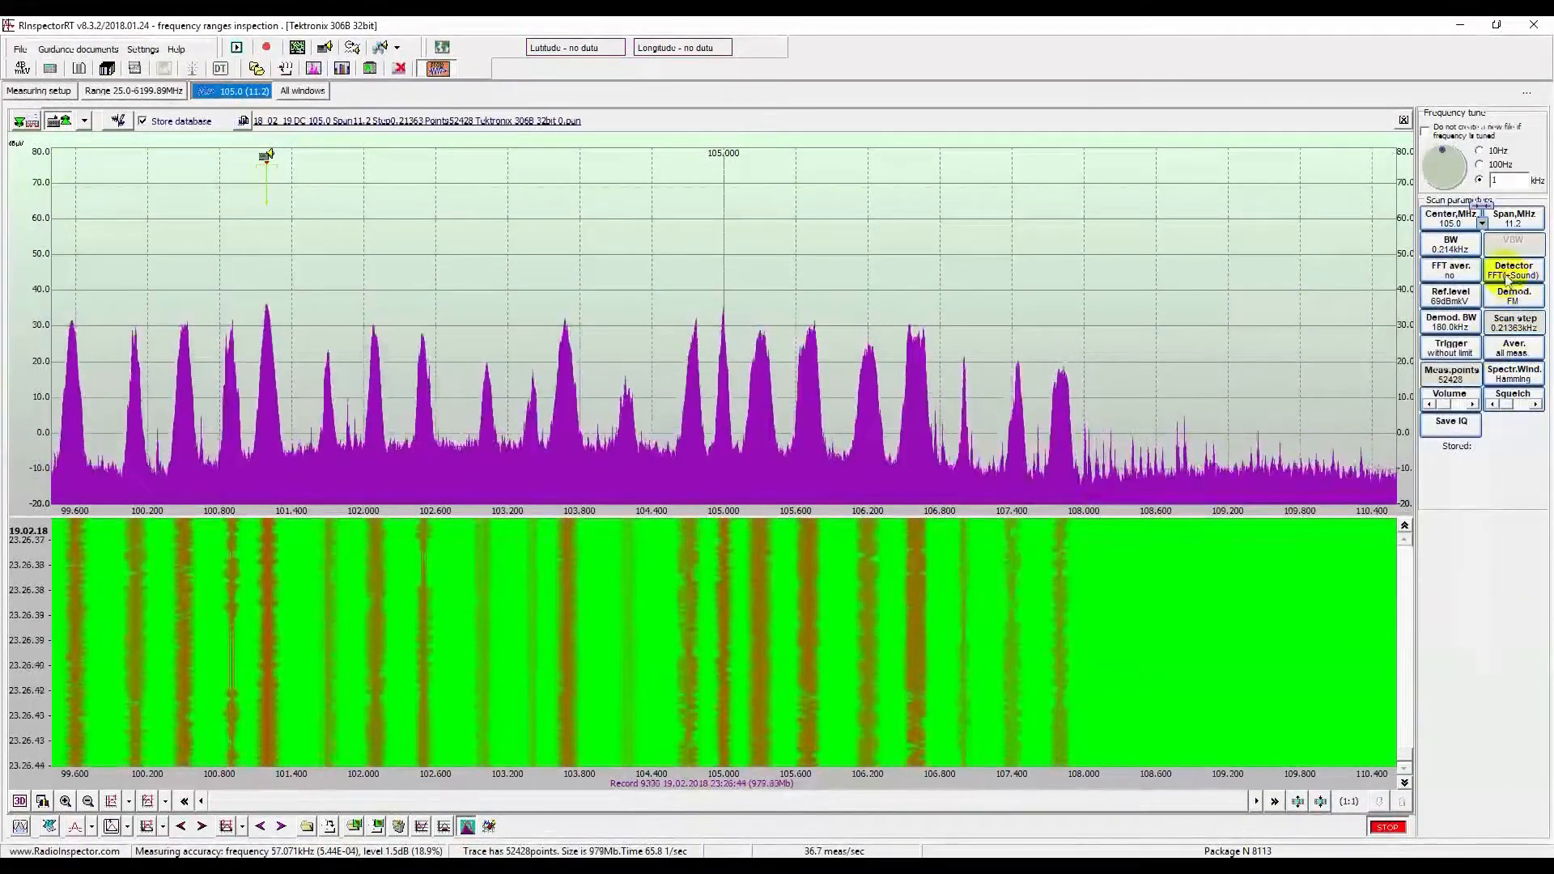
pyautogui.click(1449, 270)
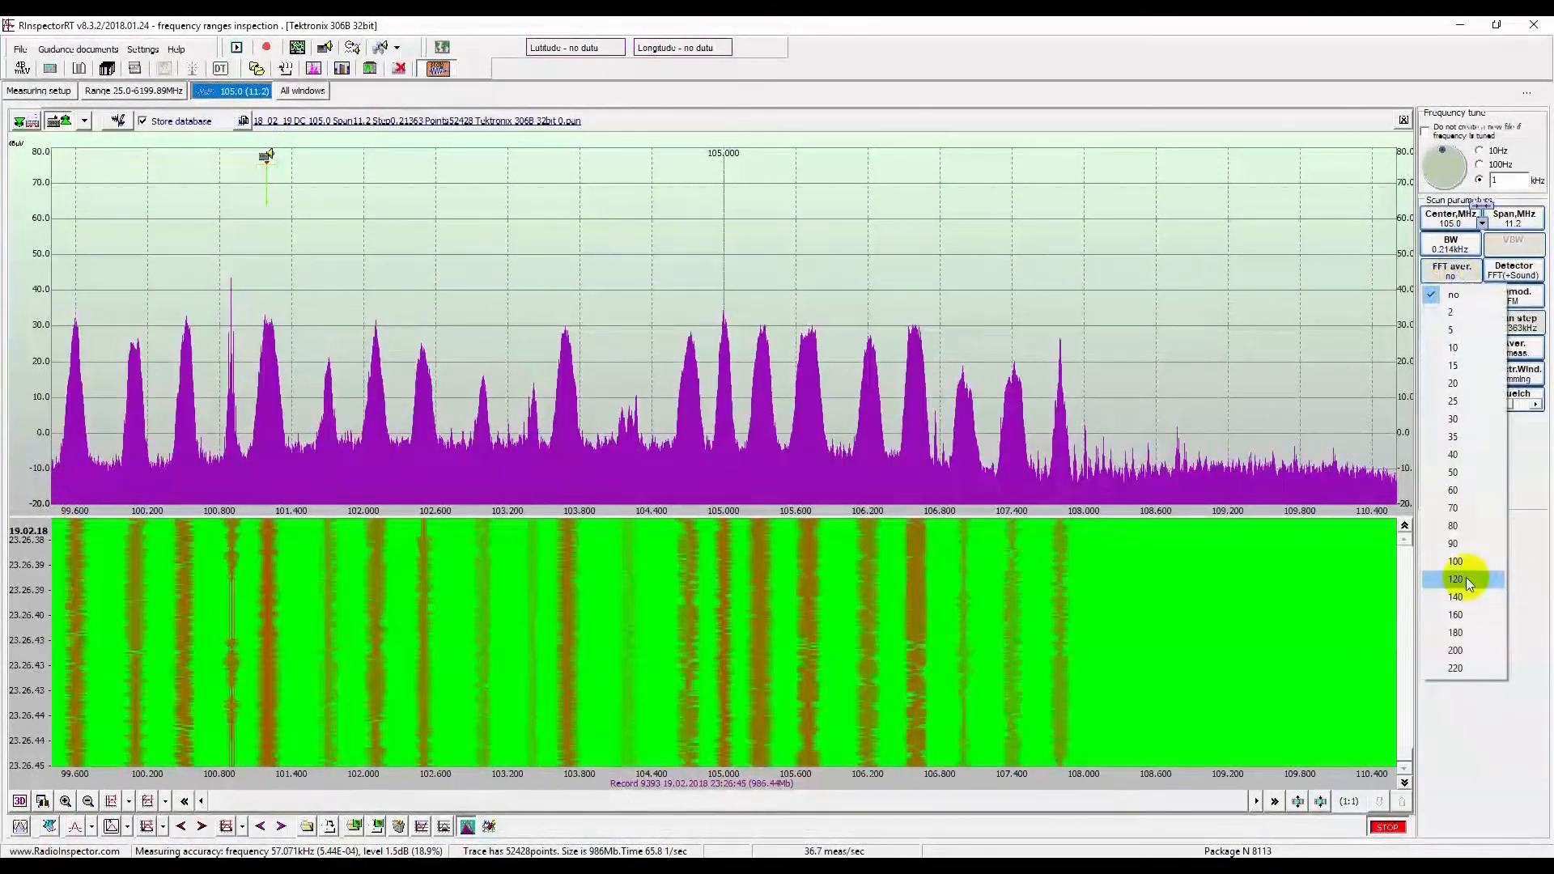
pyautogui.click(1456, 578)
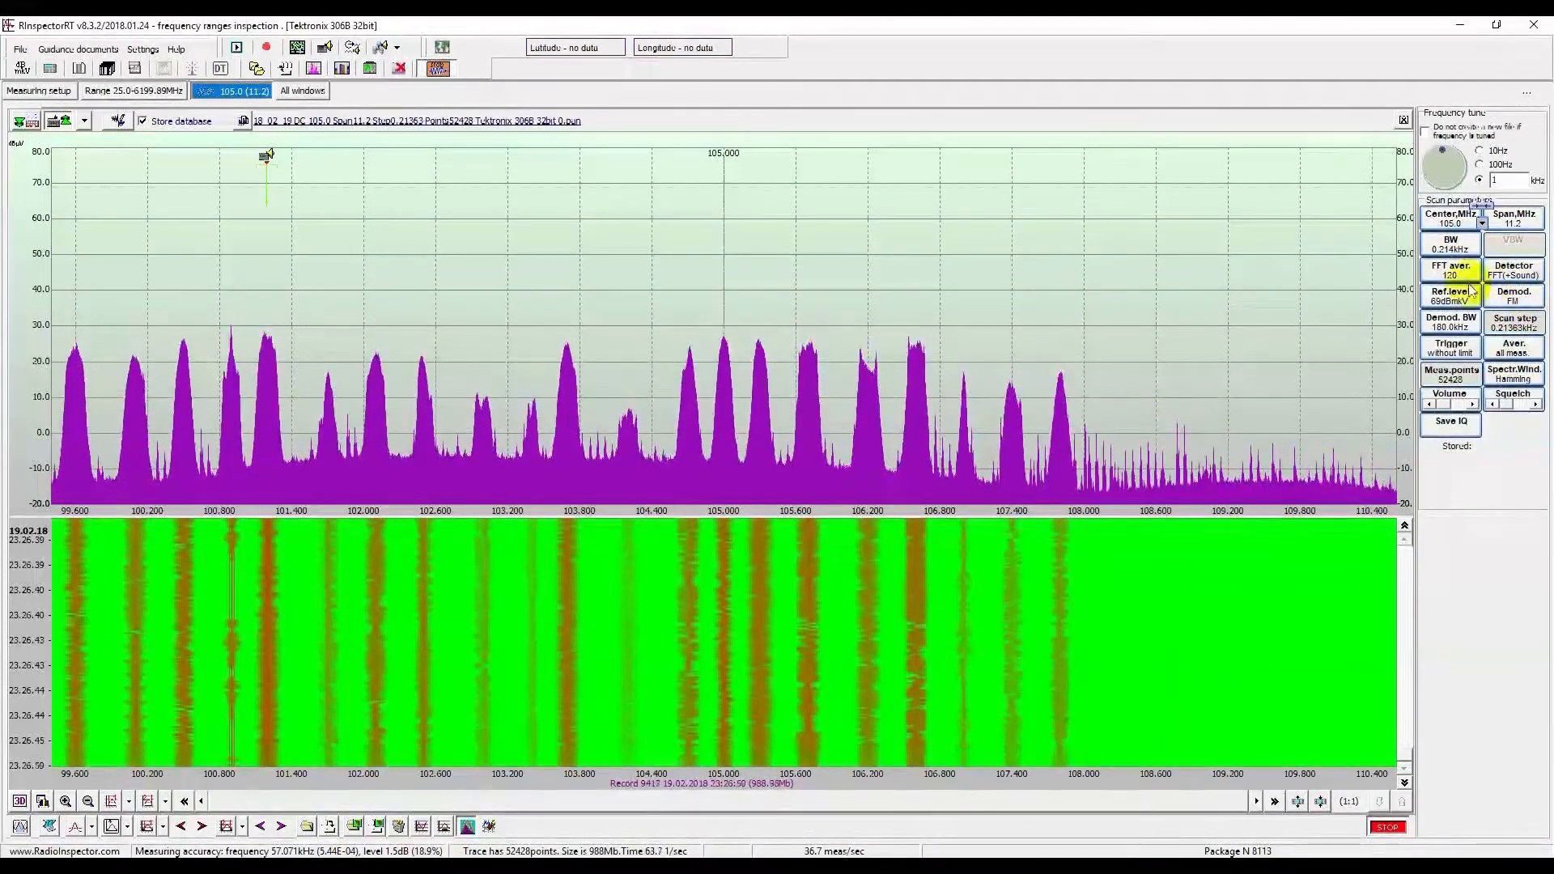
pyautogui.click(1450, 269)
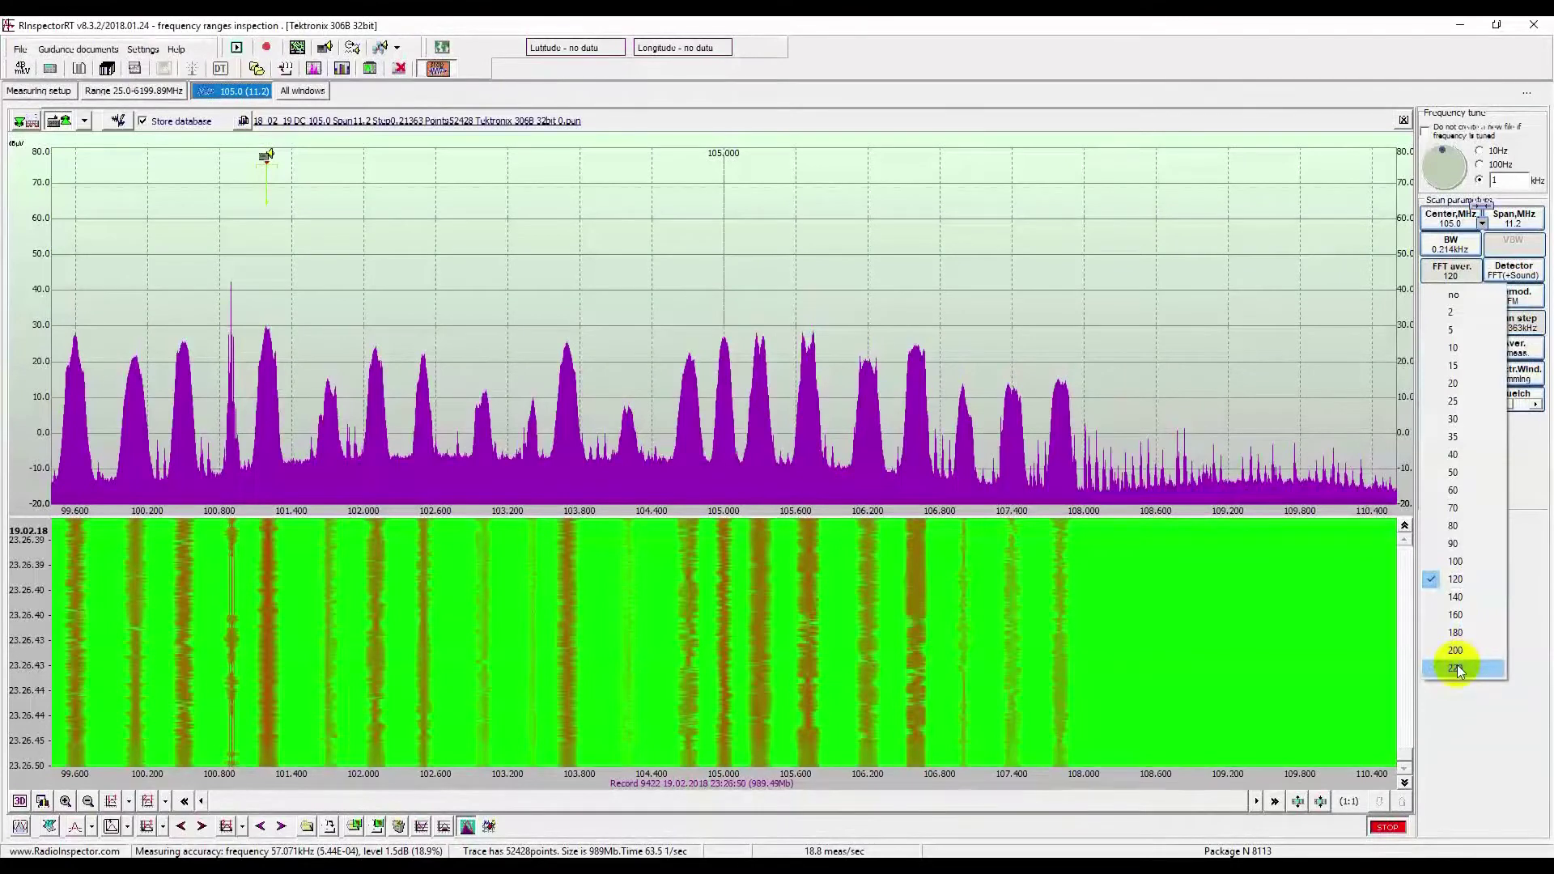
pyautogui.click(1454, 668)
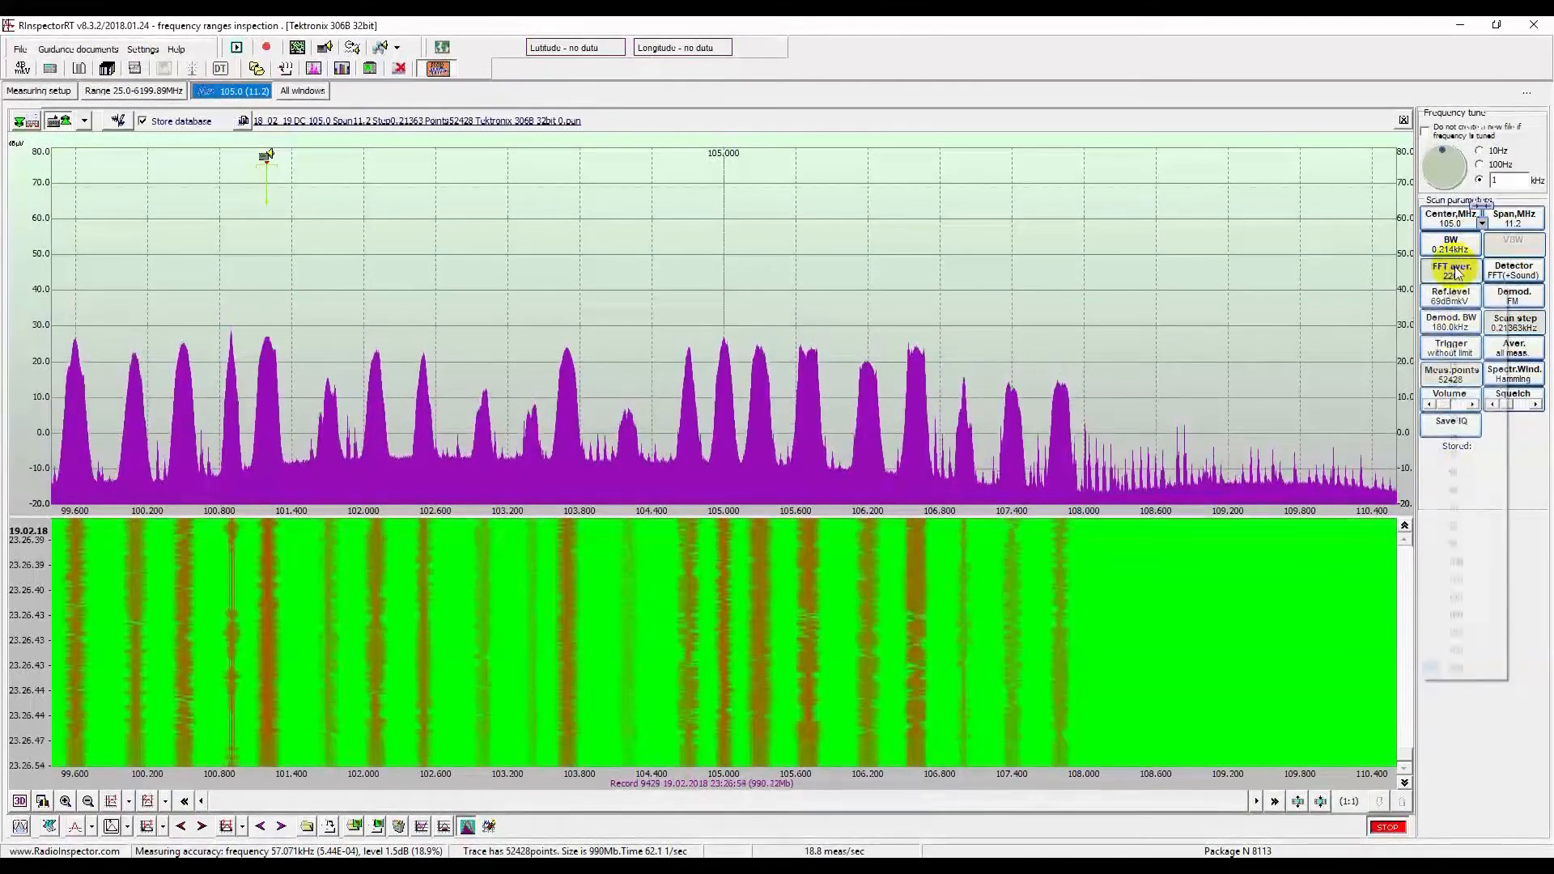
pyautogui.moveTo(1450, 296)
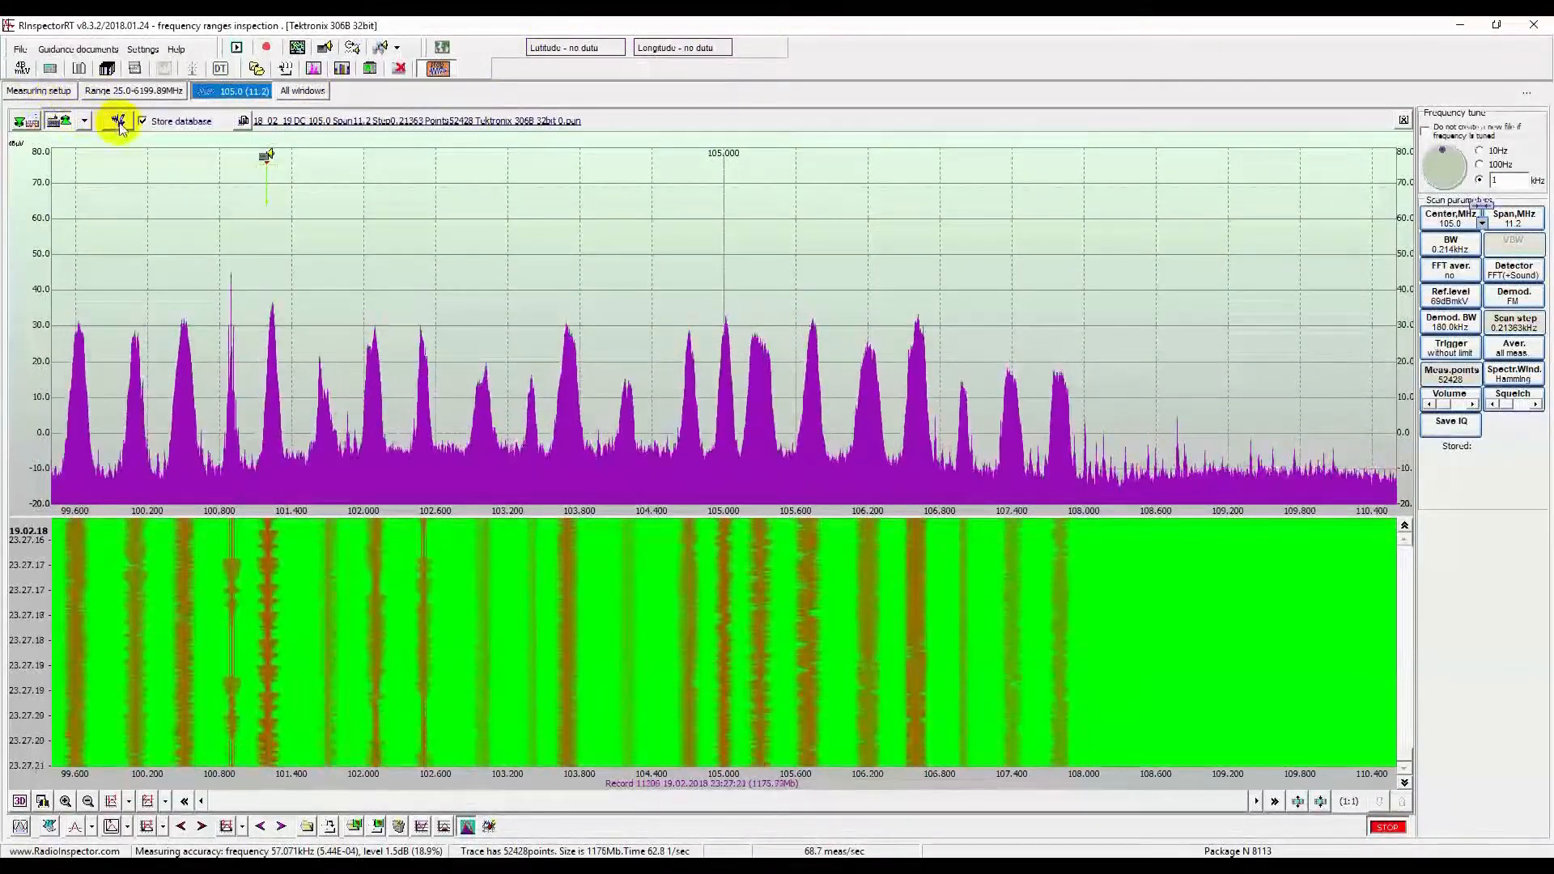
pyautogui.click(116, 120)
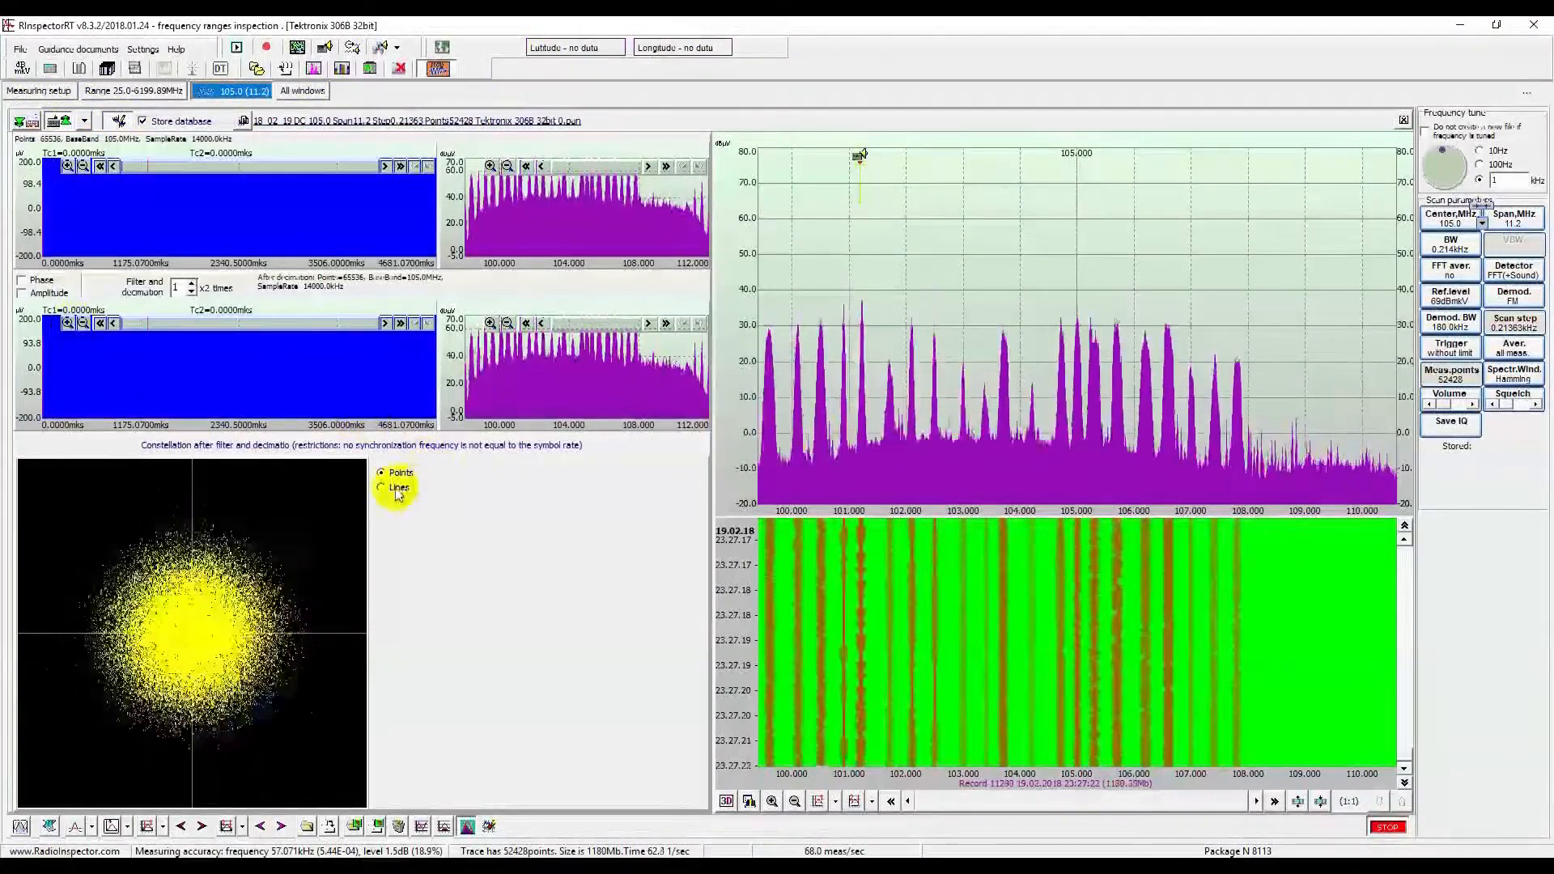